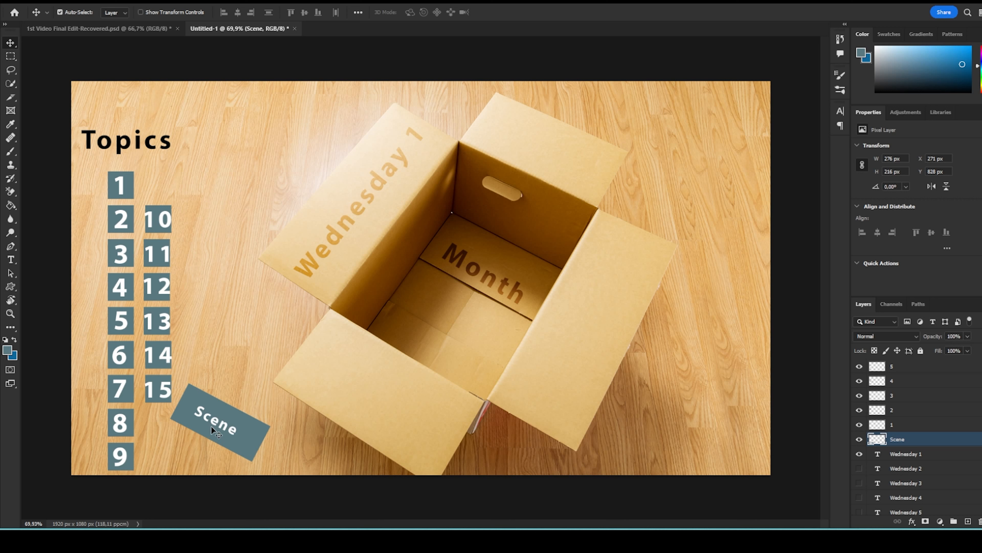
Step: Move the Scene card into the box, then place tiles 1–3 and 4–6 rotated beside it
{"action": "left_click_drag", "start_coordinate": [216, 429], "coordinate": [497, 228]}
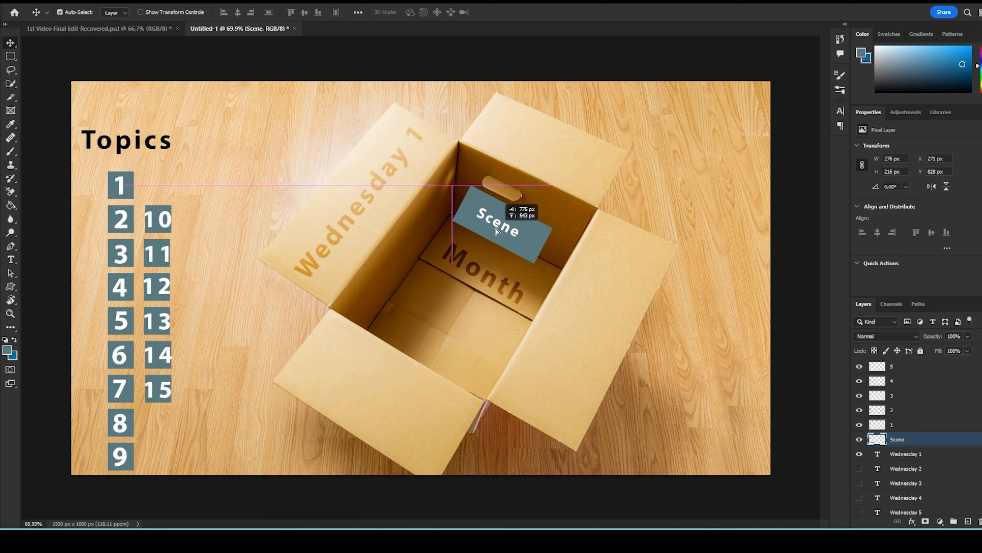
{"action": "left_click", "coordinate": [913, 423]}
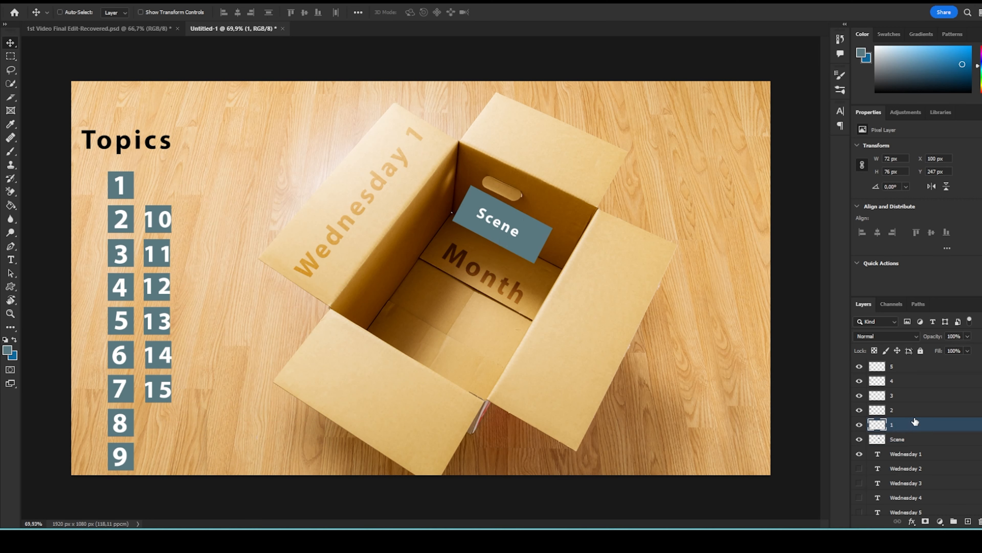
{"action": "left_click_drag", "start_coordinate": [120, 185], "coordinate": [254, 207]}
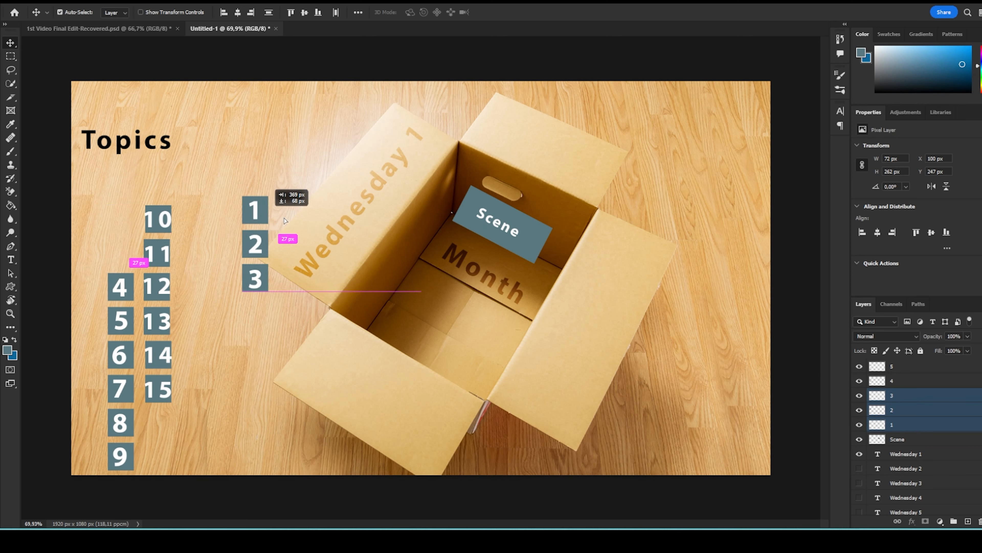
{"action": "left_click_drag", "start_coordinate": [254, 245], "coordinate": [430, 282]}
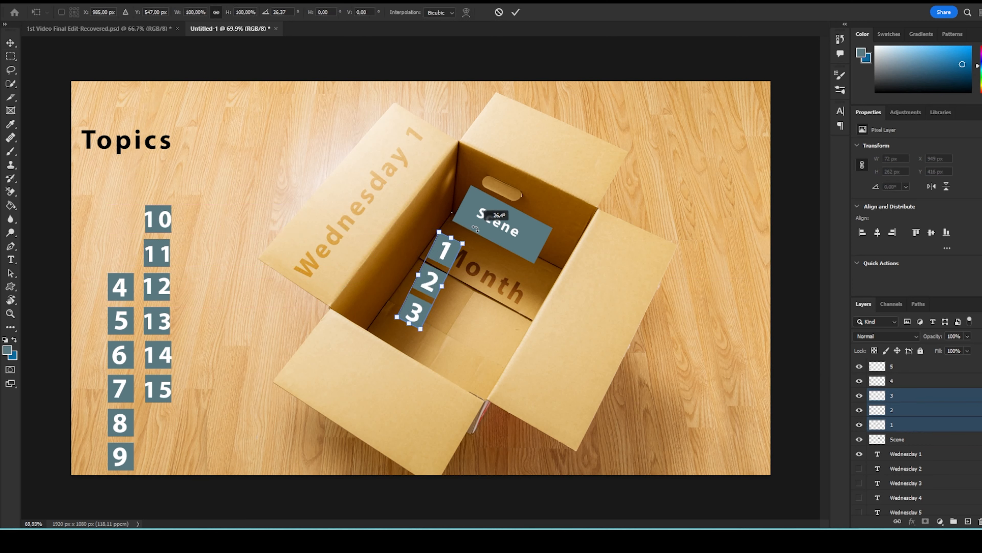
{"action": "left_click_drag", "start_coordinate": [443, 251], "coordinate": [420, 244]}
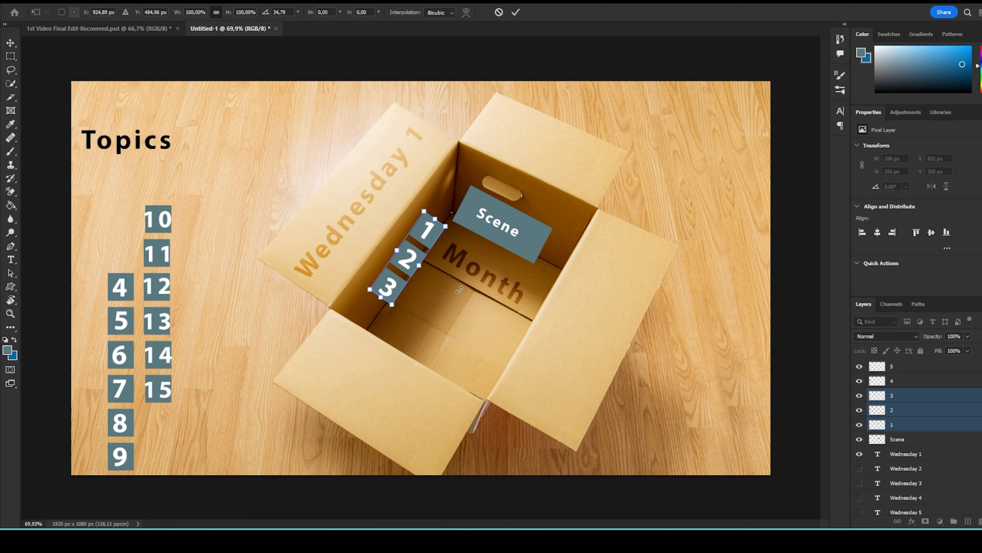
{"action": "key", "text": "Enter"}
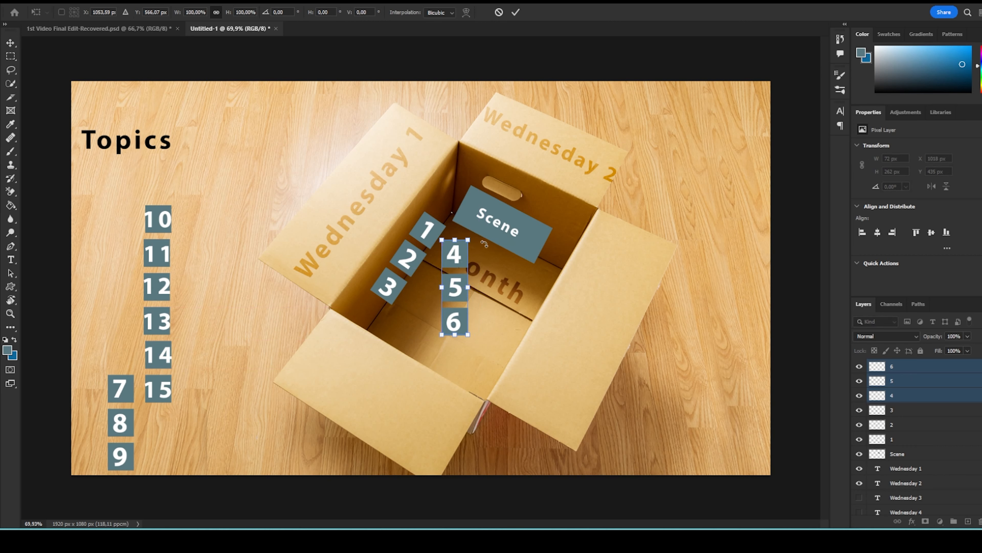
{"action": "left_click_drag", "start_coordinate": [453, 235], "coordinate": [508, 257]}
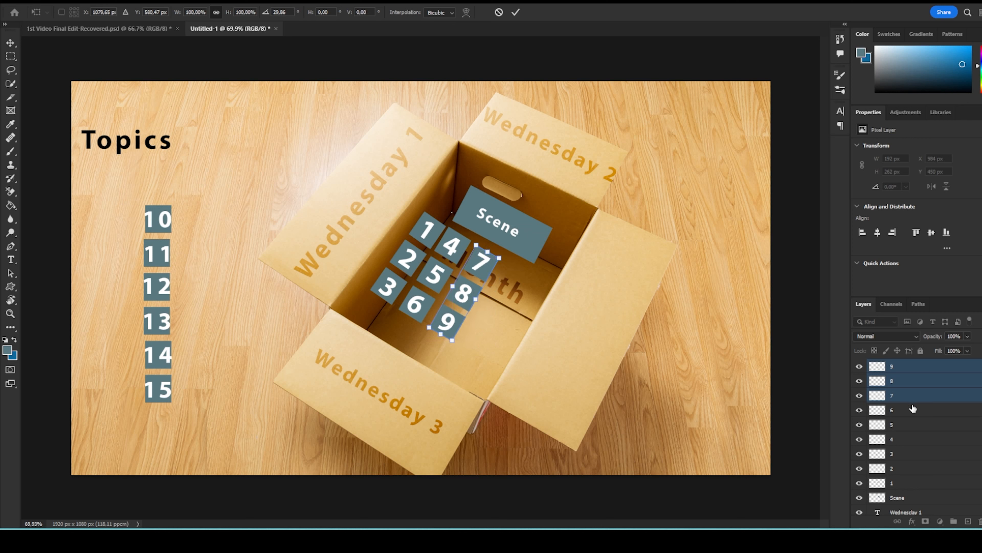
{"action": "mouse_move", "coordinate": [613, 389]}
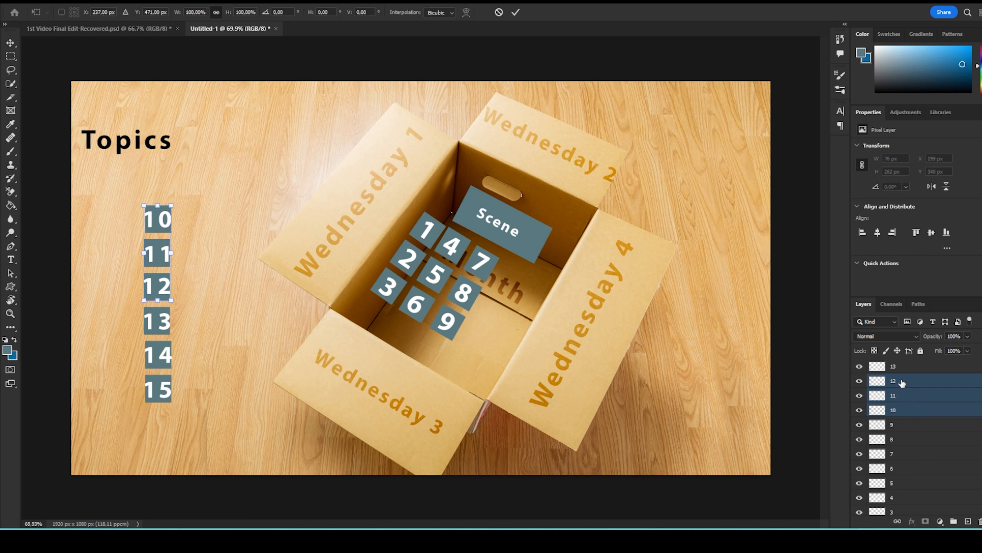
Step: Move tiles 10–12 and 13–15 into the box, tilted to match the existing grid
{"action": "left_click_drag", "start_coordinate": [157, 254], "coordinate": [521, 313]}
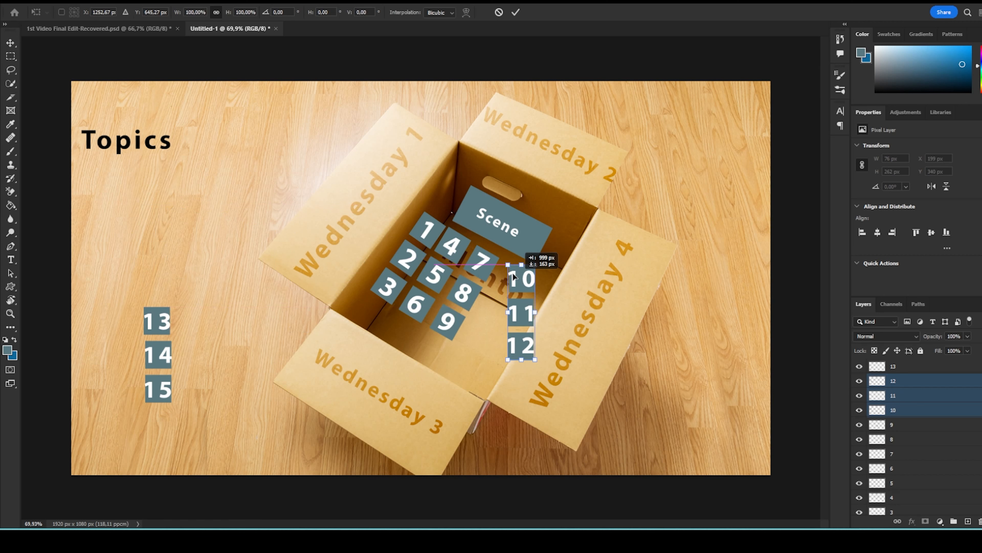
{"action": "left_click_drag", "start_coordinate": [520, 263], "coordinate": [555, 270]}
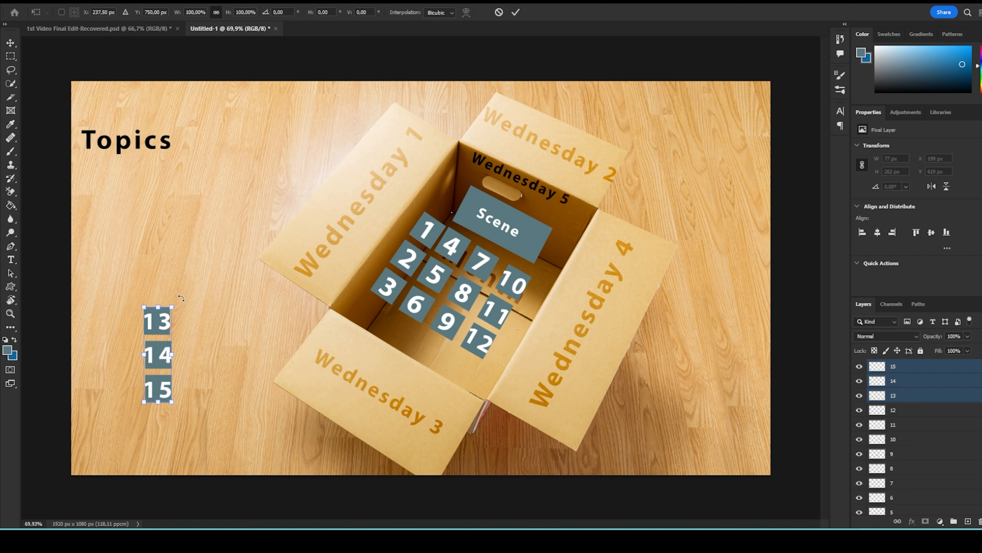
{"action": "left_click_drag", "start_coordinate": [181, 298], "coordinate": [249, 259]}
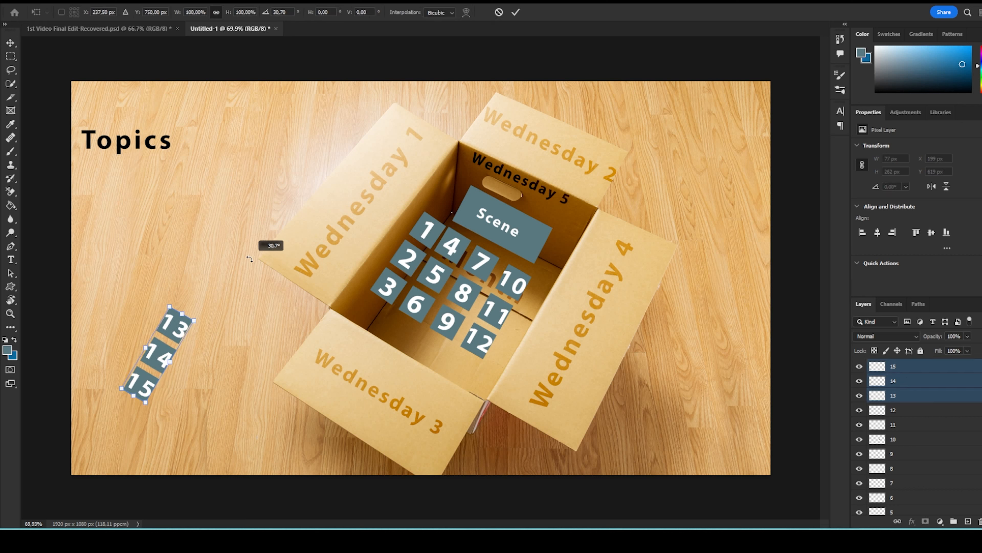
{"action": "left_click_drag", "start_coordinate": [147, 357], "coordinate": [432, 307]}
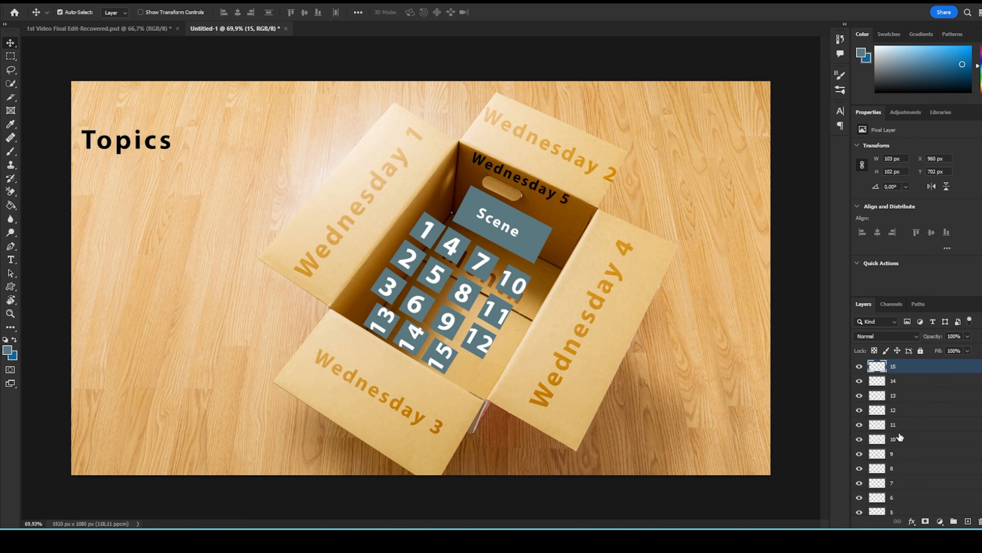
{"action": "mouse_move", "coordinate": [899, 438]}
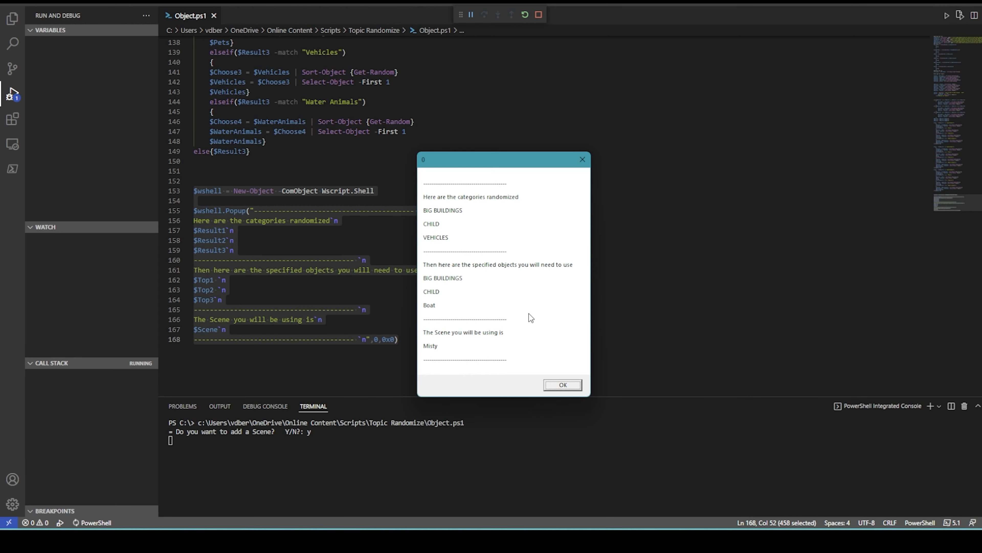
{"action": "mouse_move", "coordinate": [553, 328]}
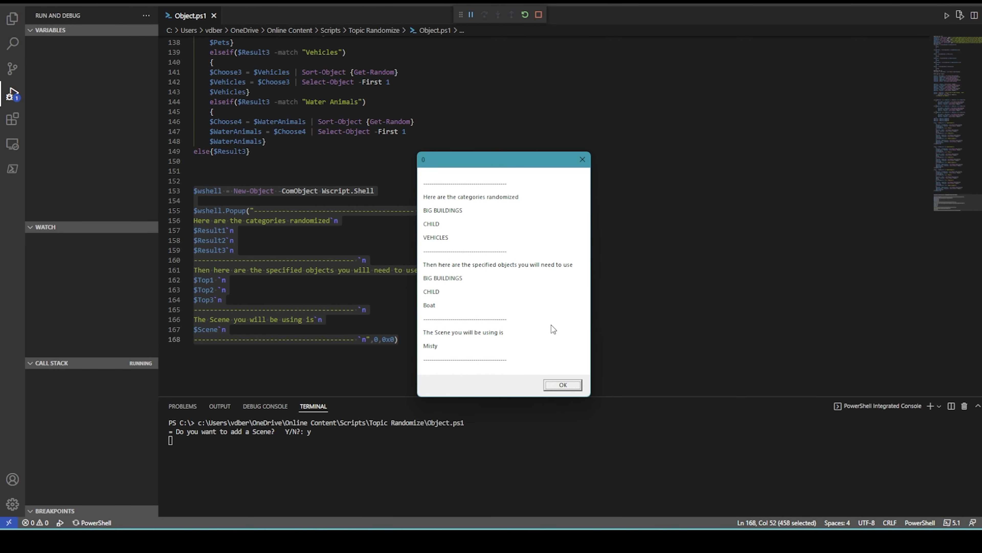
{"action": "mouse_move", "coordinate": [496, 246]}
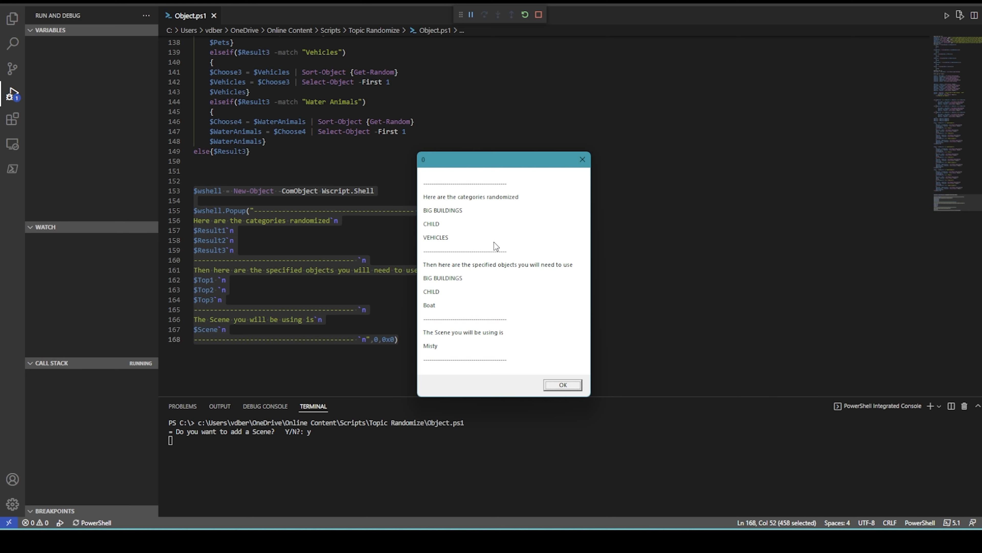
{"action": "mouse_move", "coordinate": [441, 230]}
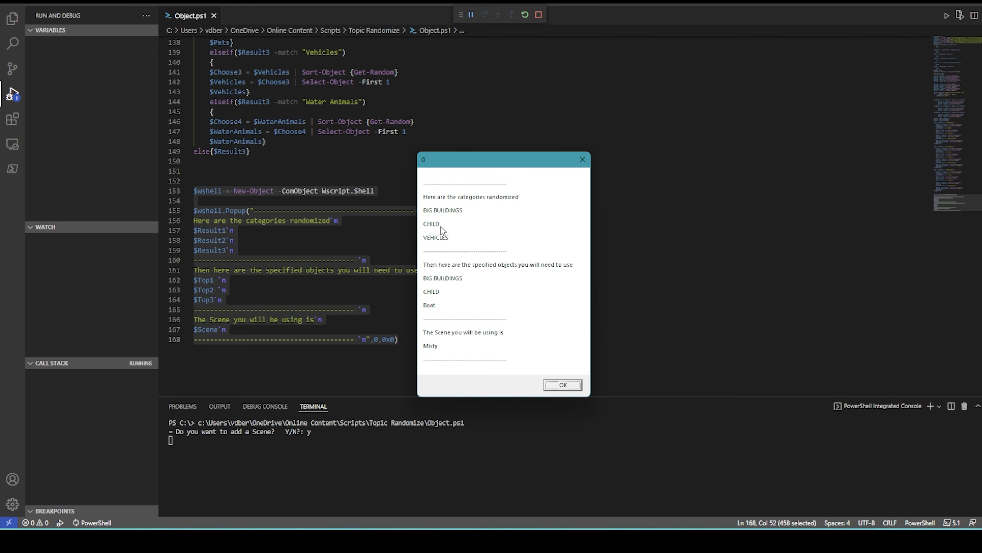
{"action": "mouse_move", "coordinate": [433, 243]}
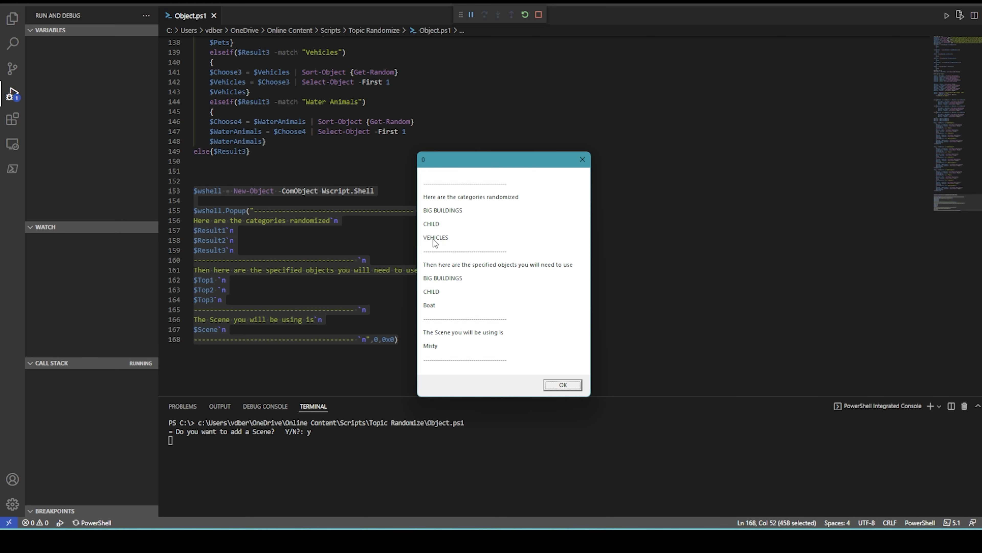
{"action": "mouse_move", "coordinate": [474, 275]}
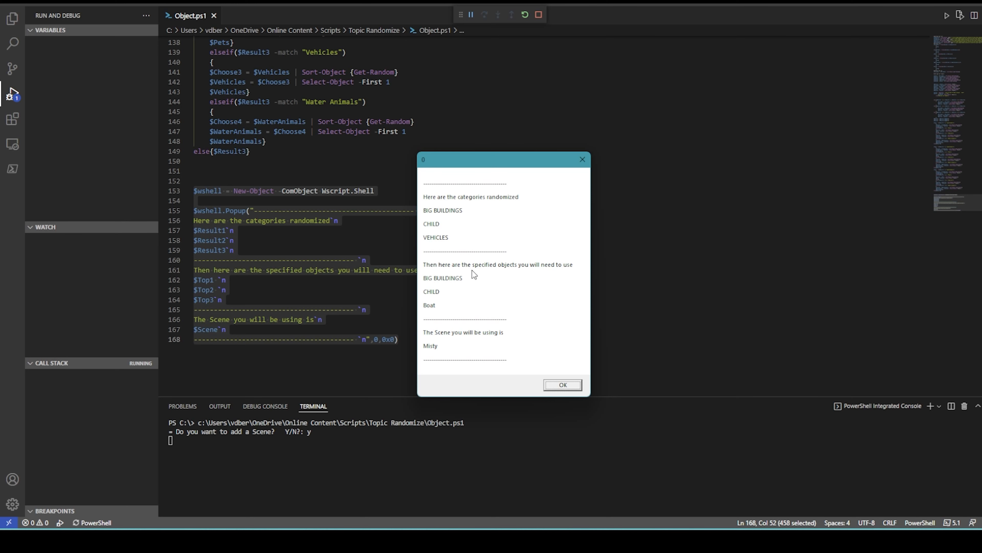
{"action": "mouse_move", "coordinate": [450, 280]}
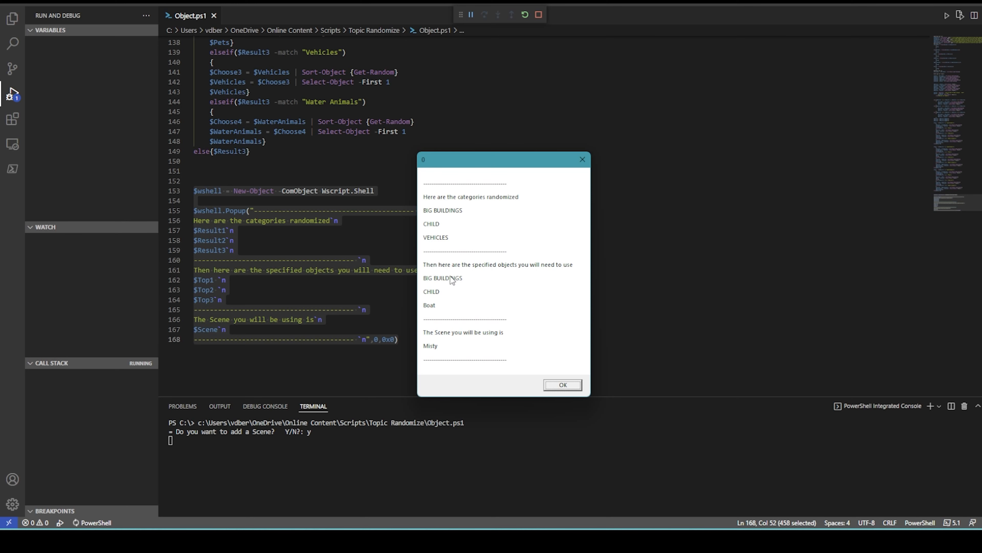
{"action": "mouse_move", "coordinate": [437, 296]}
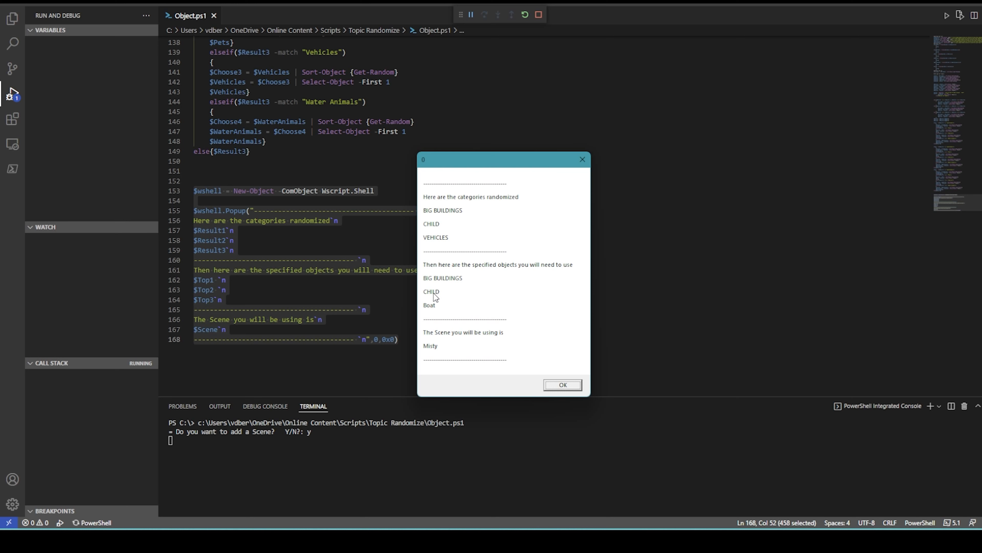
{"action": "mouse_move", "coordinate": [427, 229]}
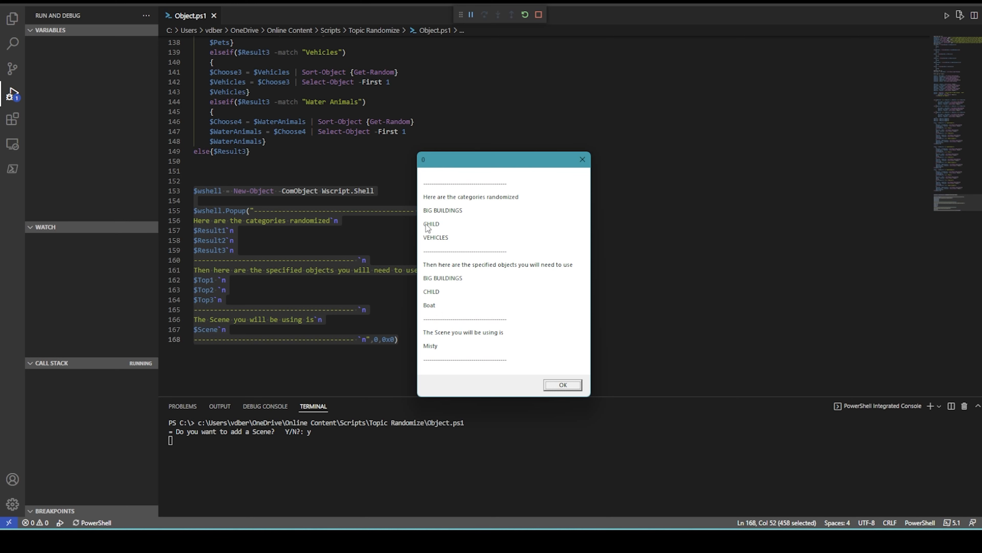
{"action": "mouse_move", "coordinate": [432, 355]}
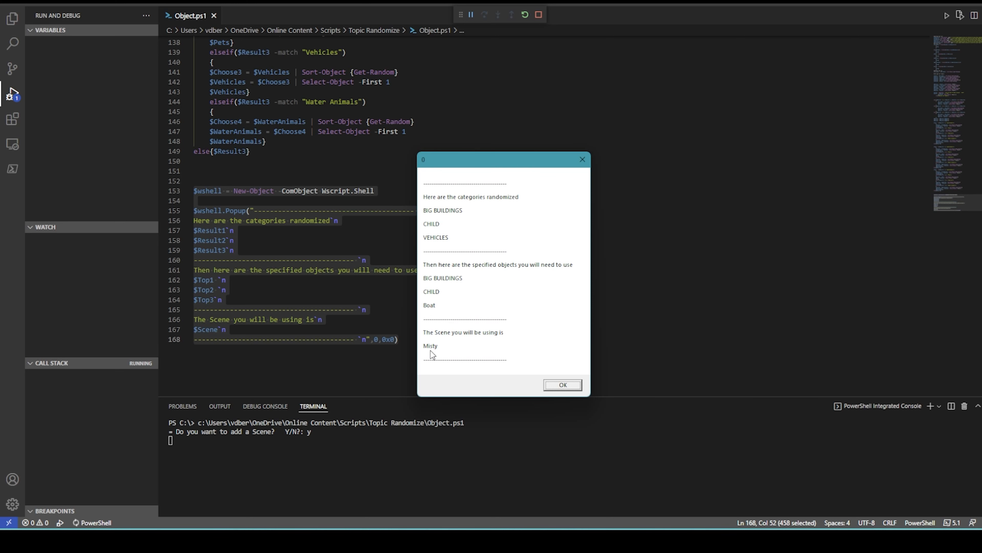
{"action": "mouse_move", "coordinate": [431, 440]}
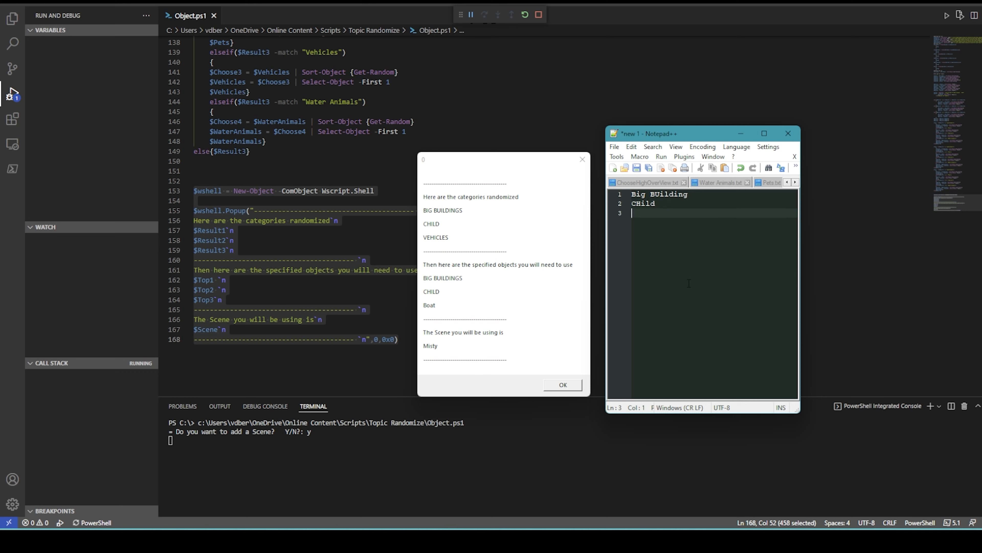
Step: Add Boat and Misty to the topics list and move the notes window to the top-left
{"action": "type", "text": "Boat"}
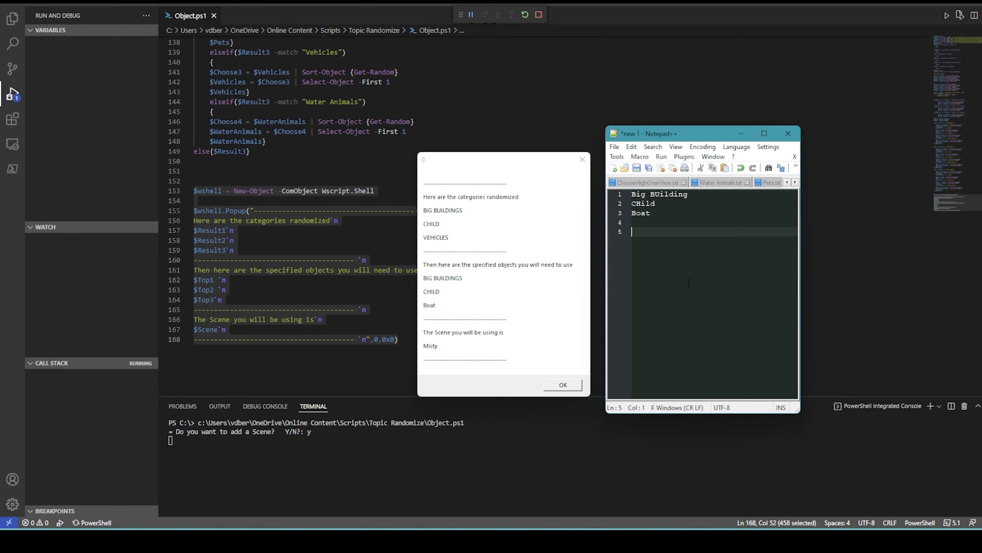
{"action": "type", "text": "Misty"}
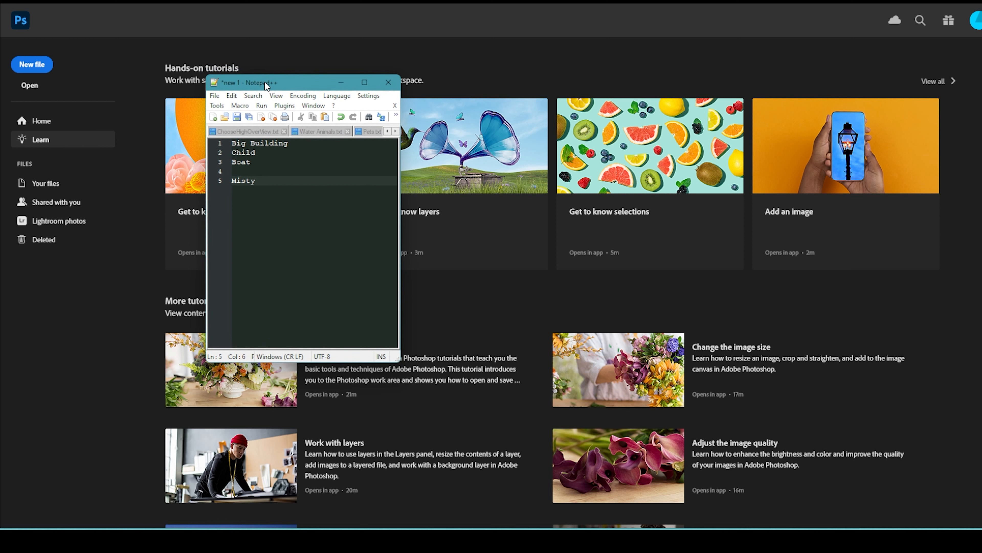
{"action": "left_click_drag", "start_coordinate": [266, 82], "coordinate": [232, 82]}
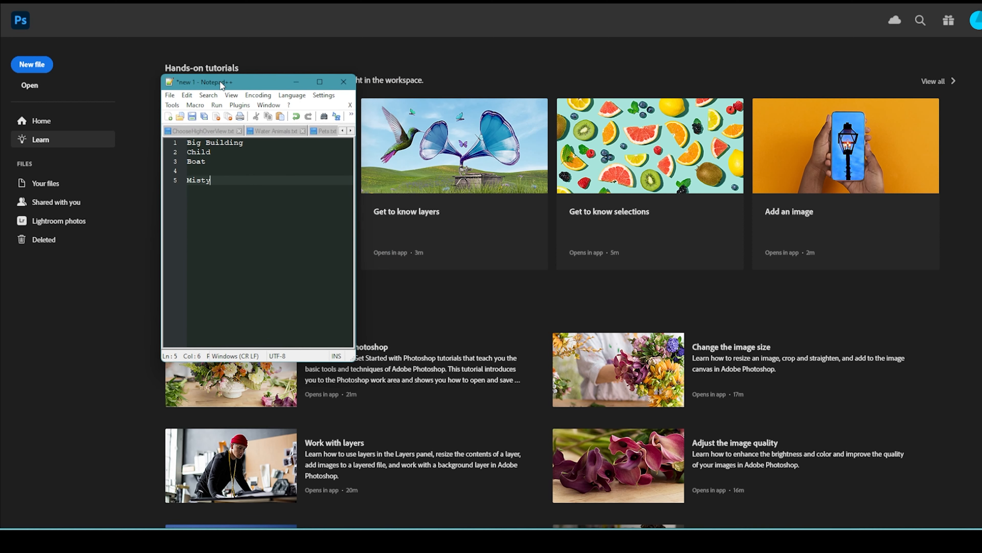
{"action": "left_click_drag", "start_coordinate": [220, 82], "coordinate": [100, 60]}
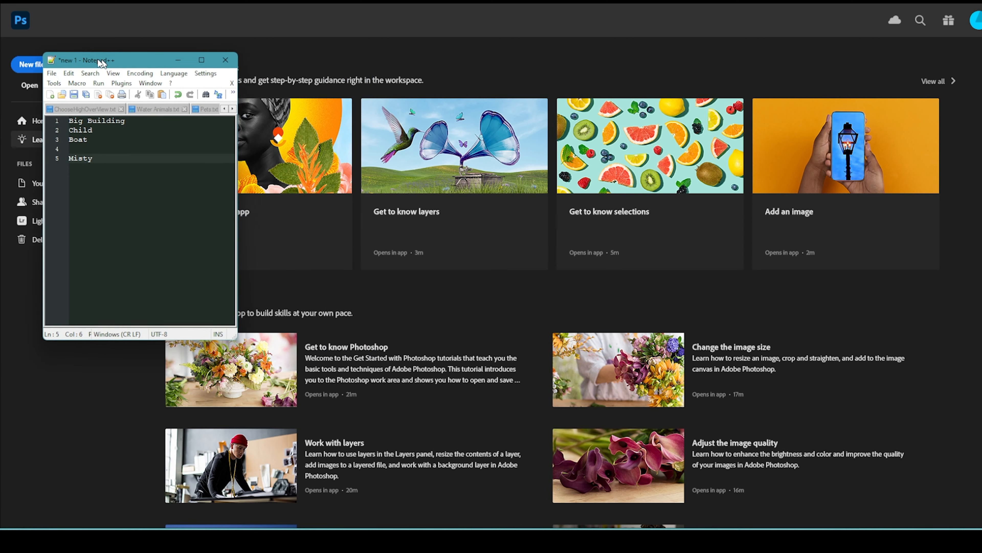
{"action": "left_click", "coordinate": [225, 60]}
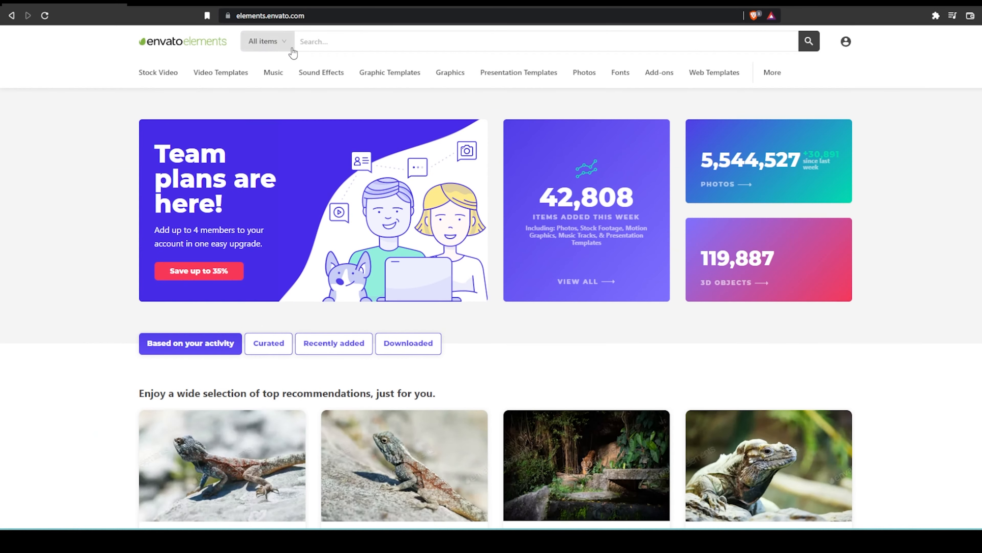
Step: Search the stock library for 'misty' and limit the results to Photos
{"action": "left_click", "coordinate": [393, 42]}
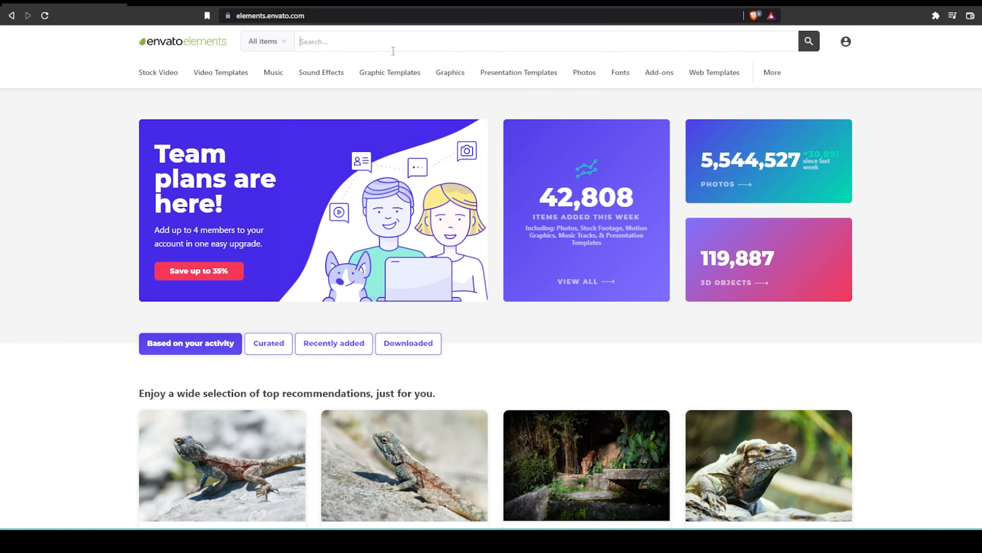
{"action": "type", "text": "misty"}
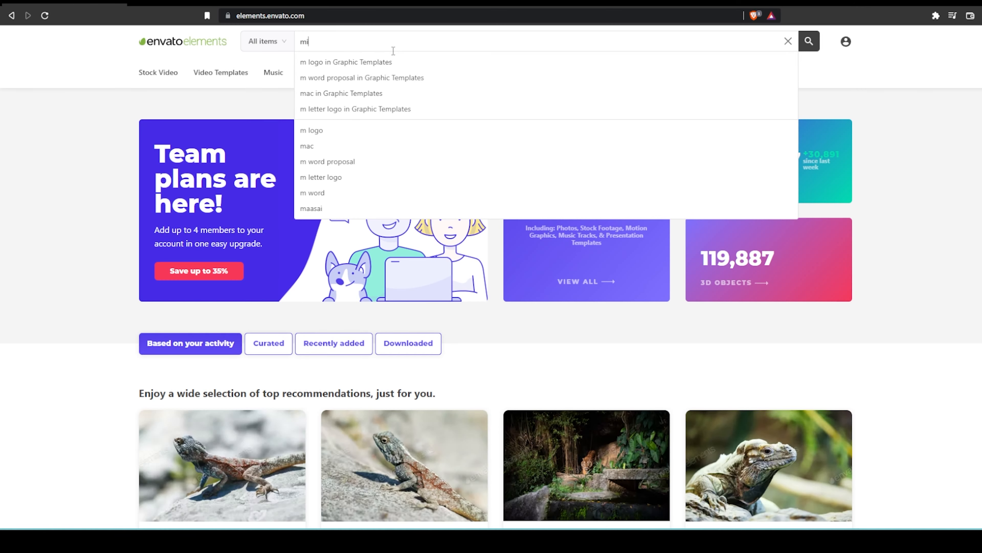
{"action": "type", "text": "misty"}
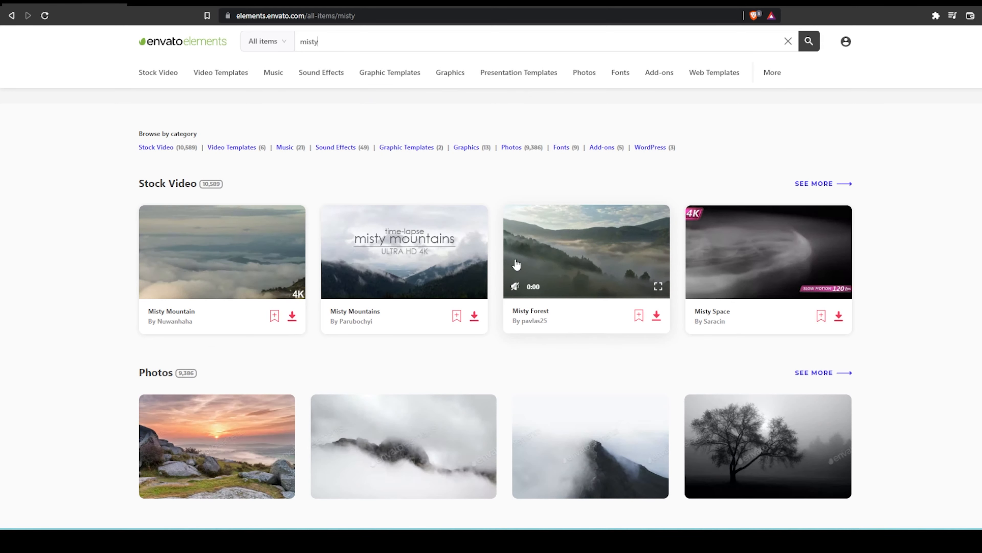
{"action": "mouse_move", "coordinate": [296, 183]}
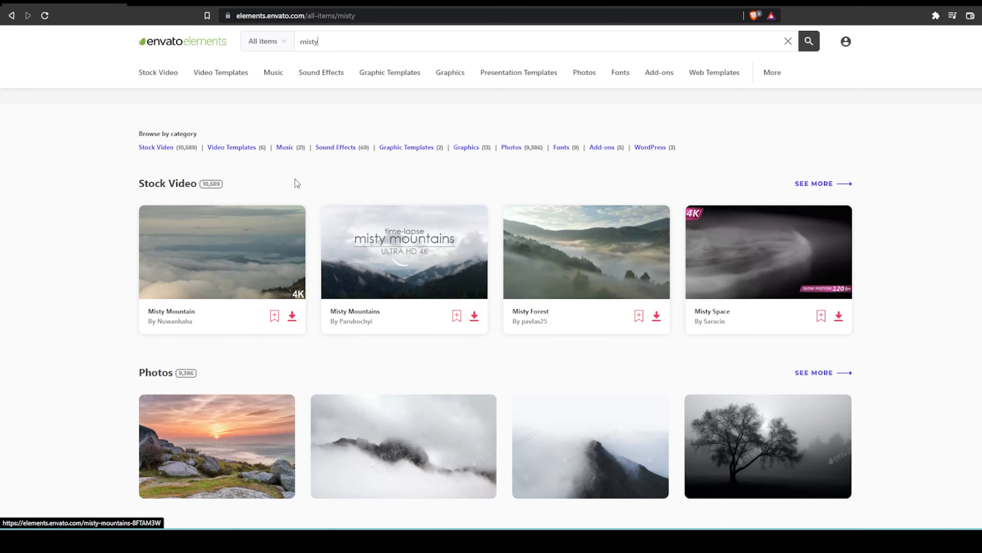
{"action": "scroll", "scroll_direction": "down", "scroll_amount": 3}
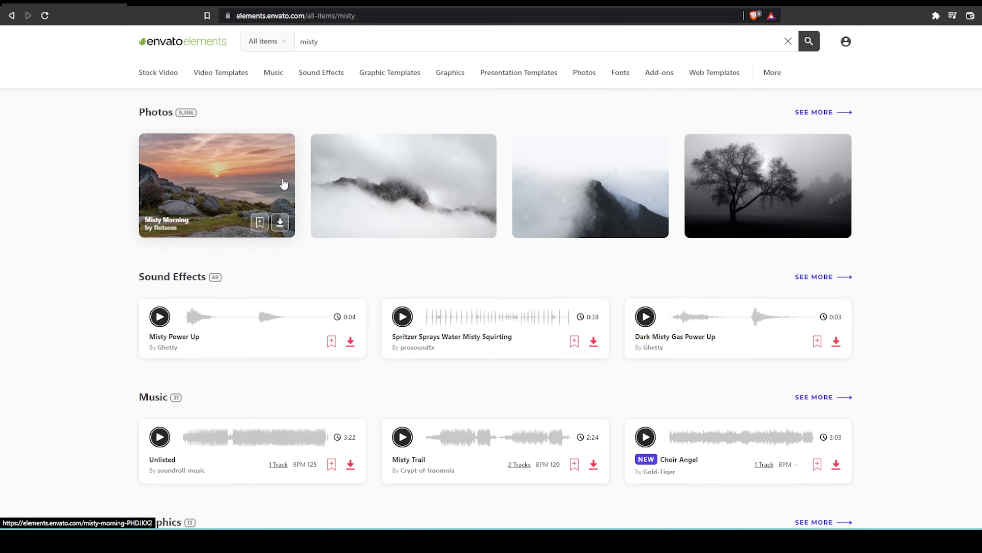
{"action": "left_click", "coordinate": [276, 42]}
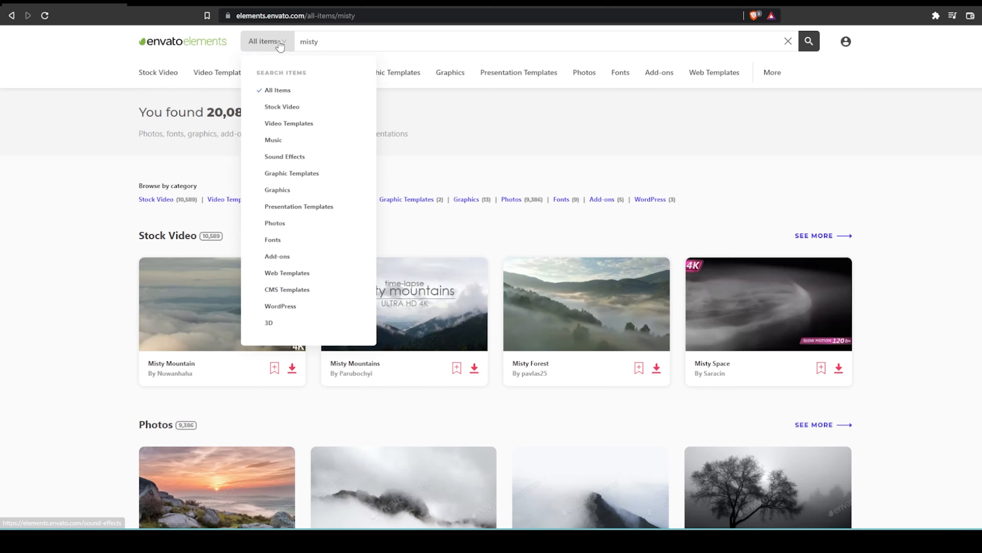
{"action": "left_click", "coordinate": [277, 189]}
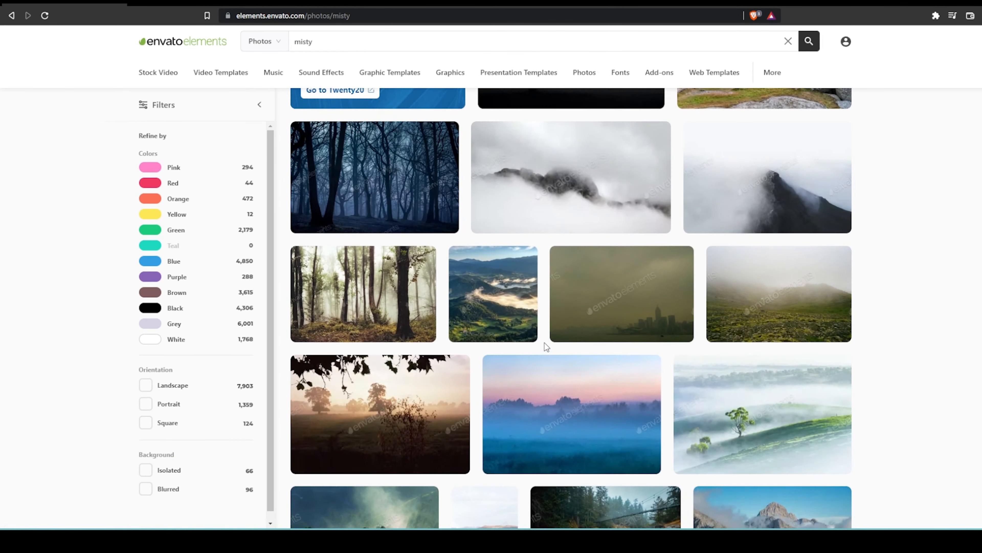
Step: Browse down through pages 2 and 3 of the misty photo results
{"action": "scroll", "scroll_direction": "down", "scroll_amount": 3}
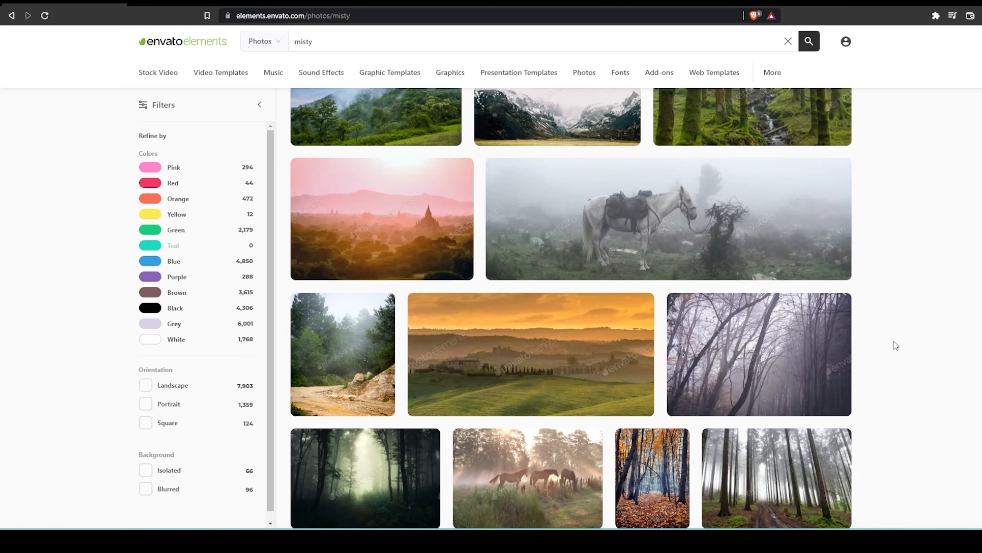
{"action": "scroll", "scroll_direction": "down", "scroll_amount": 3}
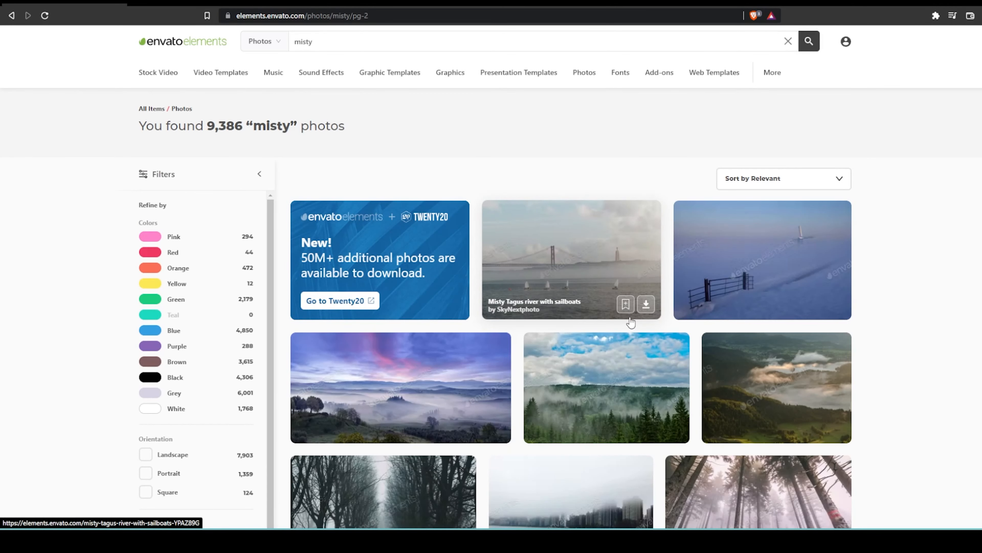
{"action": "scroll", "scroll_direction": "down", "scroll_amount": 3}
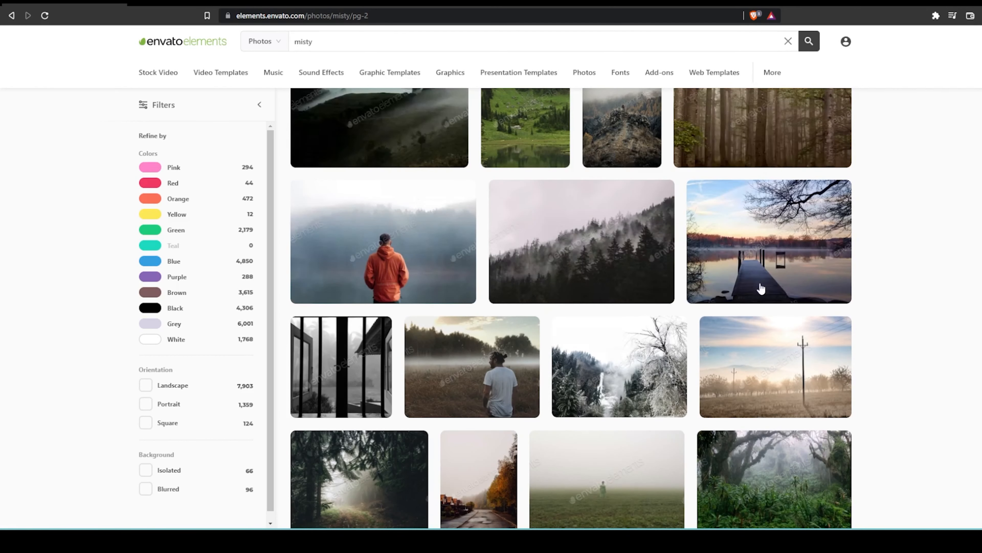
{"action": "mouse_move", "coordinate": [767, 259]}
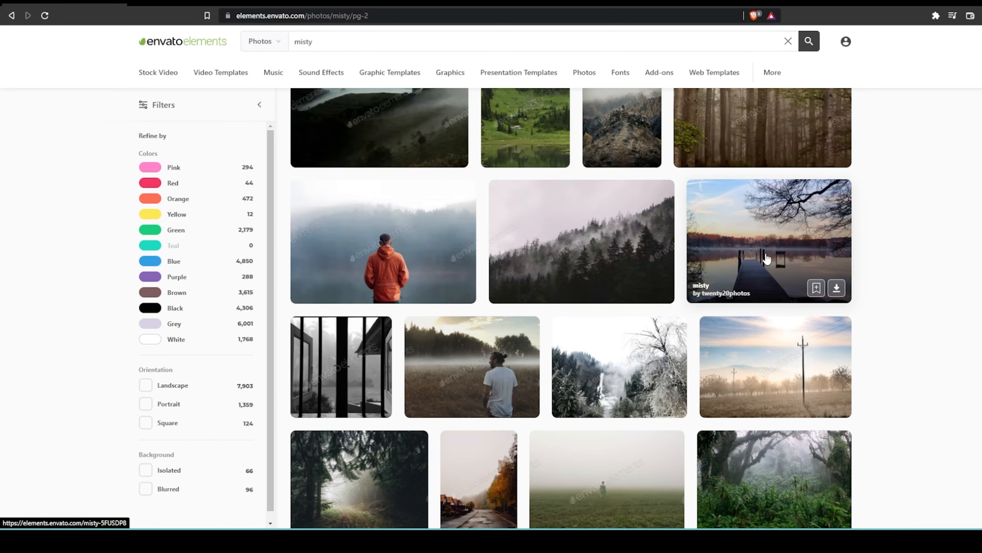
{"action": "scroll", "scroll_direction": "down", "scroll_amount": 3}
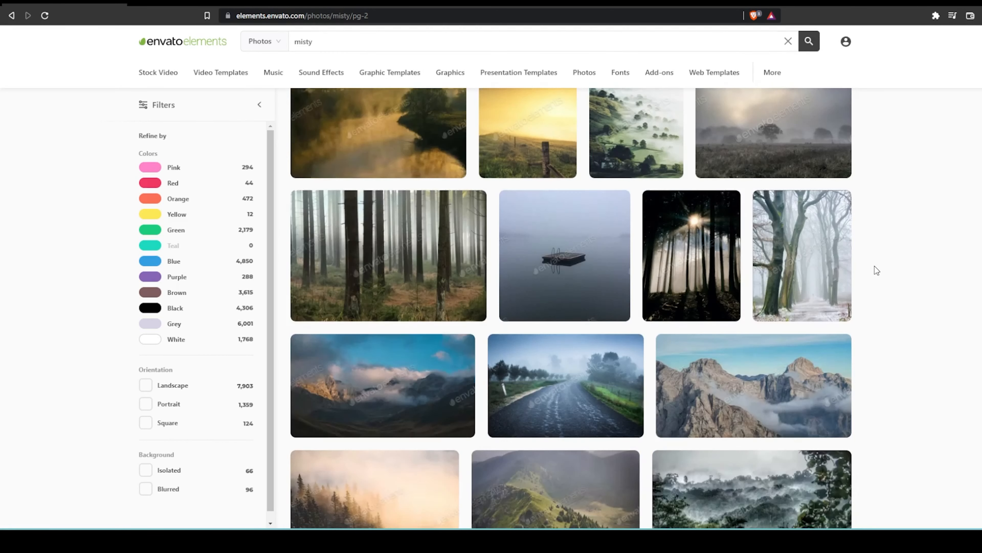
{"action": "mouse_move", "coordinate": [875, 272]}
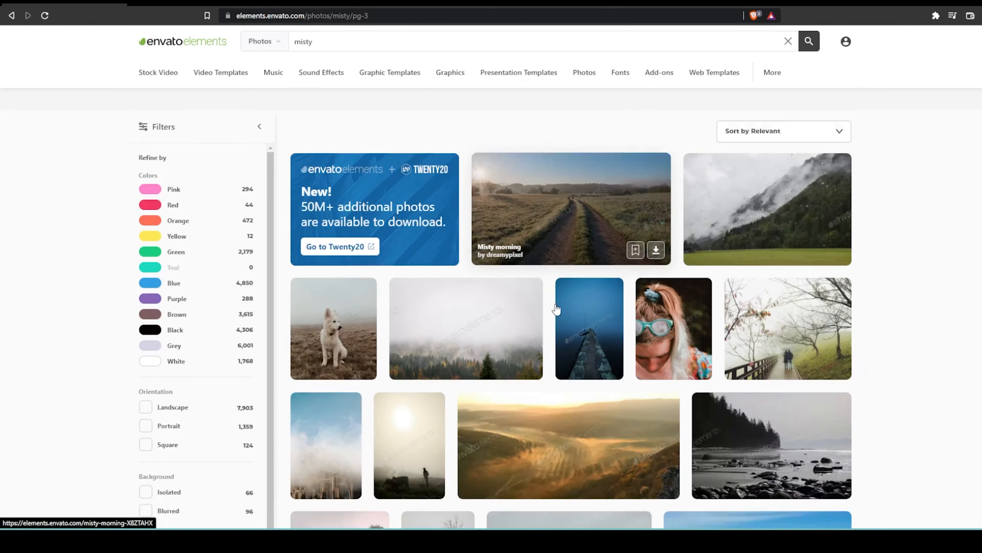
{"action": "scroll", "scroll_direction": "down", "scroll_amount": 3}
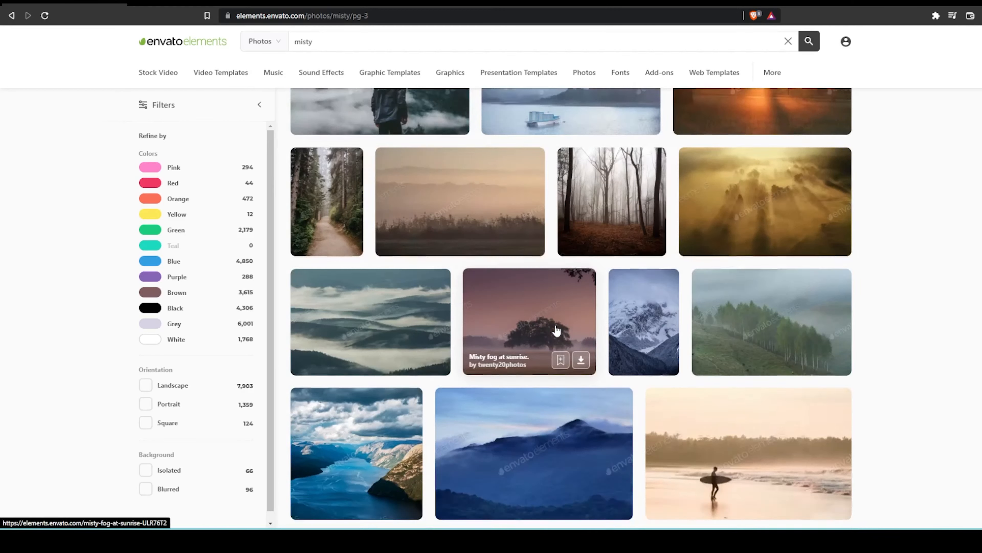
{"action": "scroll", "scroll_direction": "down", "scroll_amount": 3}
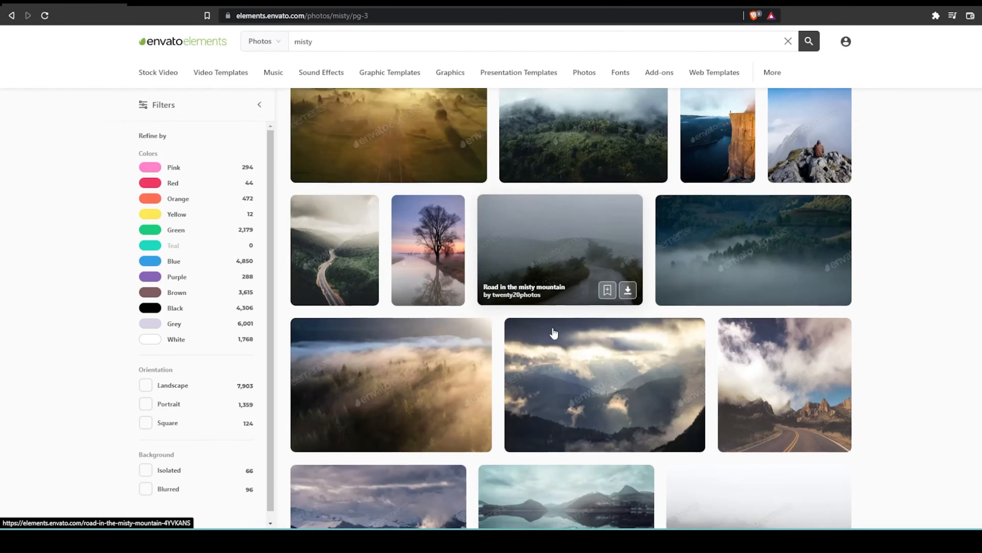
{"action": "scroll", "scroll_direction": "down", "scroll_amount": 3}
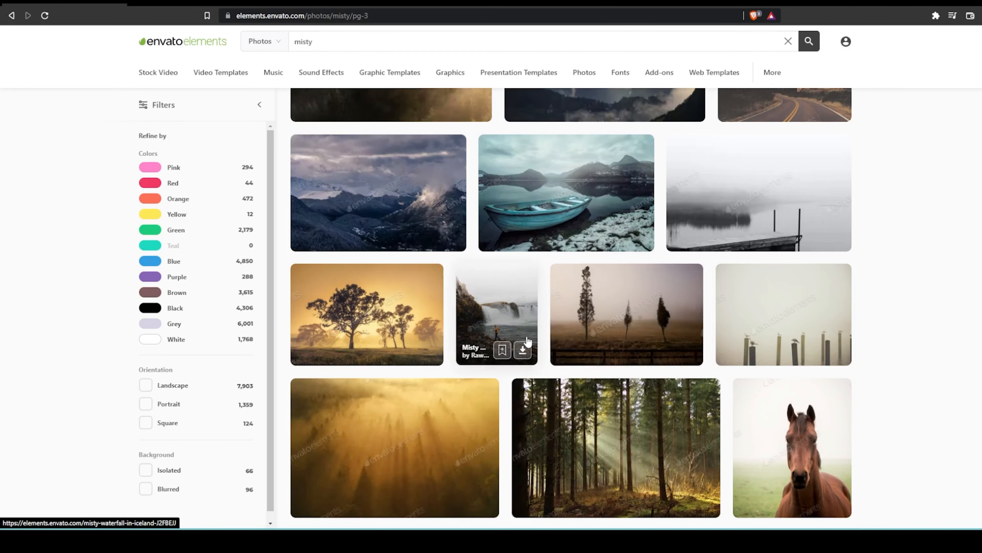
Step: Open the Misty waterfall in Iceland photo's detail page
{"action": "left_click", "coordinate": [493, 306]}
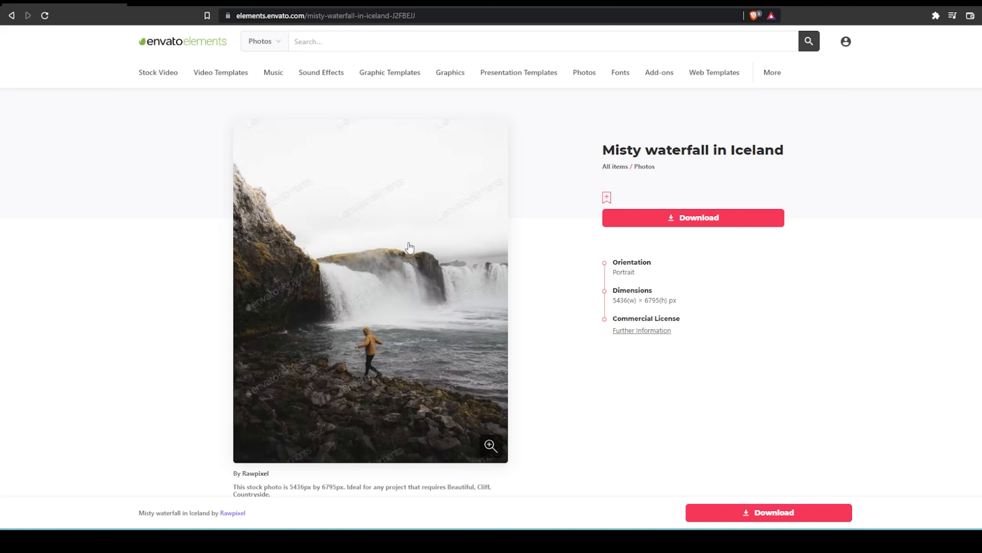
{"action": "mouse_move", "coordinate": [409, 367]}
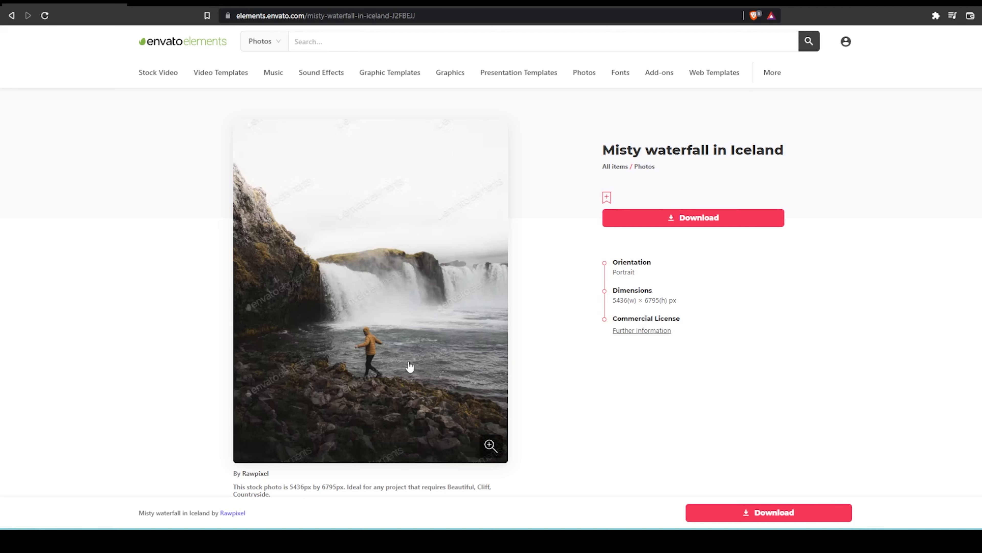
{"action": "mouse_move", "coordinate": [419, 382]}
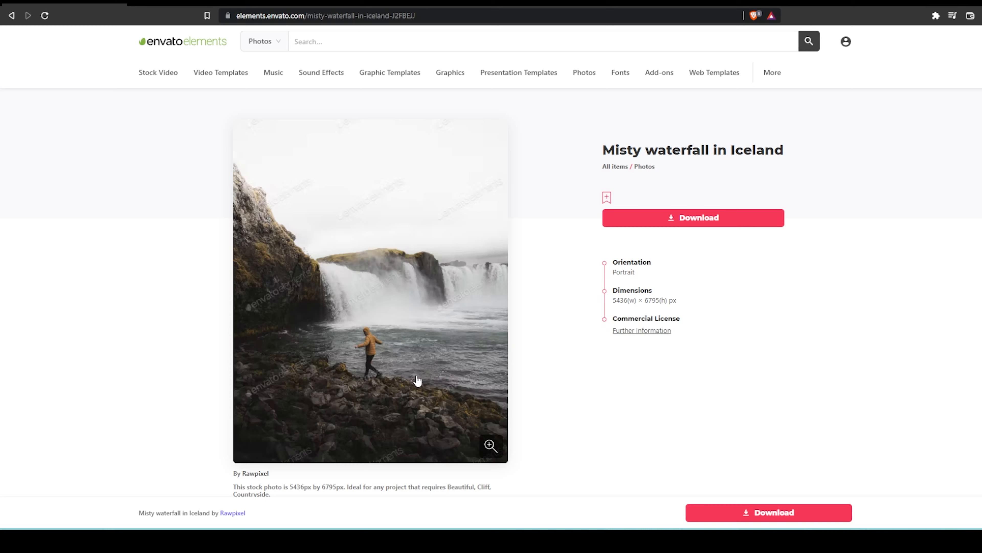
{"action": "mouse_move", "coordinate": [457, 322]}
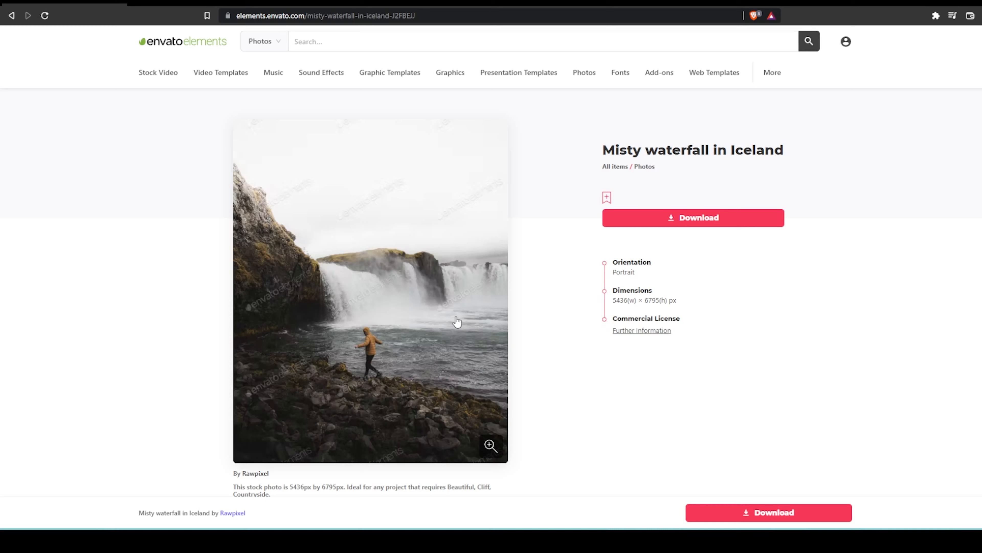
{"action": "mouse_move", "coordinate": [476, 338]}
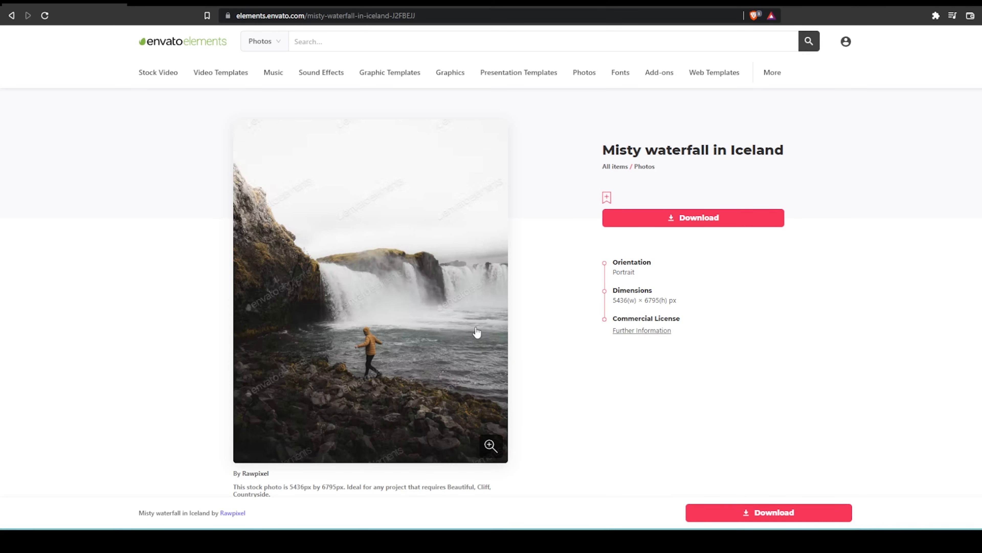
{"action": "mouse_move", "coordinate": [405, 308]}
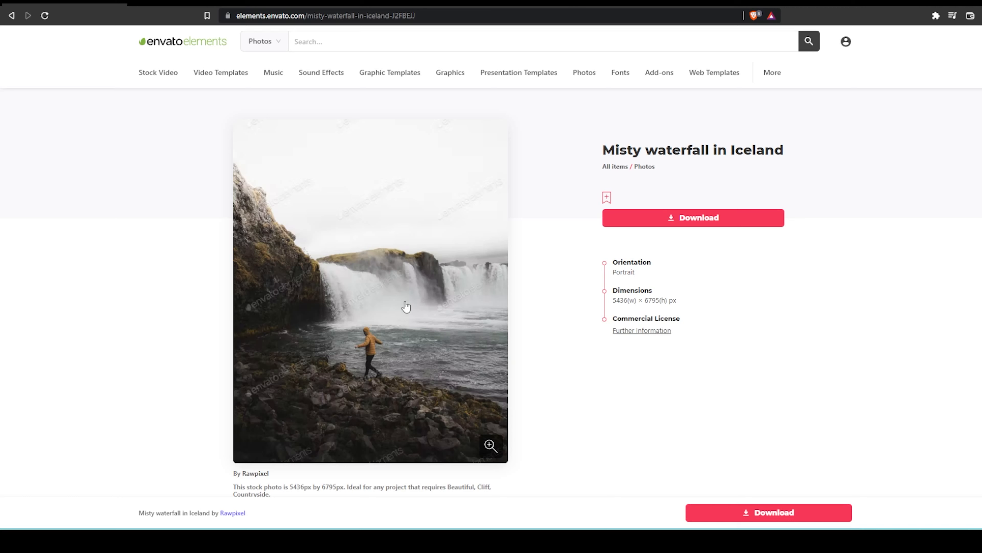
{"action": "mouse_move", "coordinate": [395, 342]}
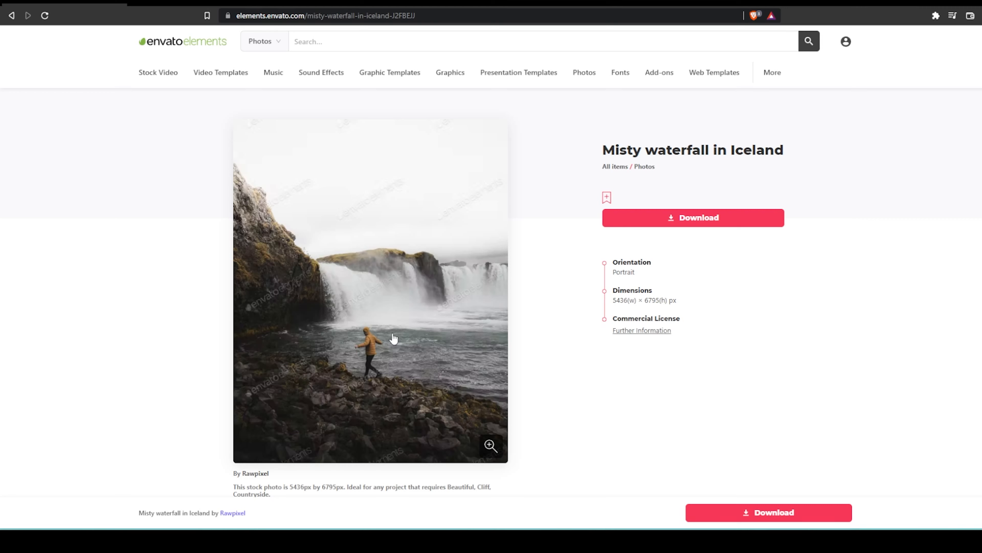
{"action": "mouse_move", "coordinate": [361, 374]}
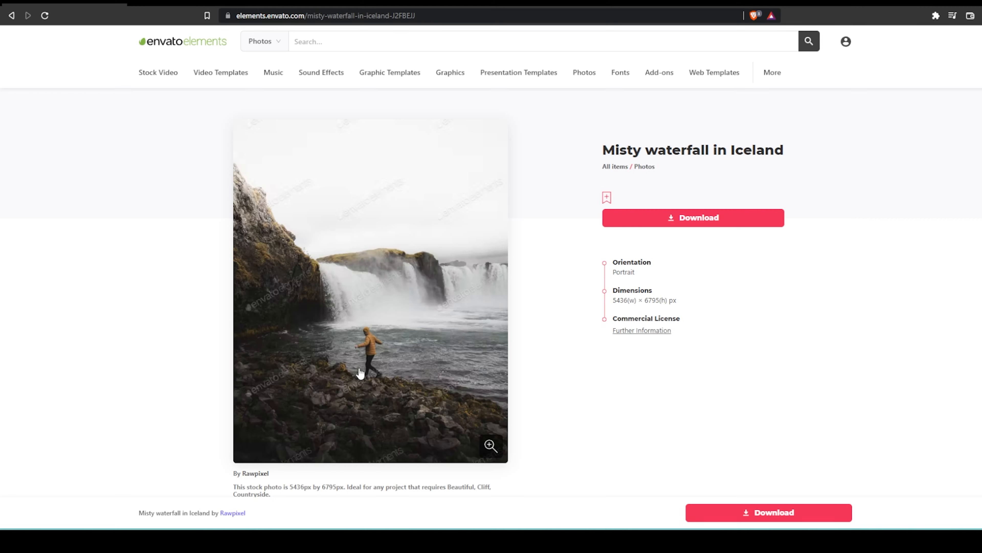
{"action": "mouse_move", "coordinate": [400, 347]}
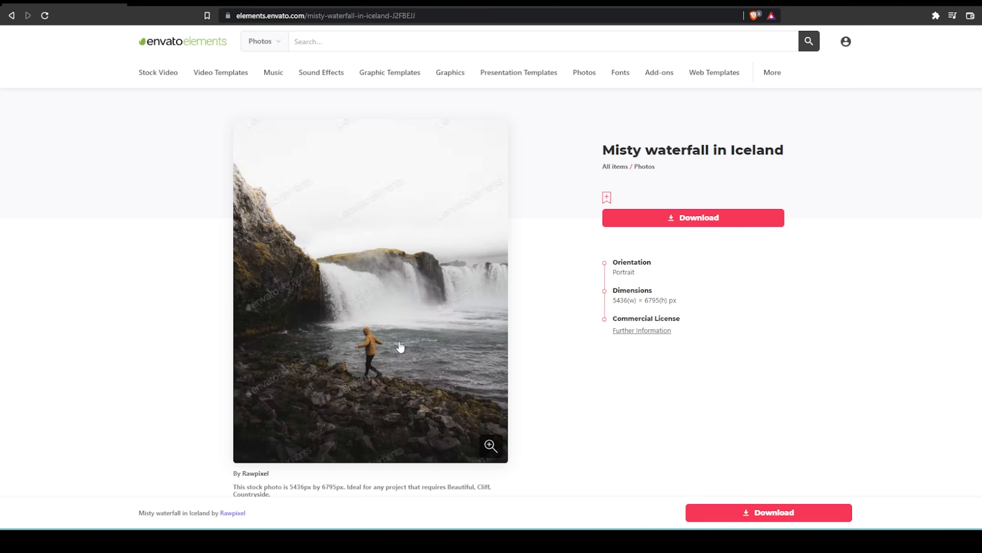
{"action": "mouse_move", "coordinate": [397, 352]}
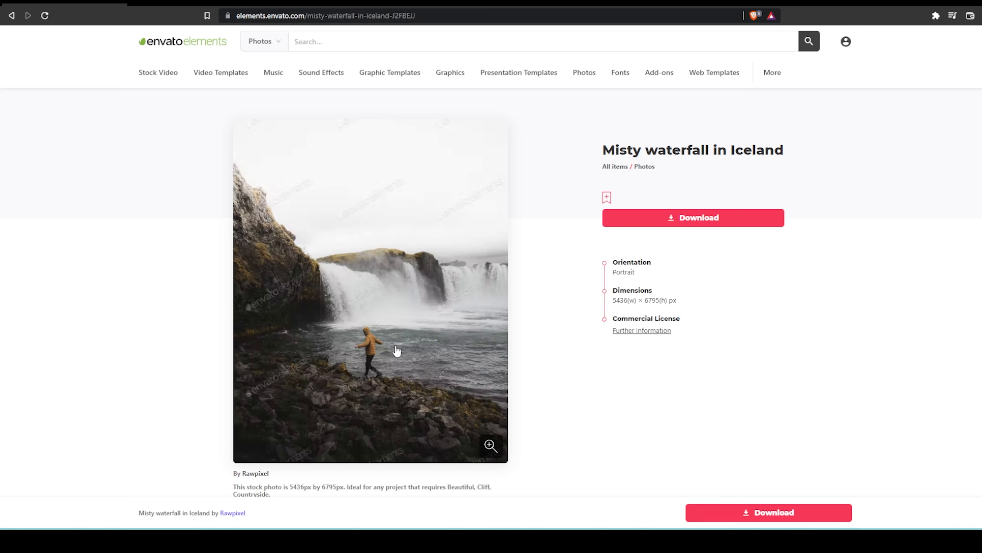
{"action": "mouse_move", "coordinate": [366, 350]}
{"action": "type", "text": "big building"}
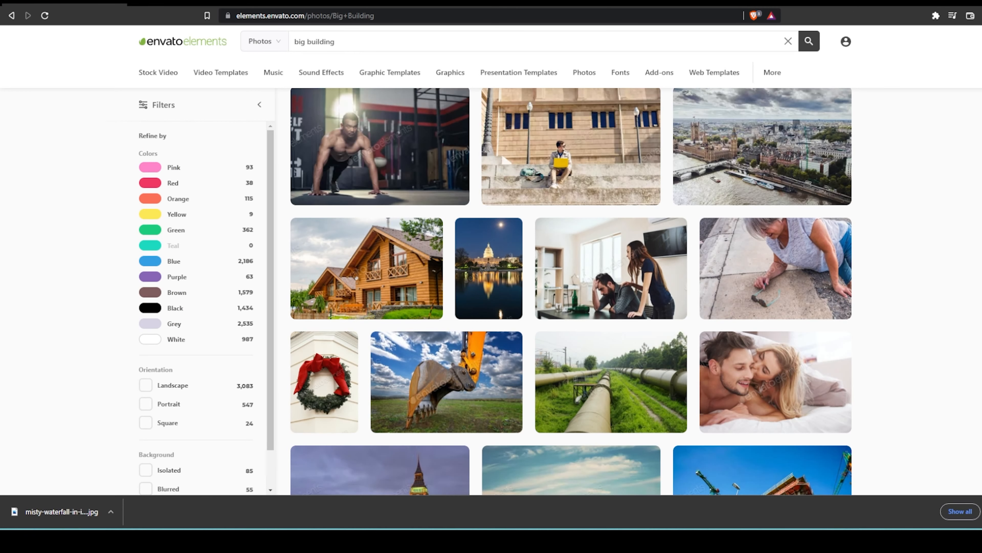
Step: Download the Big residential building photo and start a search for 'child'
{"action": "scroll", "scroll_direction": "down", "scroll_amount": 3}
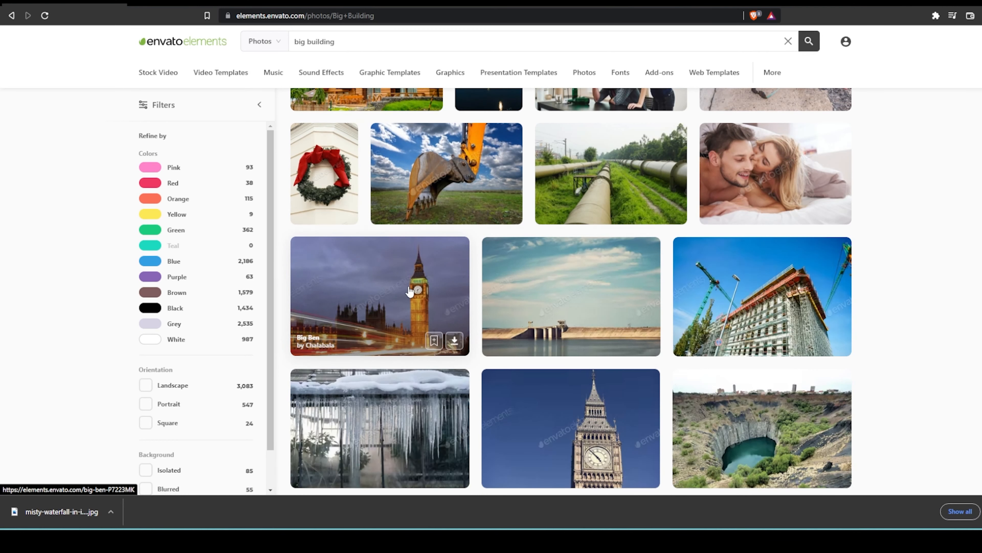
{"action": "scroll", "scroll_direction": "down", "scroll_amount": 3}
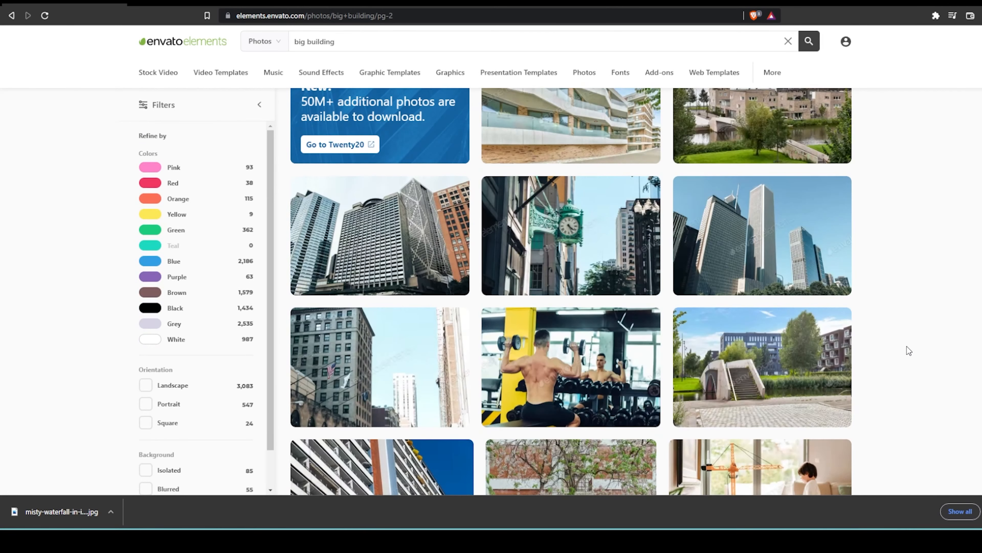
{"action": "scroll", "scroll_direction": "down", "scroll_amount": 3}
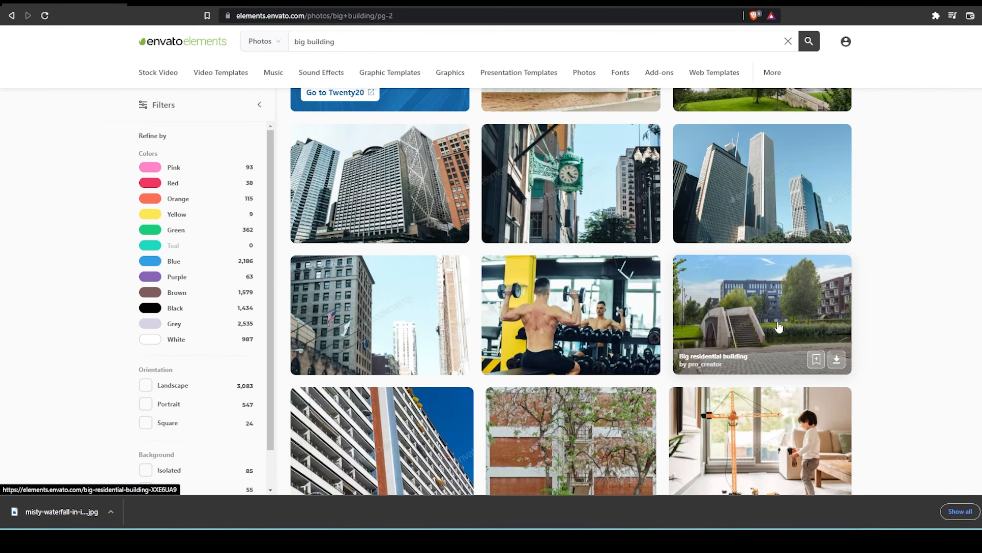
{"action": "left_click", "coordinate": [779, 329]}
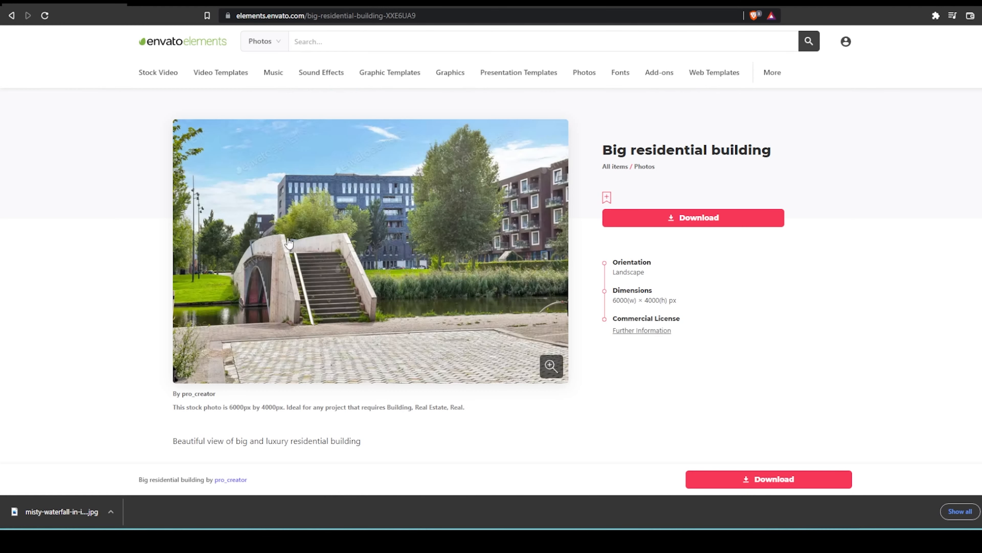
{"action": "left_click", "coordinate": [693, 218]}
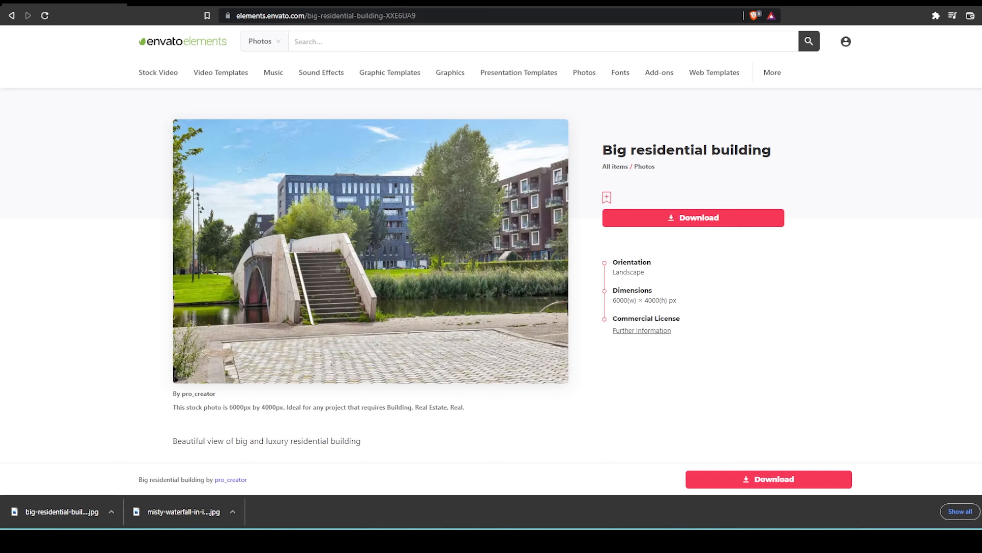
{"action": "type", "text": "child standing"}
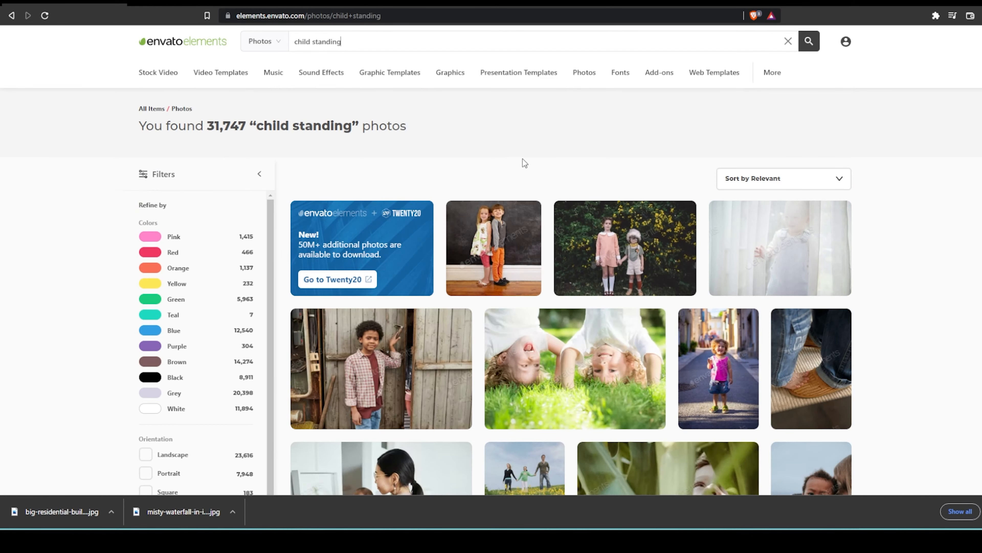
Step: Save the little boy with a backpack photo to the project folder and search for 'boat'
{"action": "scroll", "scroll_direction": "down", "scroll_amount": 3}
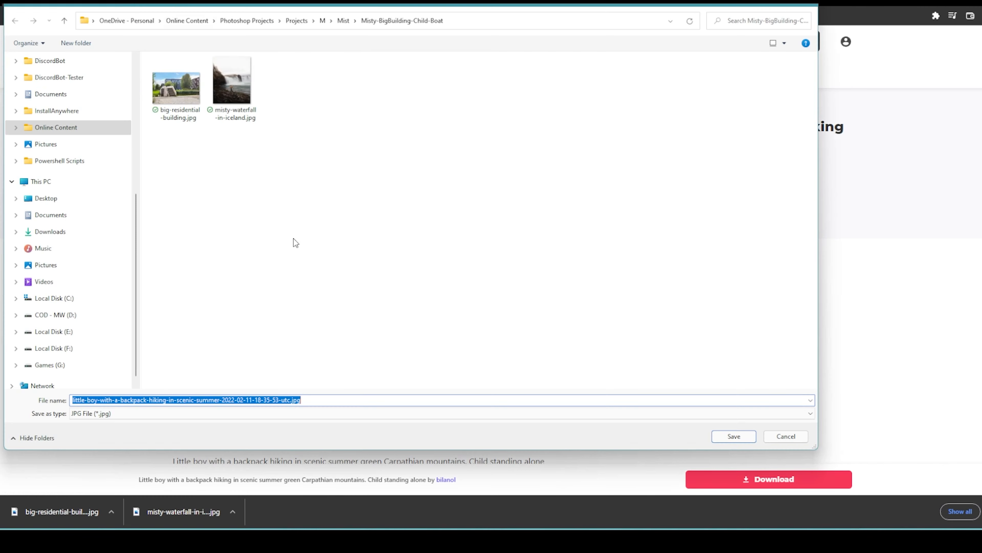
{"action": "left_click", "coordinate": [734, 436]}
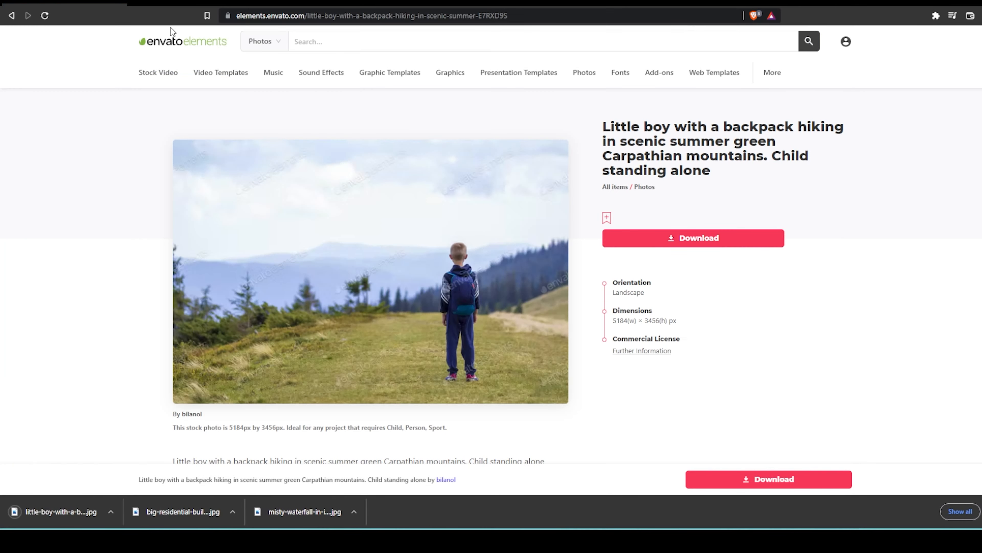
{"action": "type", "text": "boat"}
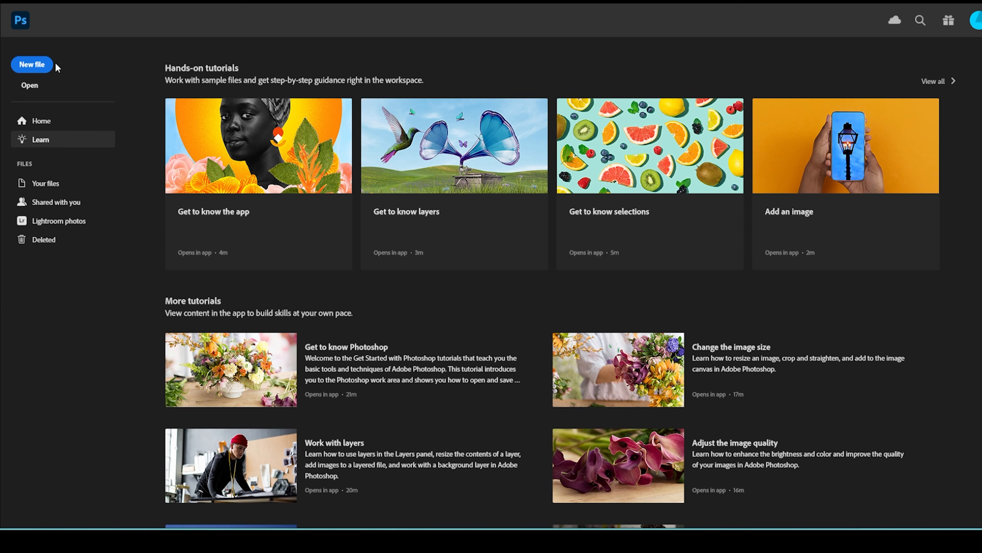
Step: Create a new blank white 1086 × 1358 px, 300 ppi document after checking the iPhone X preset
{"action": "left_click", "coordinate": [32, 64]}
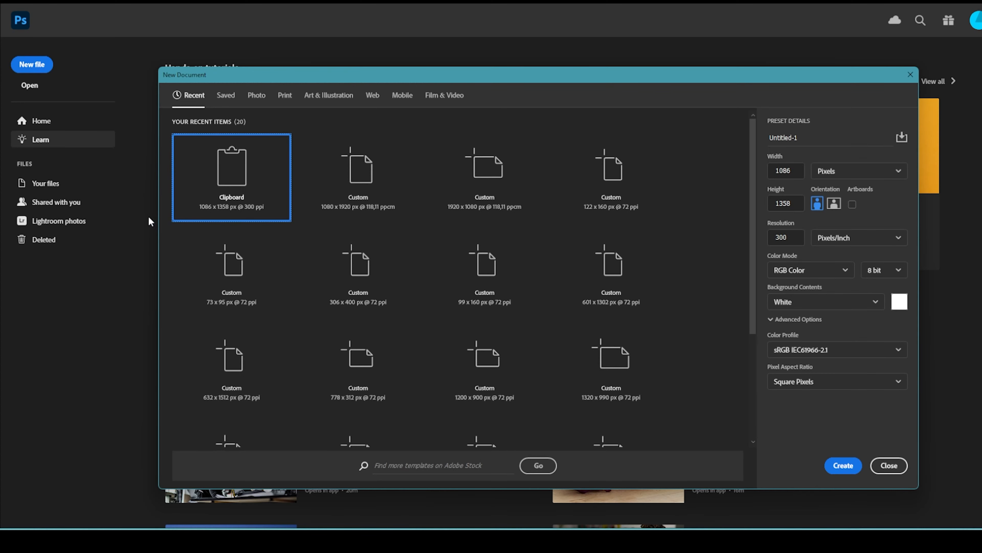
{"action": "mouse_move", "coordinate": [252, 200]}
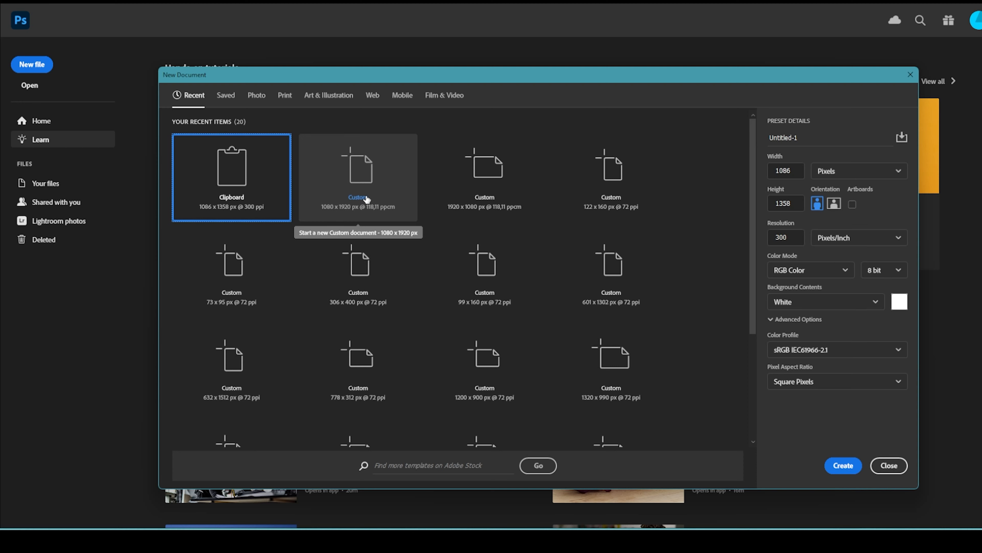
{"action": "mouse_move", "coordinate": [357, 224]}
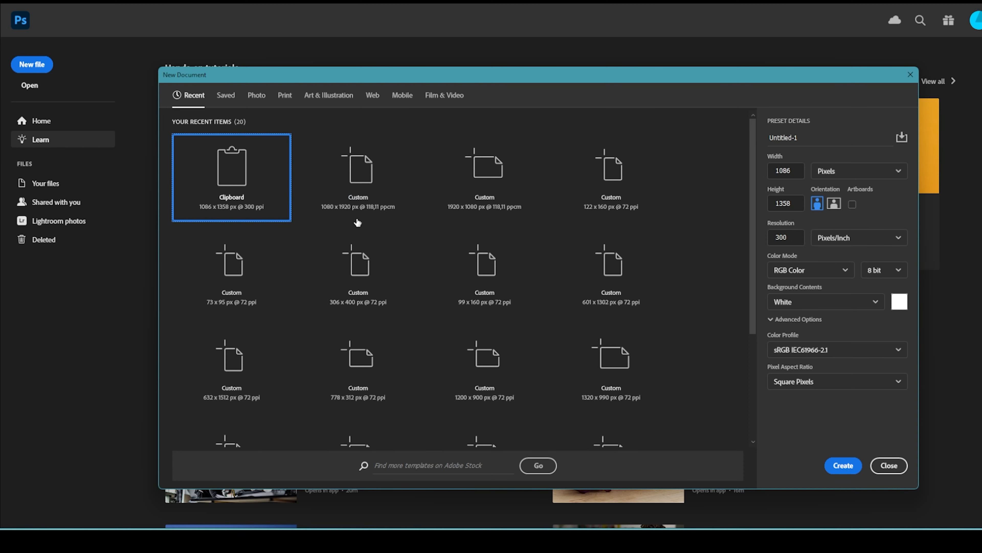
{"action": "mouse_move", "coordinate": [454, 280]}
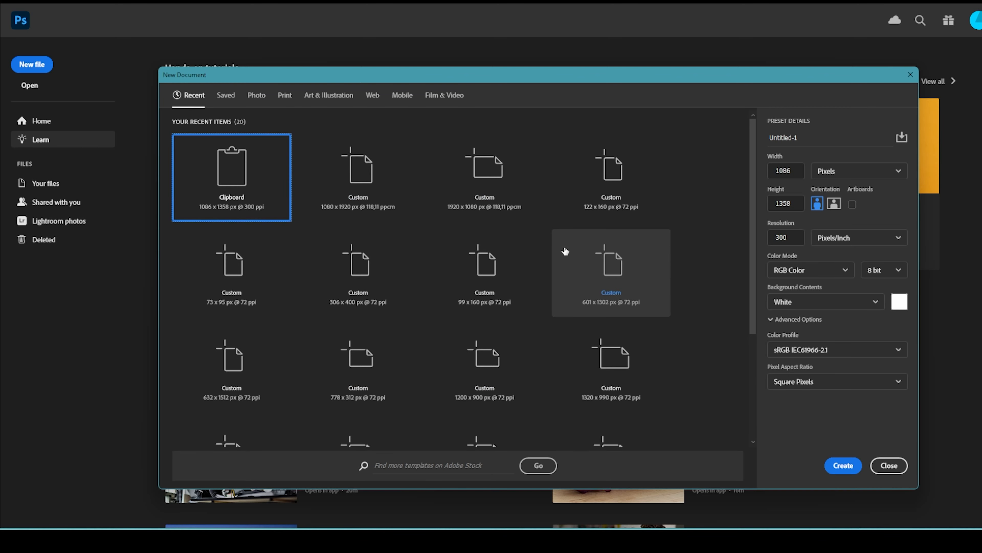
{"action": "mouse_move", "coordinate": [503, 344]}
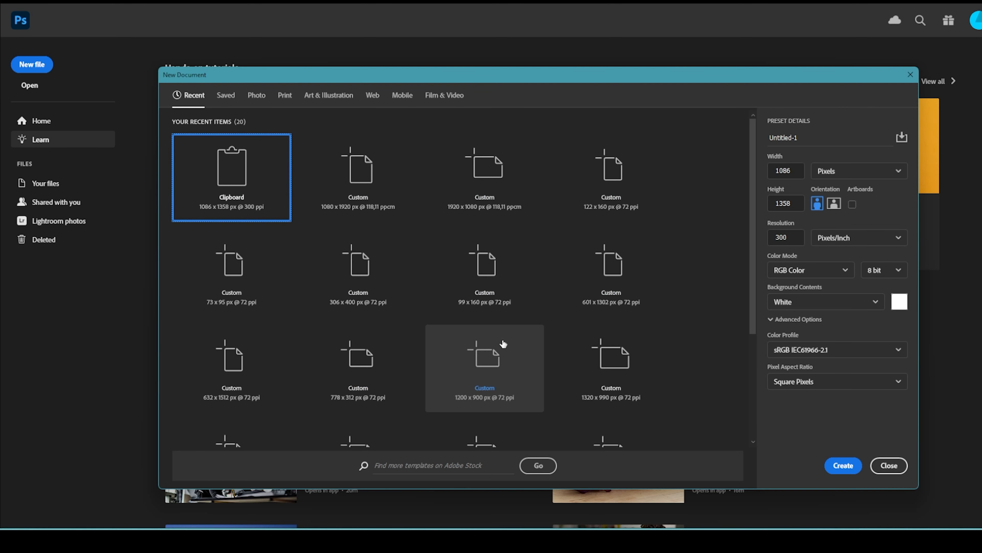
{"action": "mouse_move", "coordinate": [491, 319]}
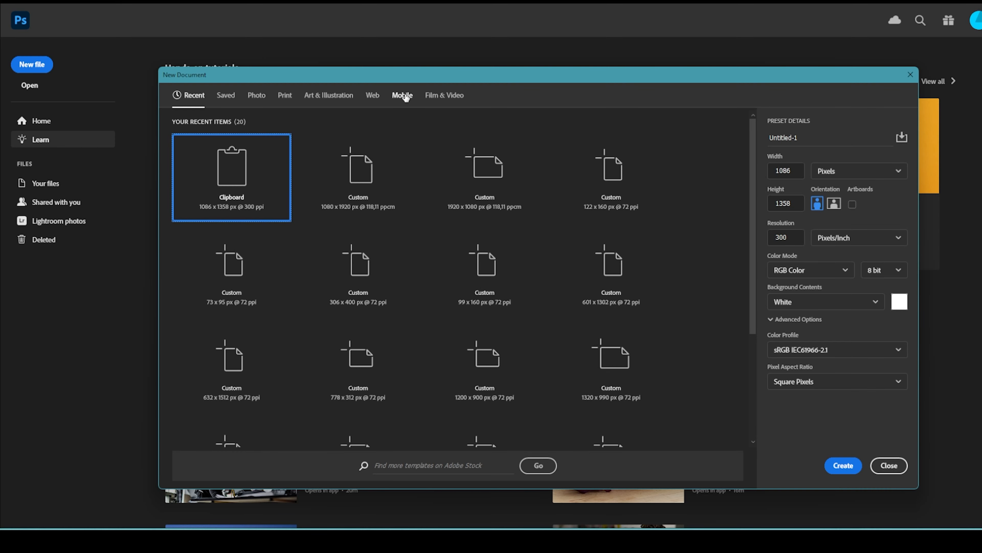
{"action": "left_click", "coordinate": [402, 95]}
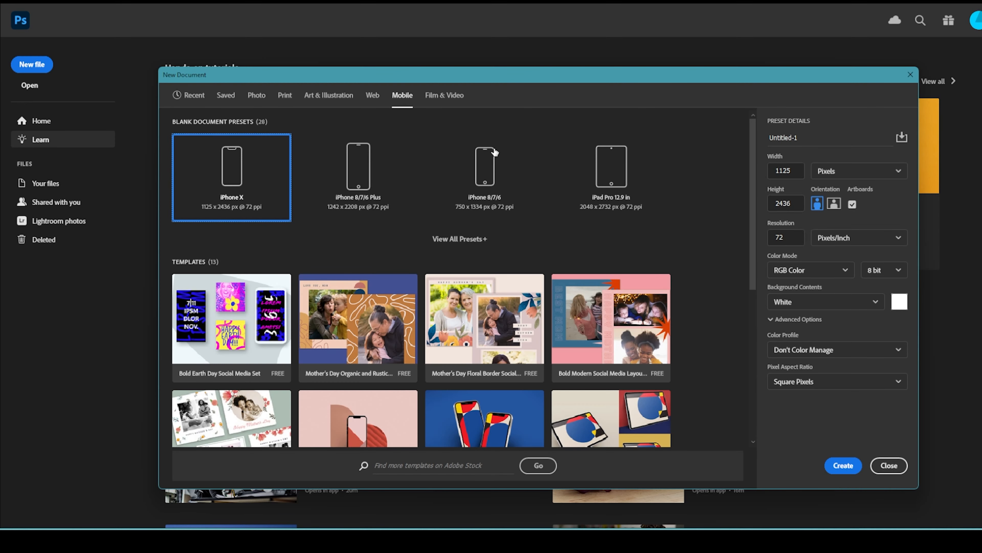
{"action": "mouse_move", "coordinate": [241, 181]}
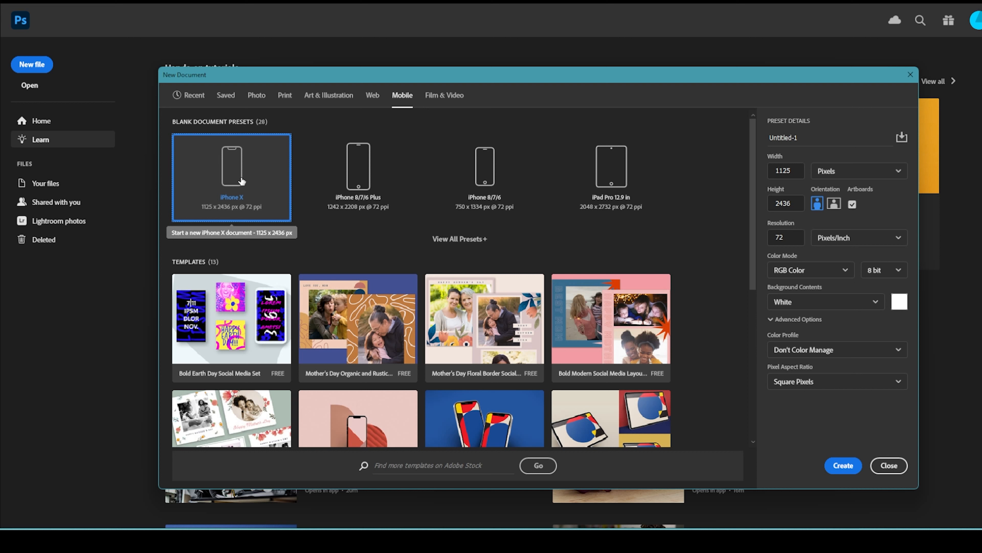
{"action": "left_click", "coordinate": [194, 95]}
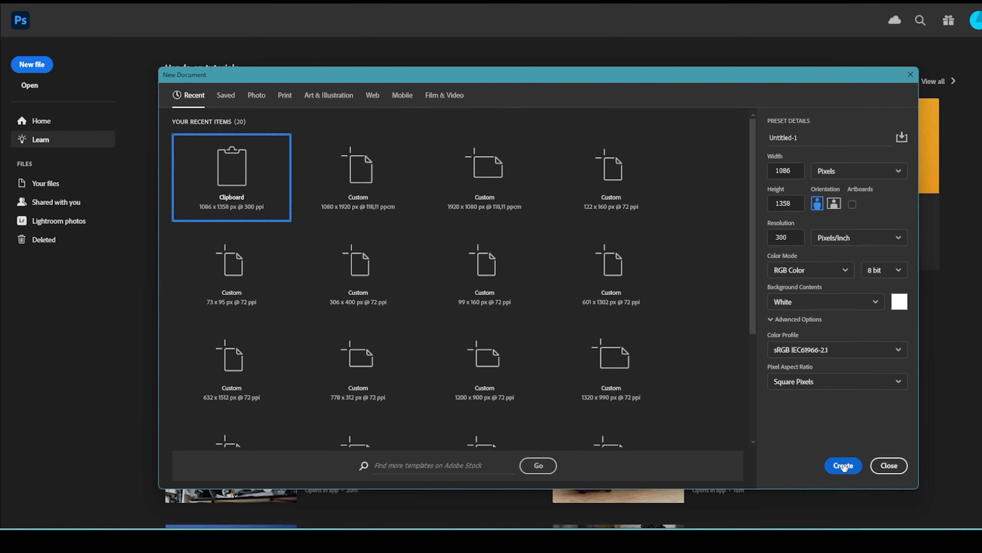
{"action": "left_click", "coordinate": [843, 465]}
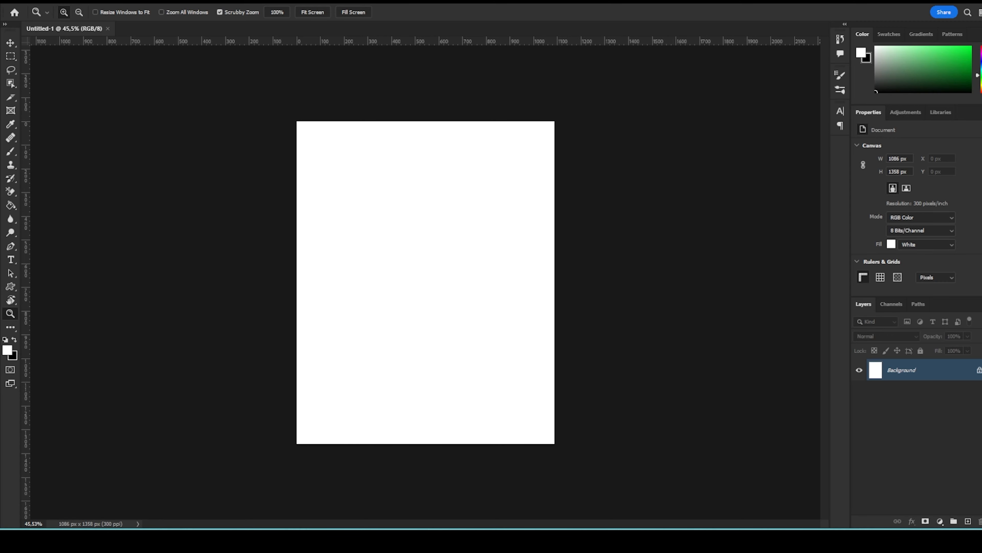
{"action": "mouse_move", "coordinate": [147, 45]}
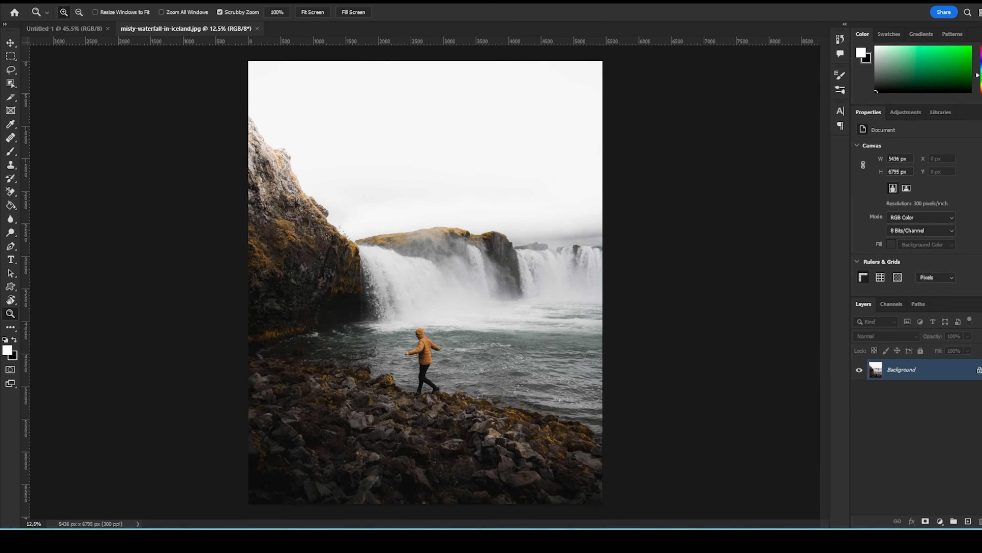
Step: Switch between the open documents and land on the misty waterfall photo
{"action": "left_click", "coordinate": [334, 28]}
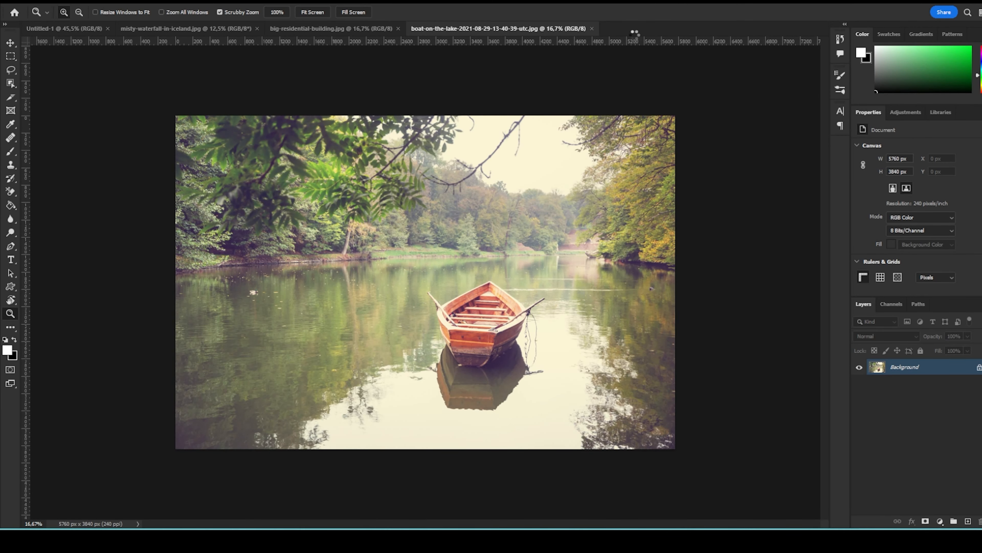
{"action": "left_click", "coordinate": [45, 31]}
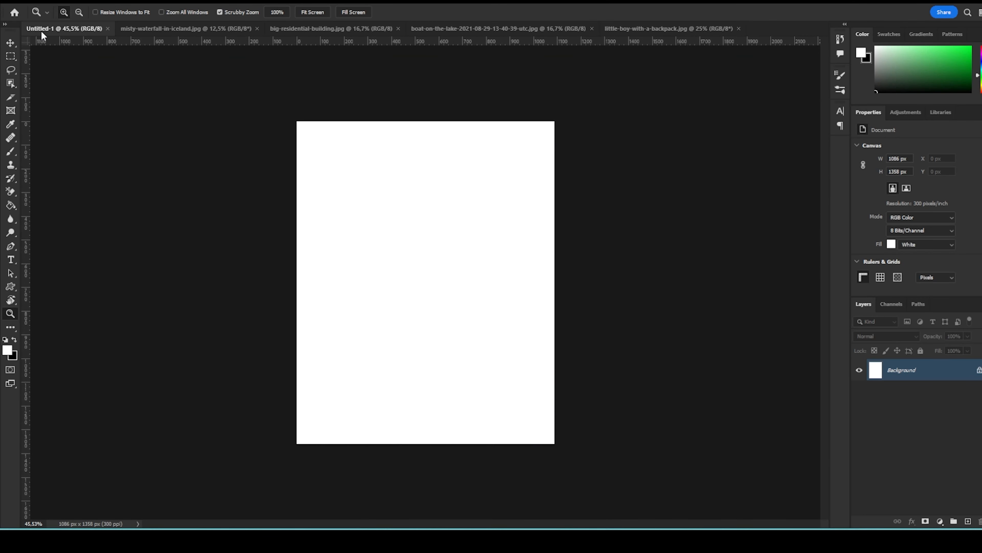
{"action": "left_click", "coordinate": [187, 29]}
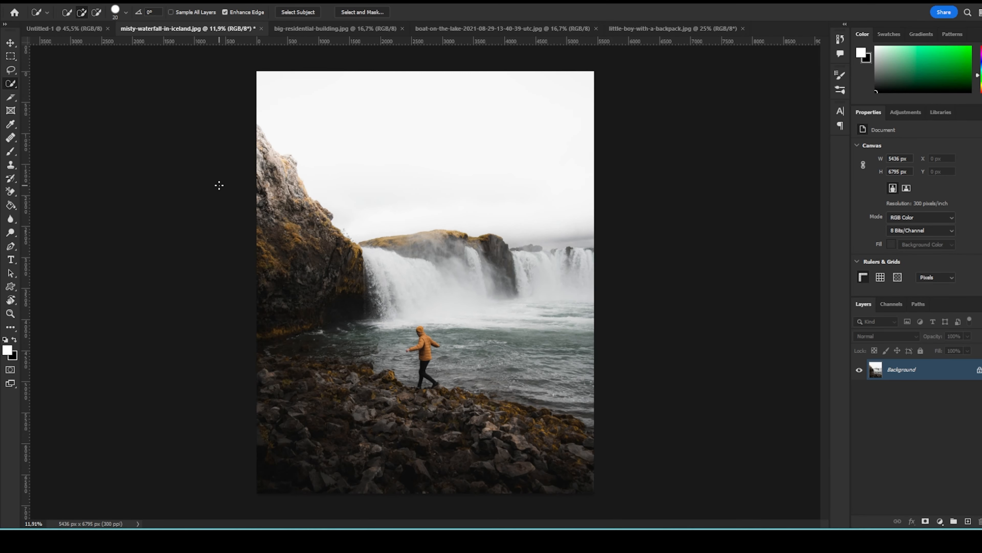
{"action": "mouse_move", "coordinate": [219, 181]}
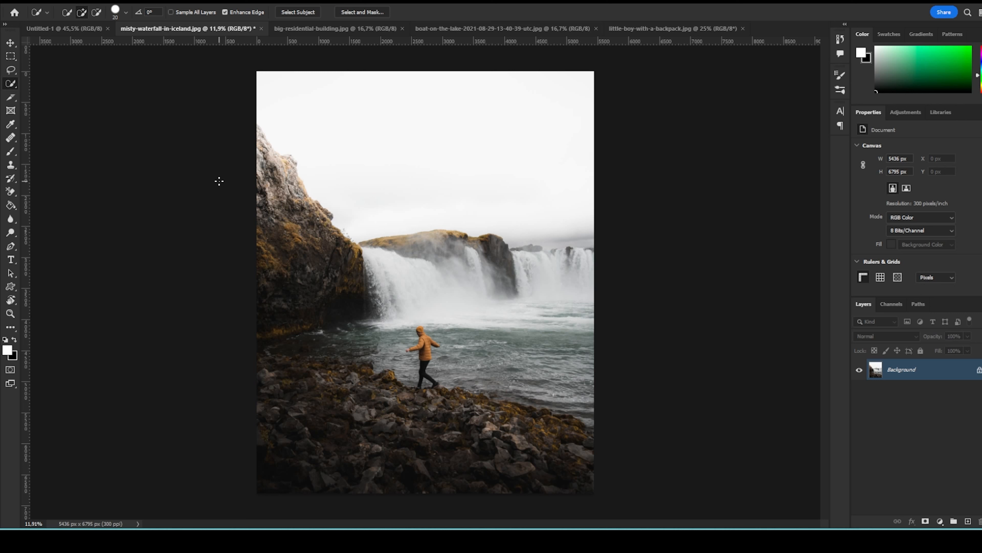
{"action": "mouse_move", "coordinate": [220, 199]}
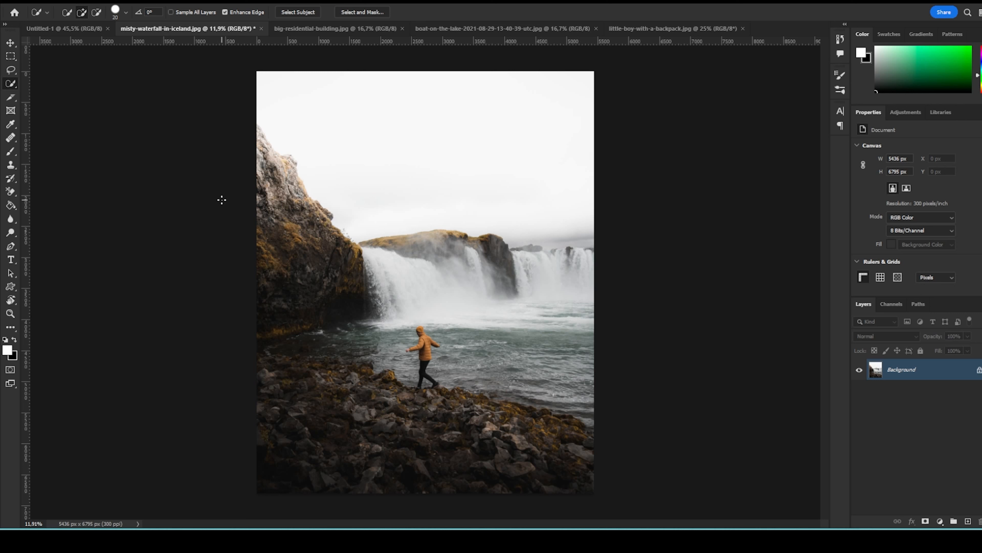
{"action": "mouse_move", "coordinate": [217, 241]}
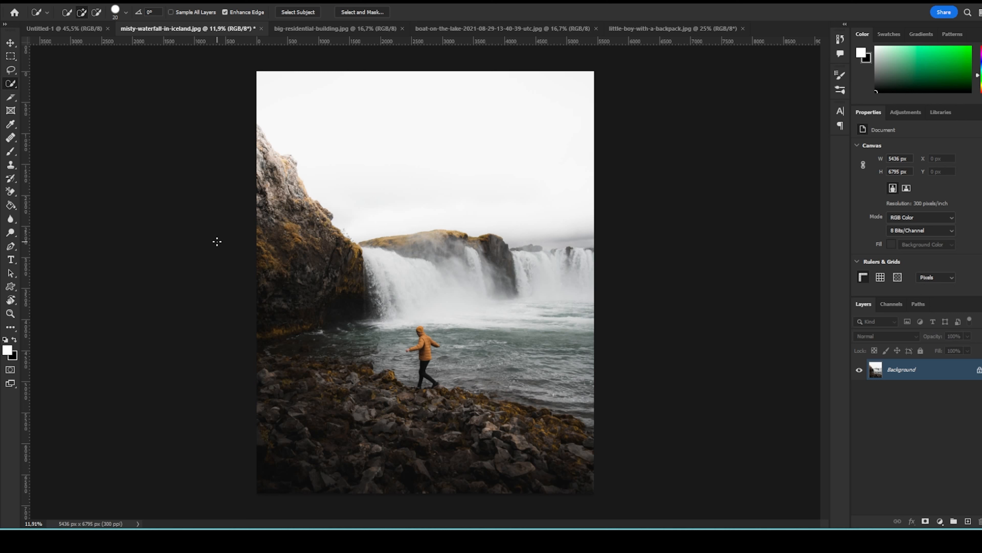
{"action": "mouse_move", "coordinate": [466, 321]}
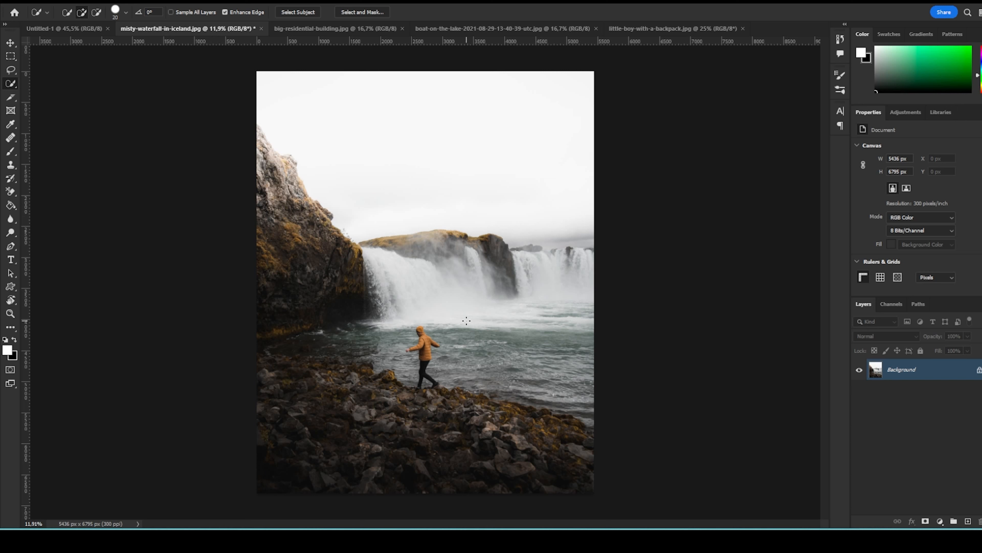
{"action": "mouse_move", "coordinate": [412, 382]}
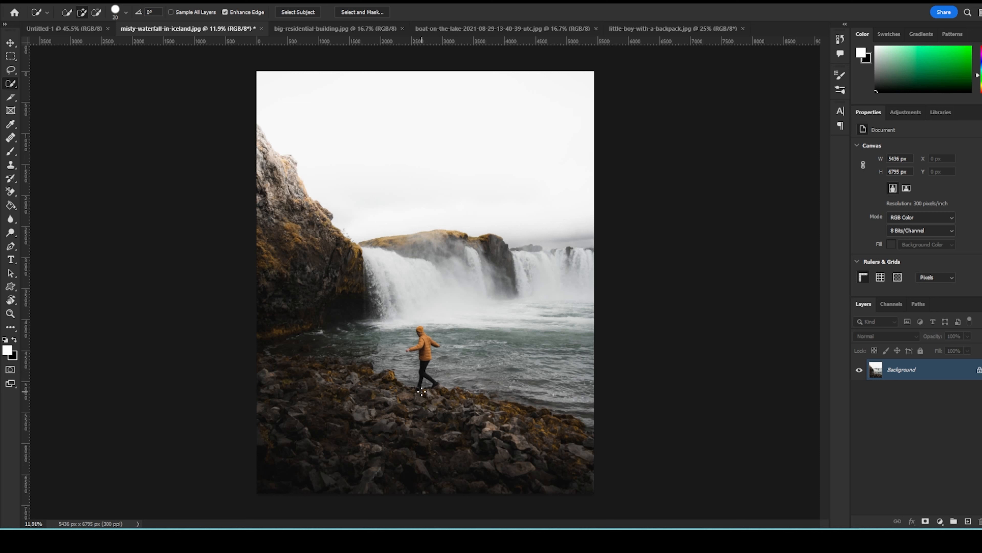
{"action": "mouse_move", "coordinate": [407, 307]}
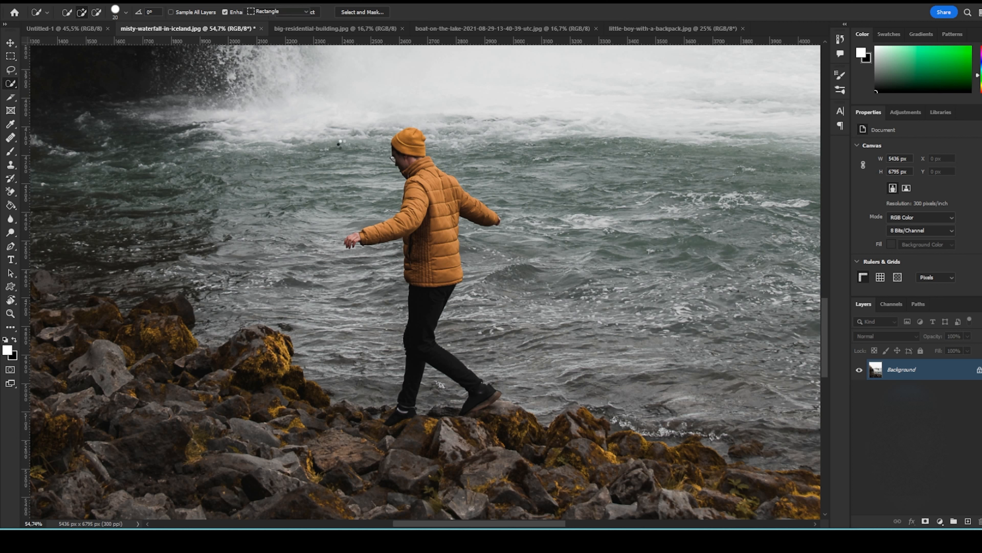
Step: Select the walking man with an Object Selection box and switch to the Quick Selection Tool to refine
{"action": "left_click_drag", "start_coordinate": [318, 106], "coordinate": [541, 439]}
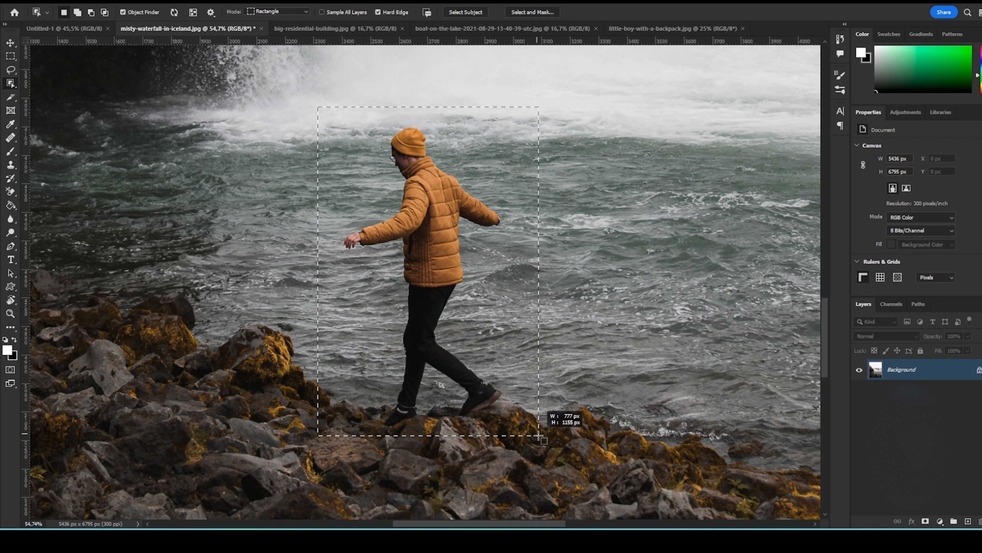
{"action": "left_click", "coordinate": [466, 13]}
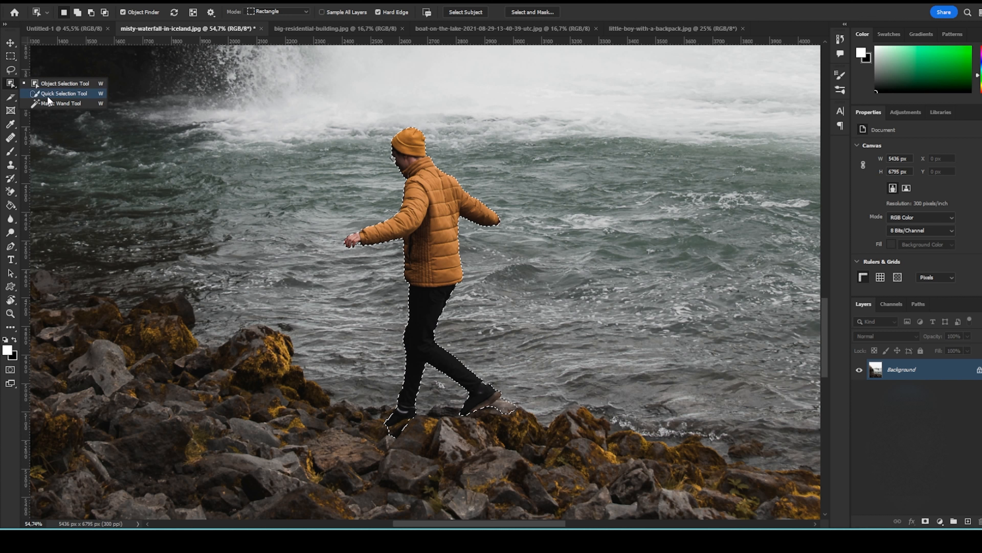
{"action": "left_click", "coordinate": [61, 94]}
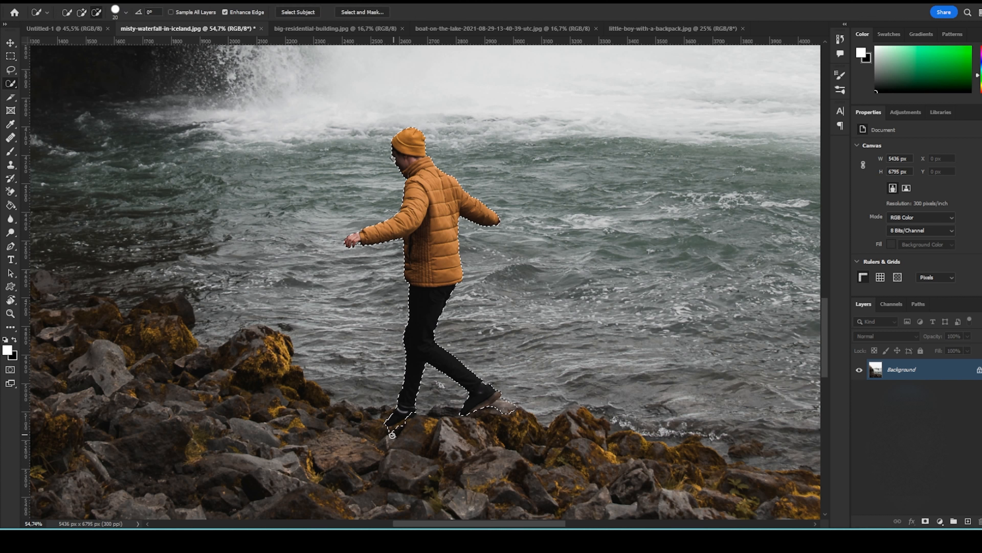
{"action": "mouse_move", "coordinate": [453, 443]}
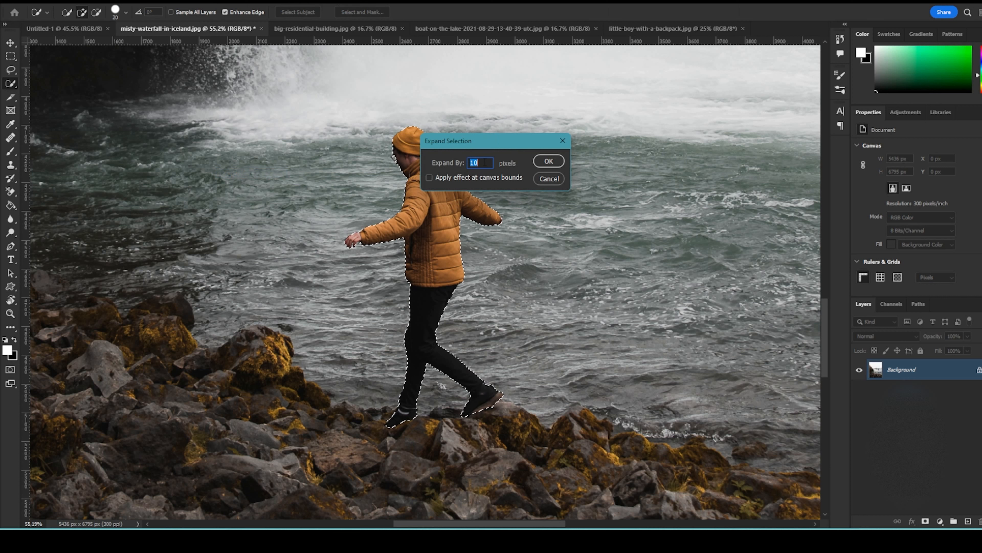
Step: Grow the man's selection by 10 px and remove him with Content-Aware Fill
{"action": "left_click", "coordinate": [549, 161]}
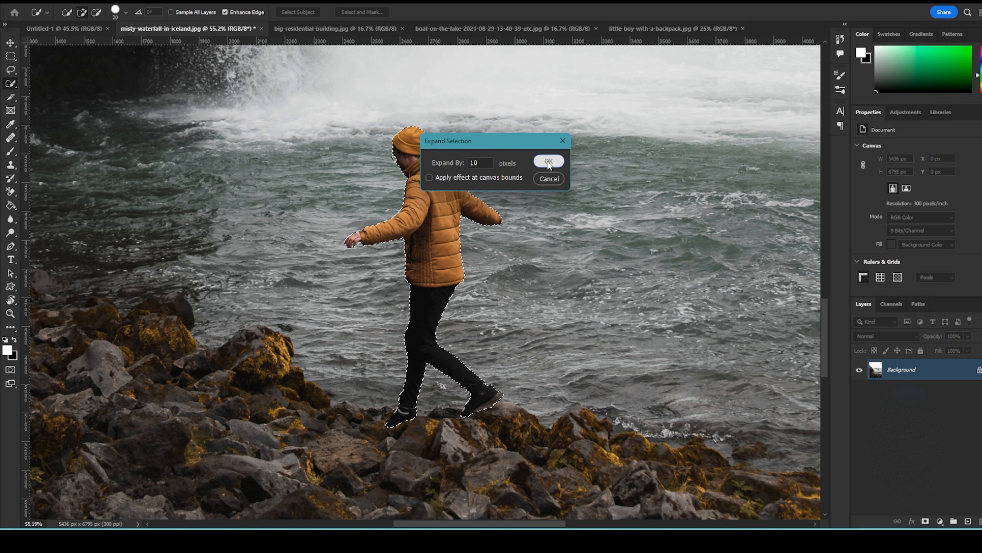
{"action": "left_click", "coordinate": [548, 160]}
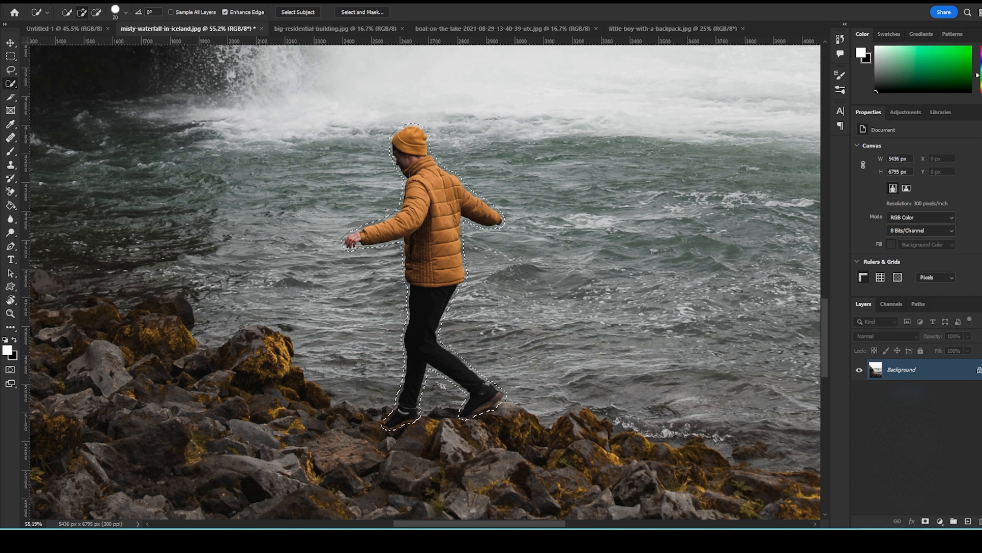
{"action": "left_click", "coordinate": [10, 7]}
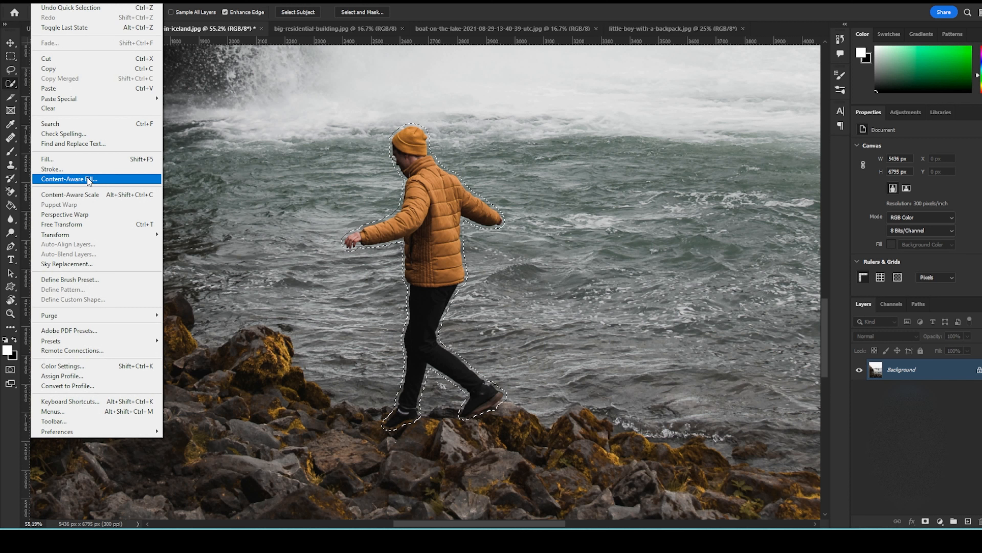
{"action": "left_click", "coordinate": [69, 179]}
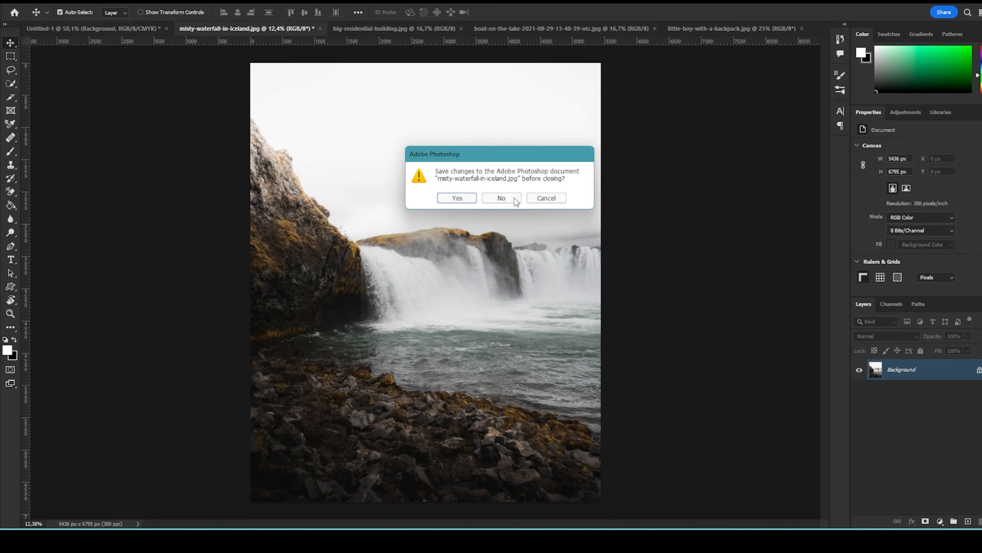
Step: Discard the waterfall photo unsaved and return to the Untitled-1 composite
{"action": "left_click", "coordinate": [502, 197]}
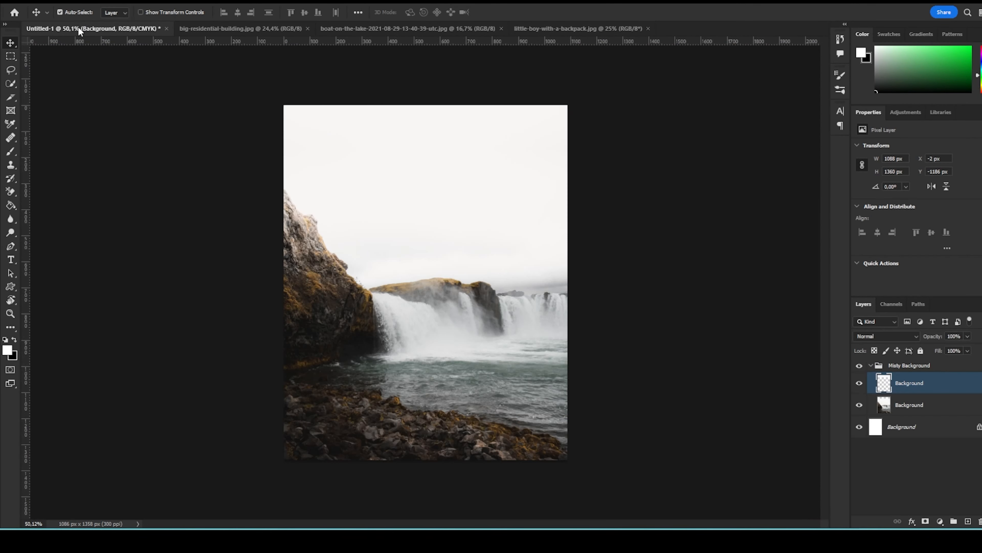
{"action": "left_click", "coordinate": [238, 29]}
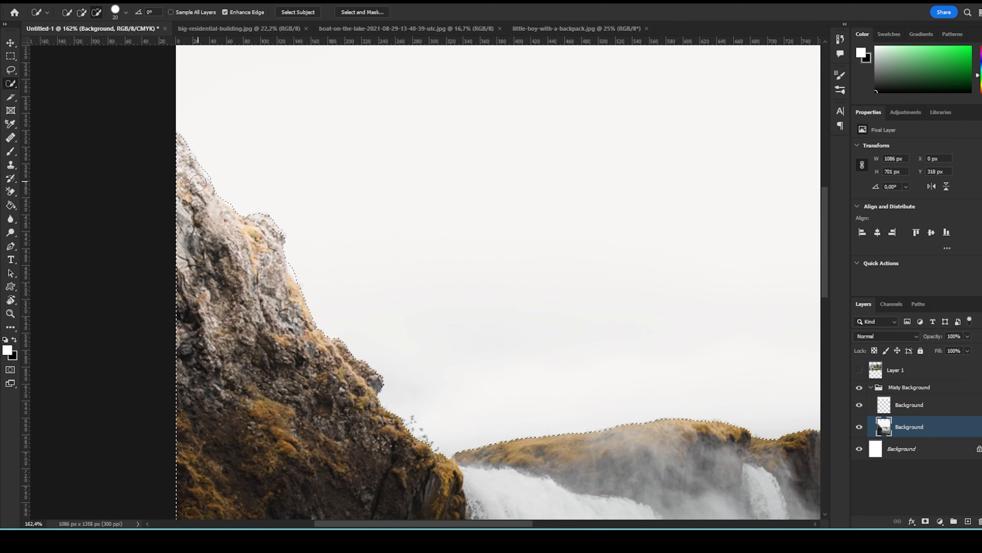
{"action": "scroll", "scroll_direction": "right", "scroll_amount": 3}
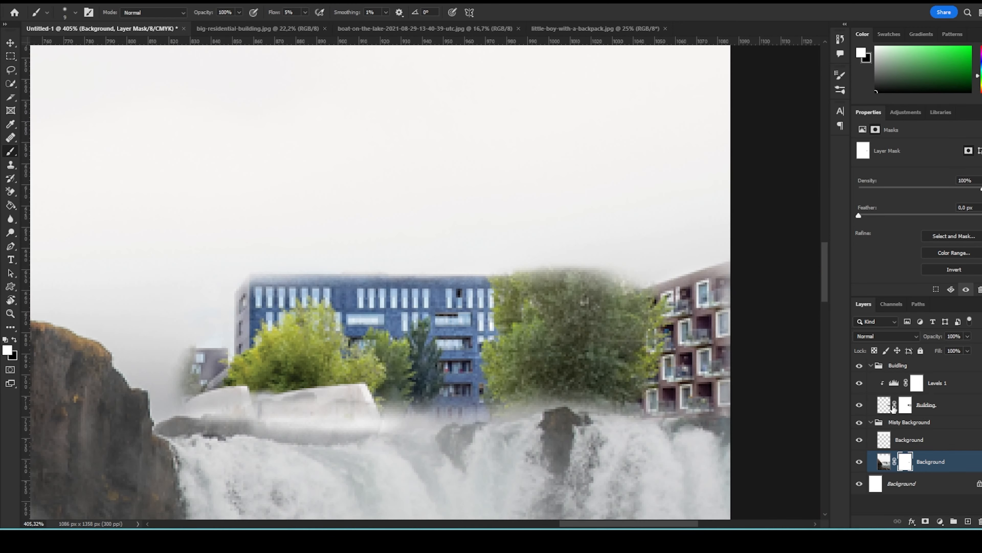
Step: Mask the misty background, set Adjust Tree Color to Multiply and Gaussian-blur the building
{"action": "left_click", "coordinate": [926, 404]}
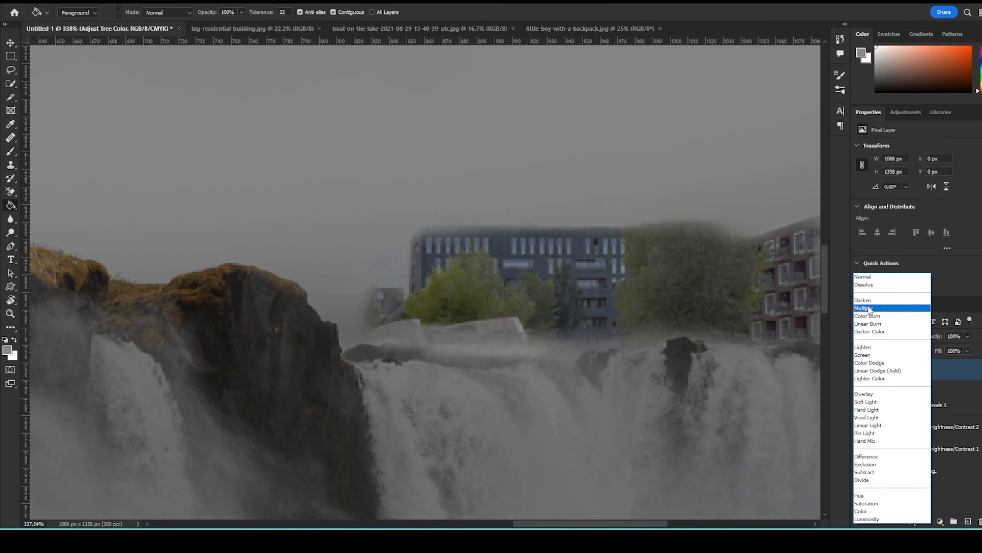
{"action": "left_click", "coordinate": [863, 356]}
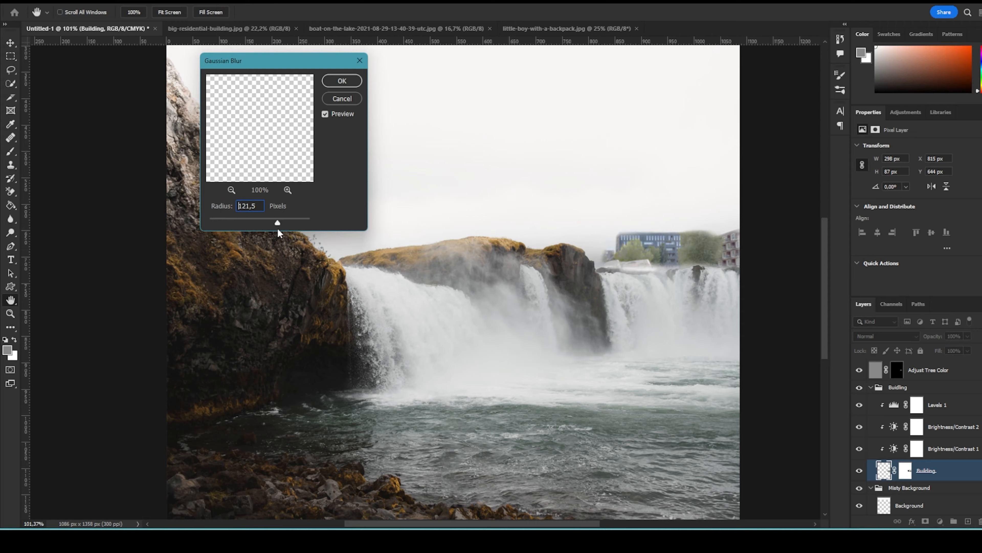
{"action": "left_click_drag", "start_coordinate": [277, 223], "coordinate": [210, 222]}
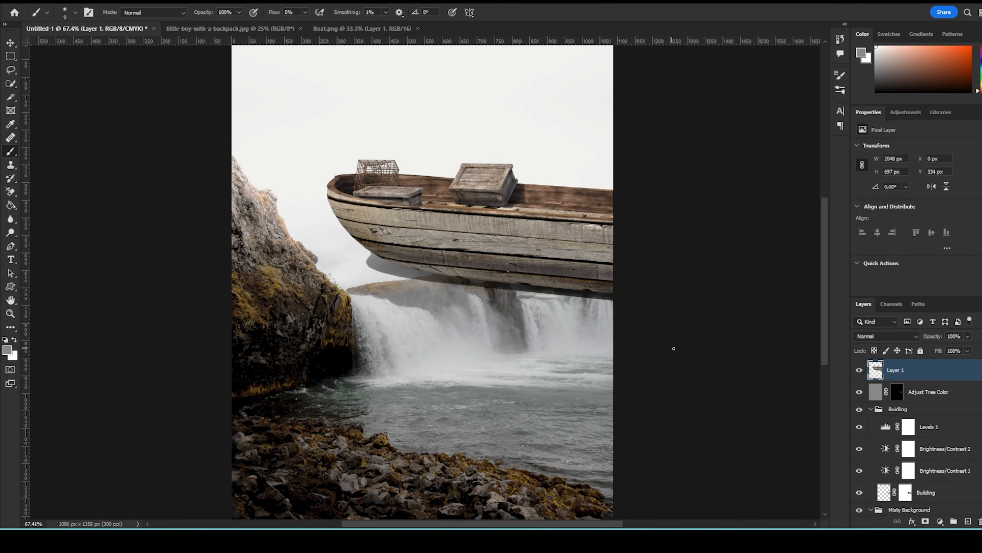
Step: Cut the boat from Boat.png, transform it onto the water and darken it with clipped Levels
{"action": "left_click", "coordinate": [361, 28]}
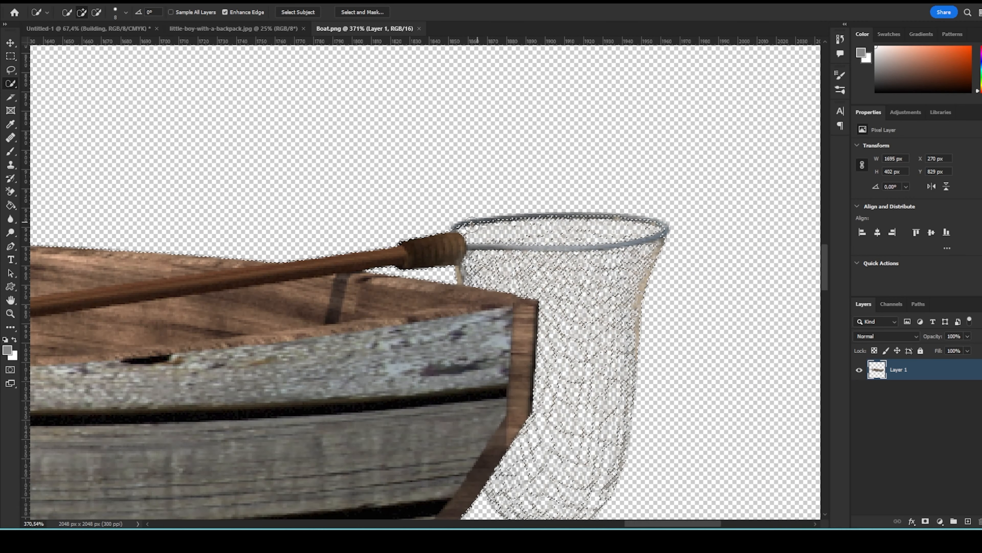
{"action": "left_click", "coordinate": [87, 28]}
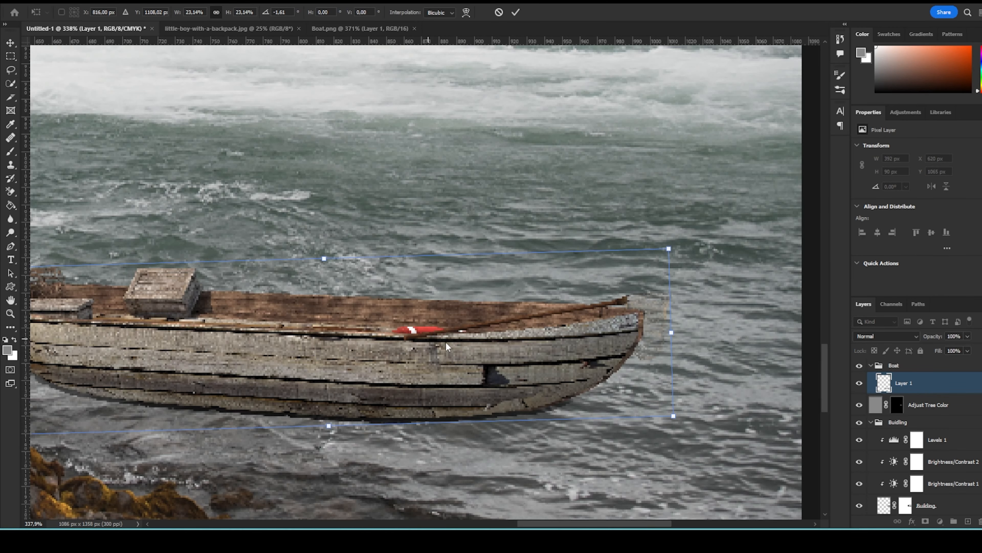
{"action": "left_click", "coordinate": [917, 440]}
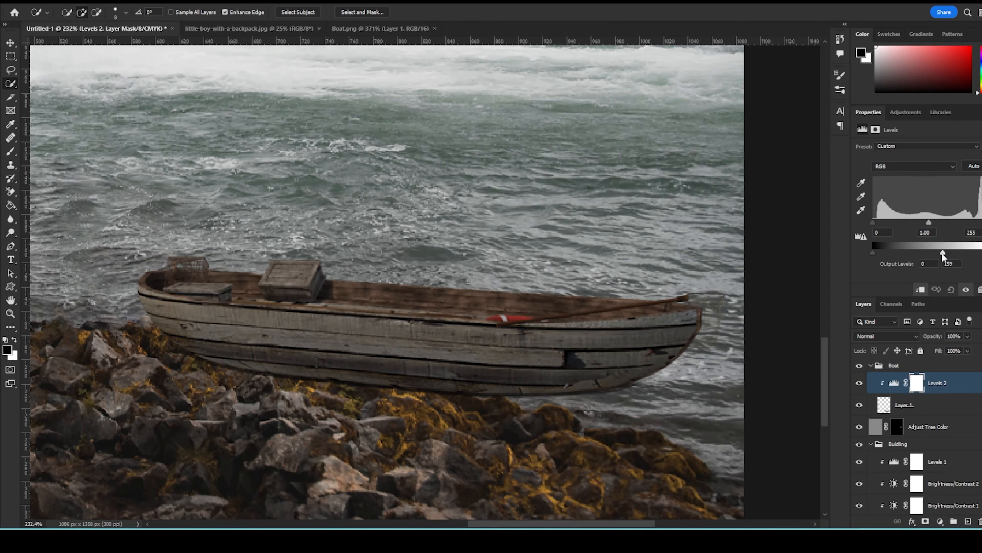
{"action": "left_click", "coordinate": [906, 405]}
{"action": "type", "text": "Light OVerlay"}
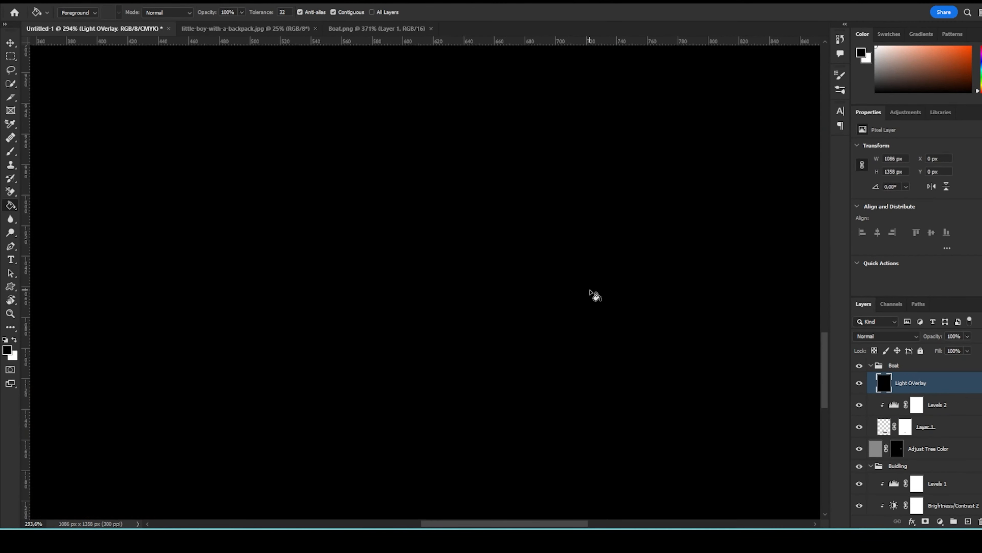
Step: Fill the new Light Overlay layer in the Boat group with black
{"action": "left_click", "coordinate": [886, 336]}
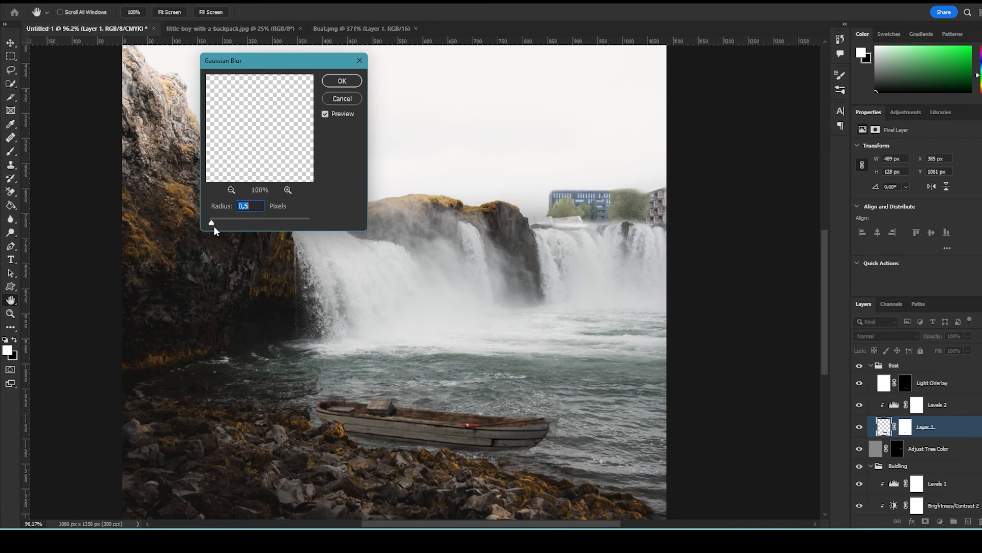
Step: Apply a 0.5 px Gaussian Blur to the boat layer
{"action": "left_click", "coordinate": [341, 81]}
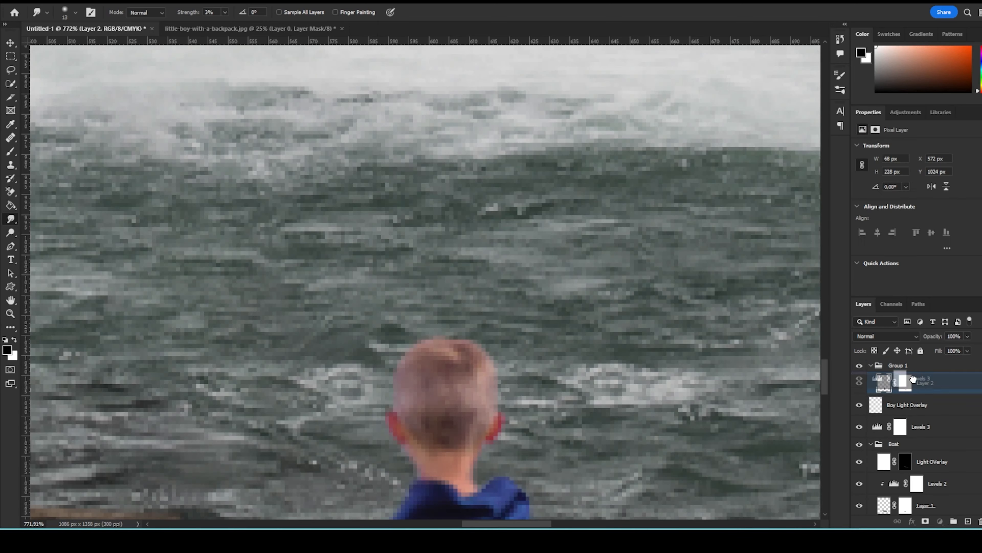
Step: Group the boy's layers as Boy and soften Layer 2 with a ~0.1 px Gaussian Blur
{"action": "right_click", "coordinate": [910, 380]}
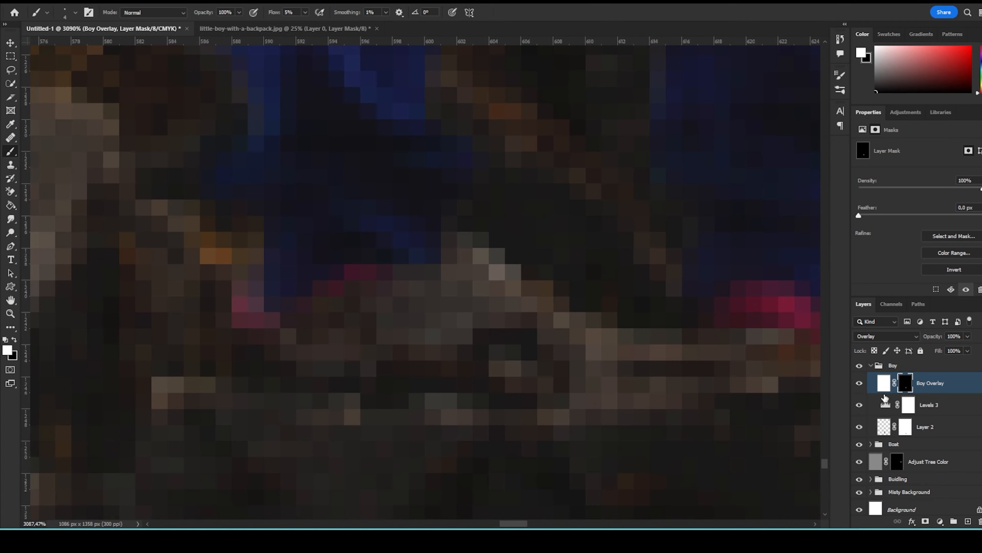
{"action": "left_click", "coordinate": [906, 426]}
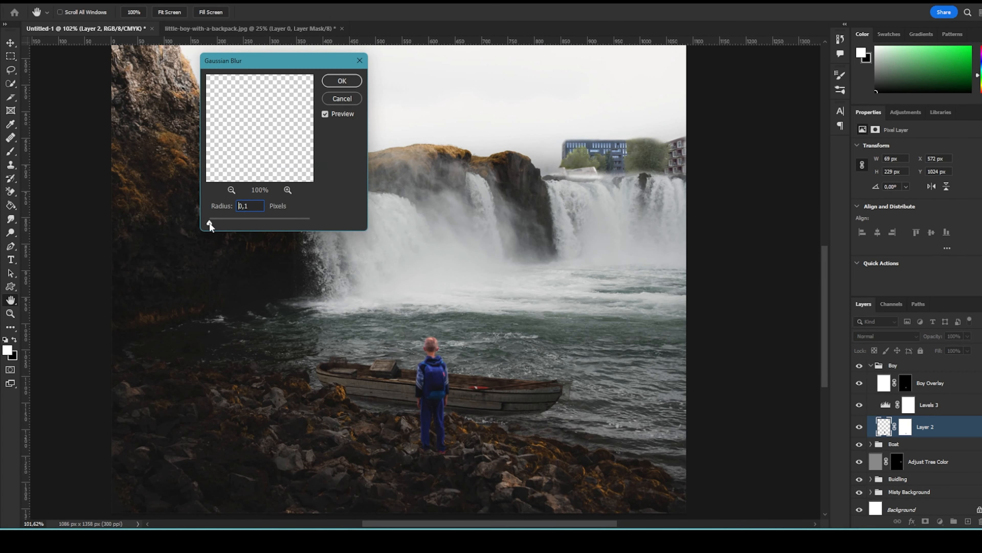
{"action": "left_click_drag", "start_coordinate": [209, 223], "coordinate": [218, 224]}
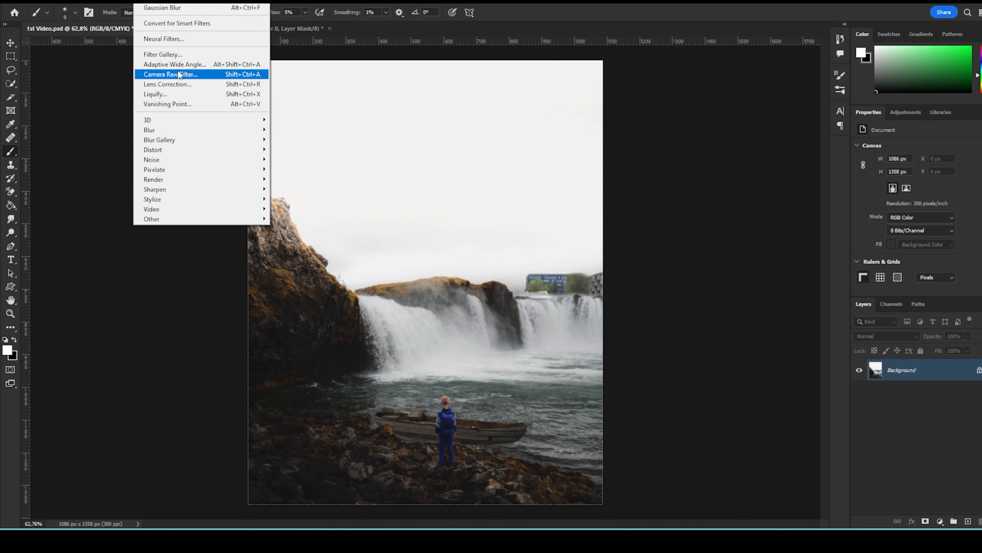
Step: Start the Camera Raw Filter on the flattened composite and reach its Basic panel
{"action": "left_click", "coordinate": [171, 75]}
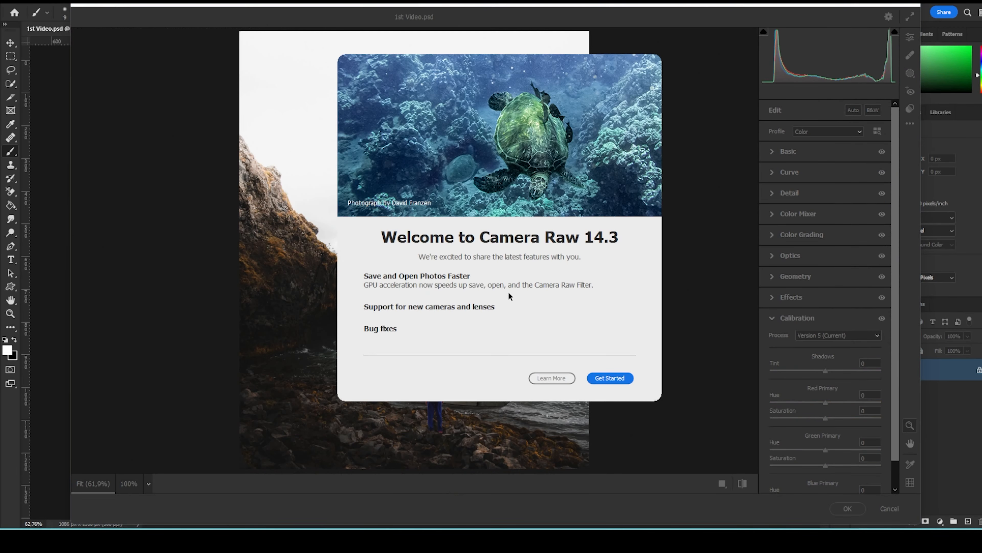
{"action": "mouse_move", "coordinate": [404, 230]}
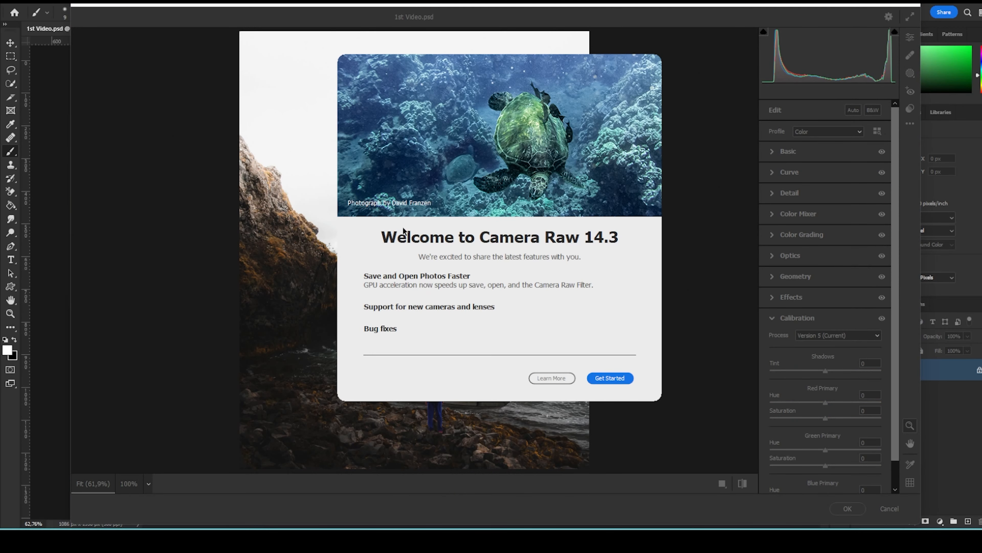
{"action": "left_click", "coordinate": [610, 377]}
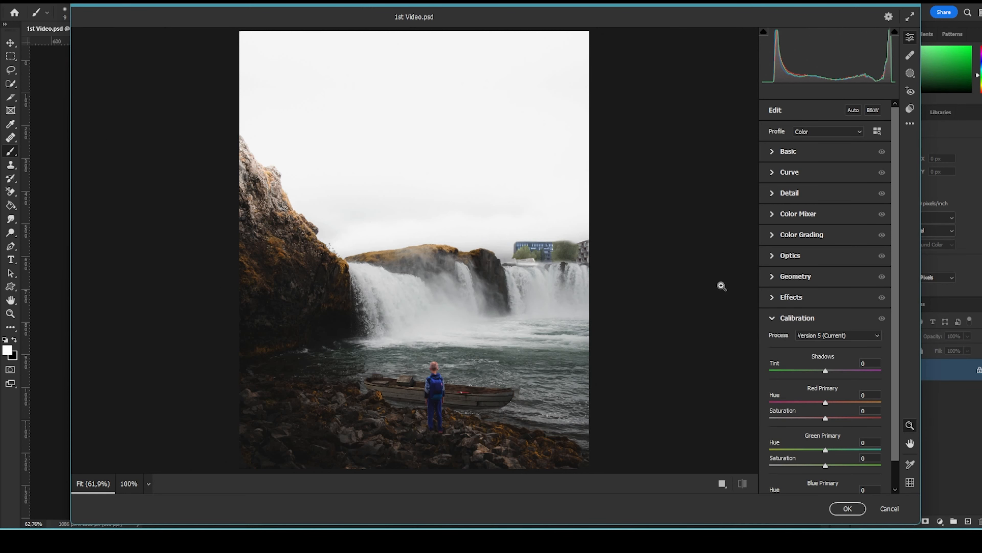
{"action": "mouse_move", "coordinate": [844, 135]}
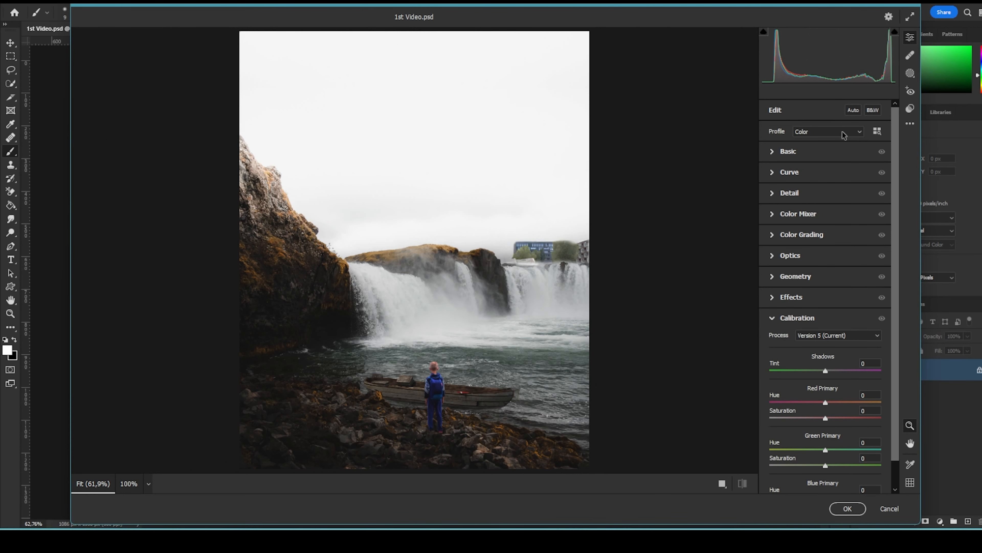
{"action": "mouse_move", "coordinate": [837, 151]}
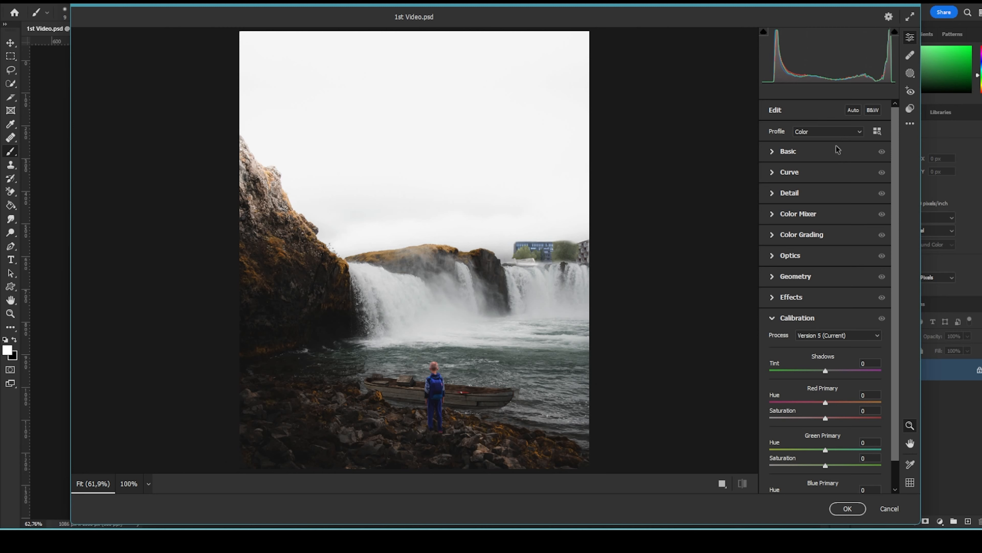
{"action": "mouse_move", "coordinate": [827, 149]}
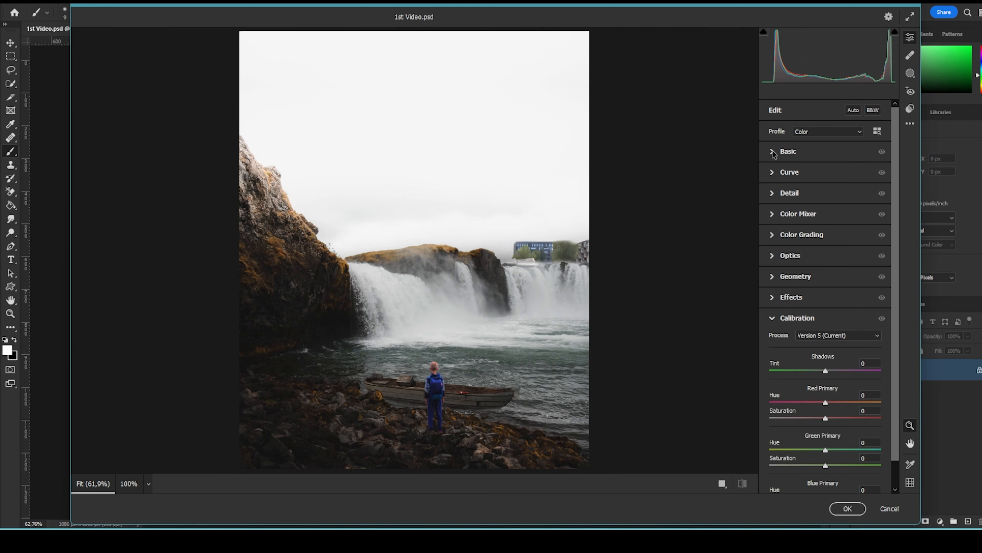
{"action": "left_click", "coordinate": [773, 150]}
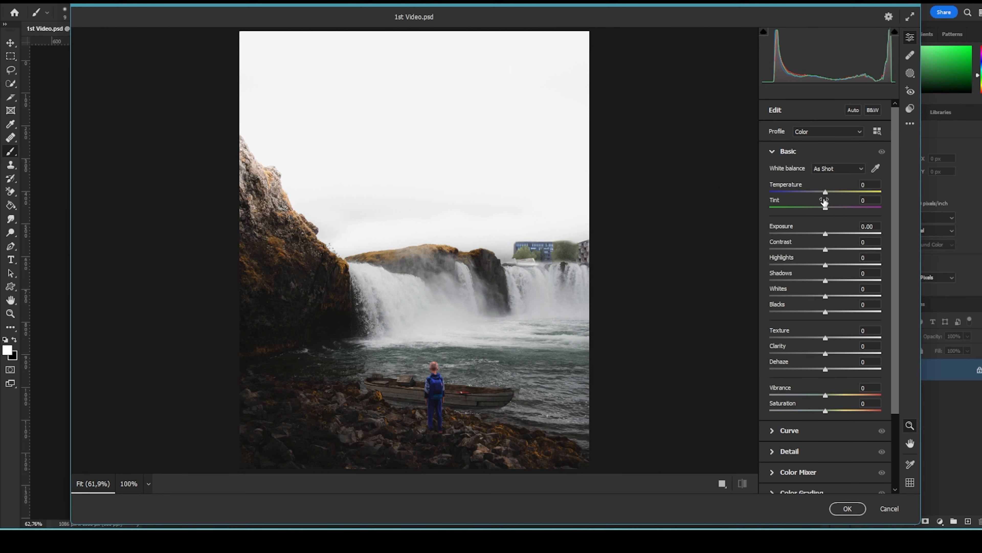
{"action": "mouse_move", "coordinate": [826, 194]}
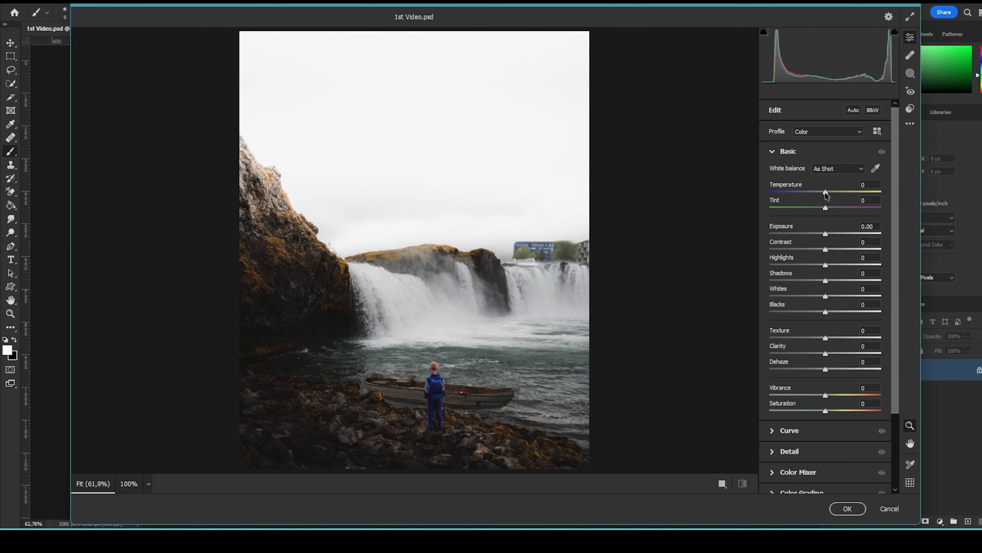
Step: Set Tint -20, deepen the blacks slightly and lower Dehaze to -11 for a hazier mist
{"action": "left_click_drag", "start_coordinate": [825, 192], "coordinate": [827, 192]}
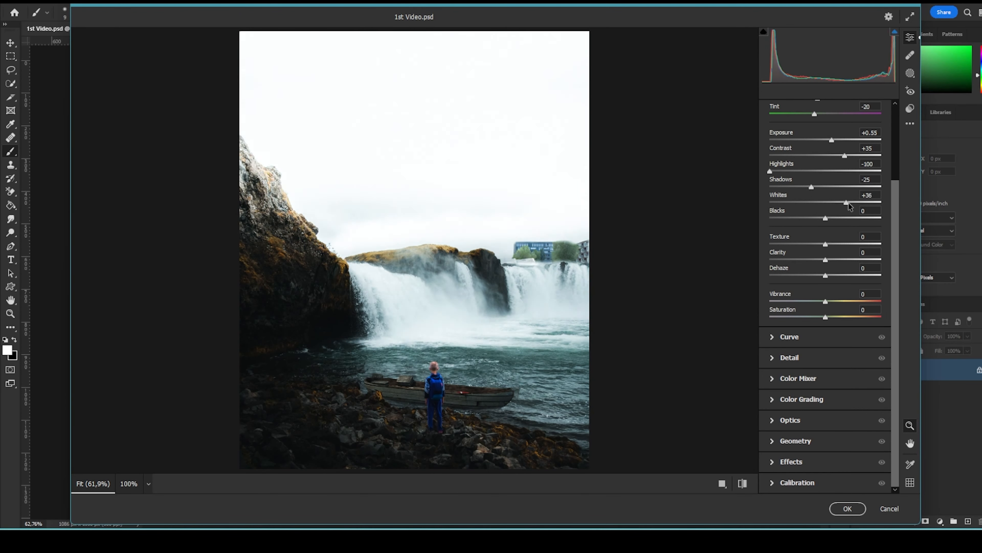
{"action": "left_click_drag", "start_coordinate": [826, 218], "coordinate": [817, 218]}
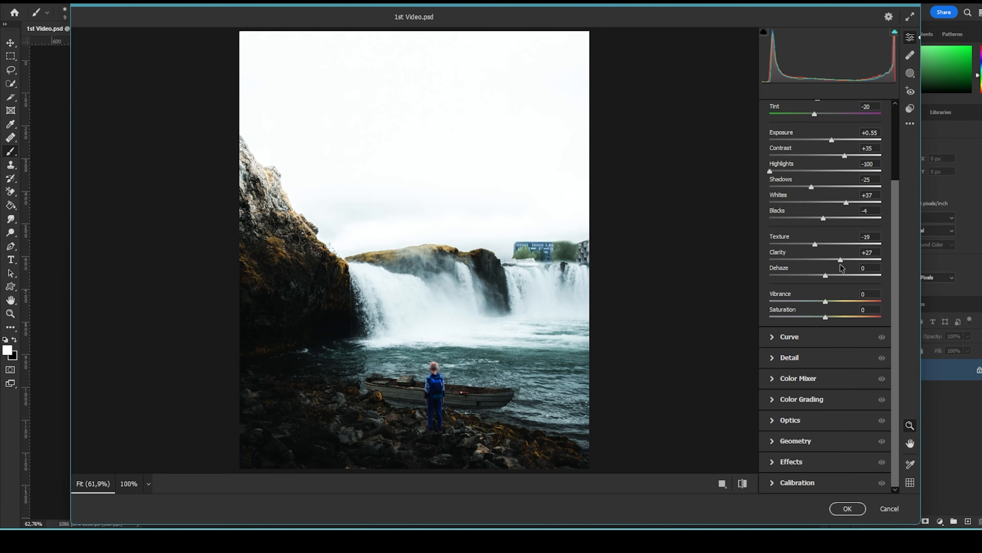
{"action": "left_click_drag", "start_coordinate": [825, 302], "coordinate": [866, 302]}
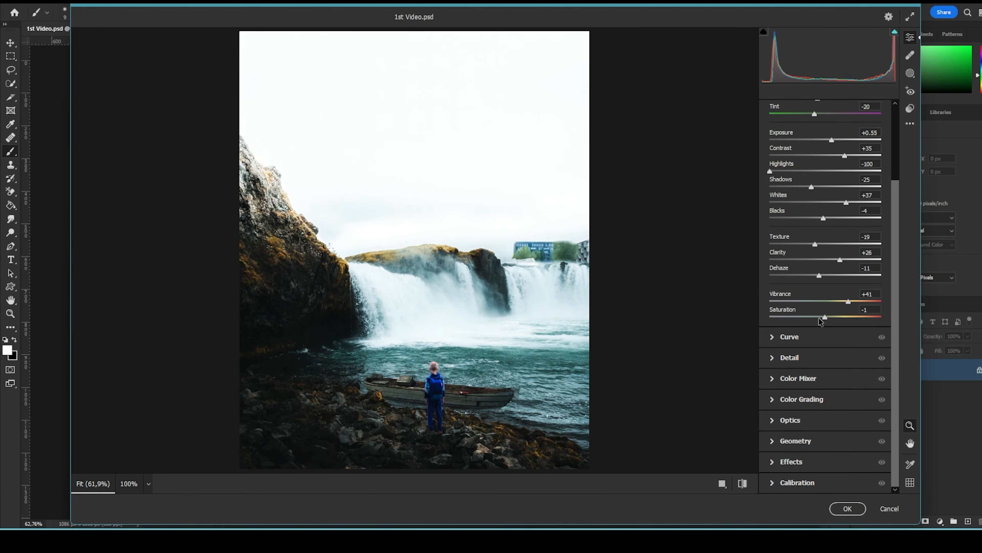
Step: Darken the curve's dark tones, raise Oranges/Yellows hue in Color Mixer and tint the shadow grading
{"action": "left_click", "coordinate": [790, 337]}
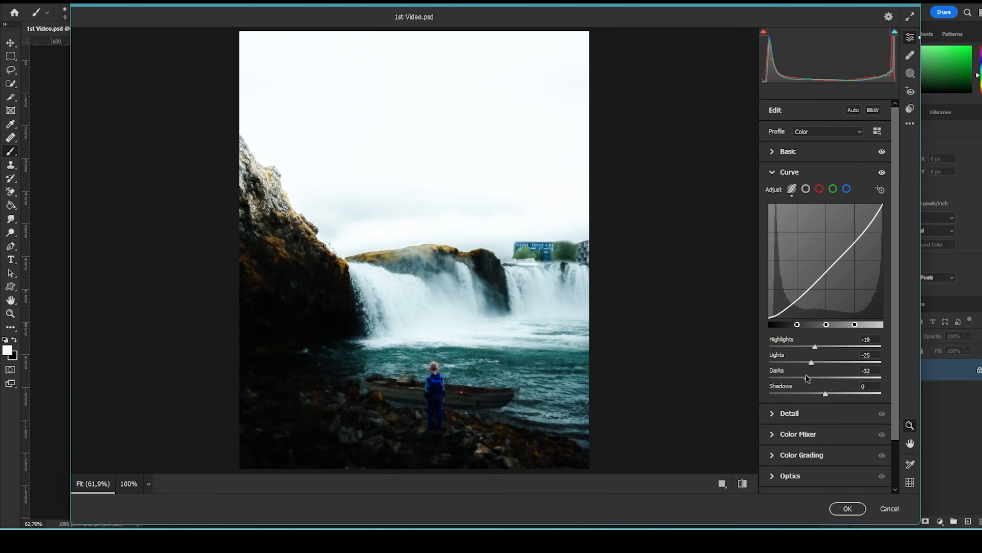
{"action": "left_click_drag", "start_coordinate": [805, 378], "coordinate": [826, 377]}
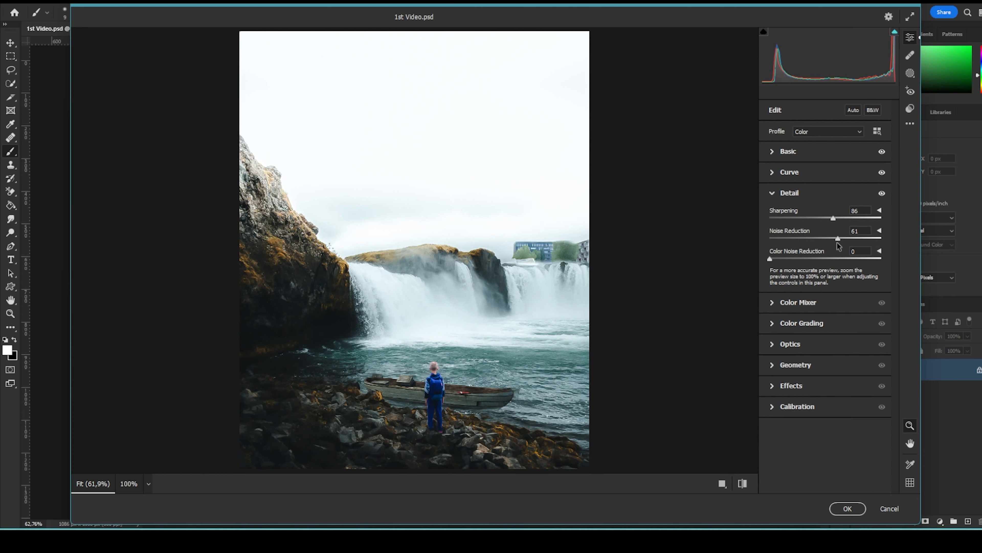
{"action": "left_click", "coordinate": [798, 302]}
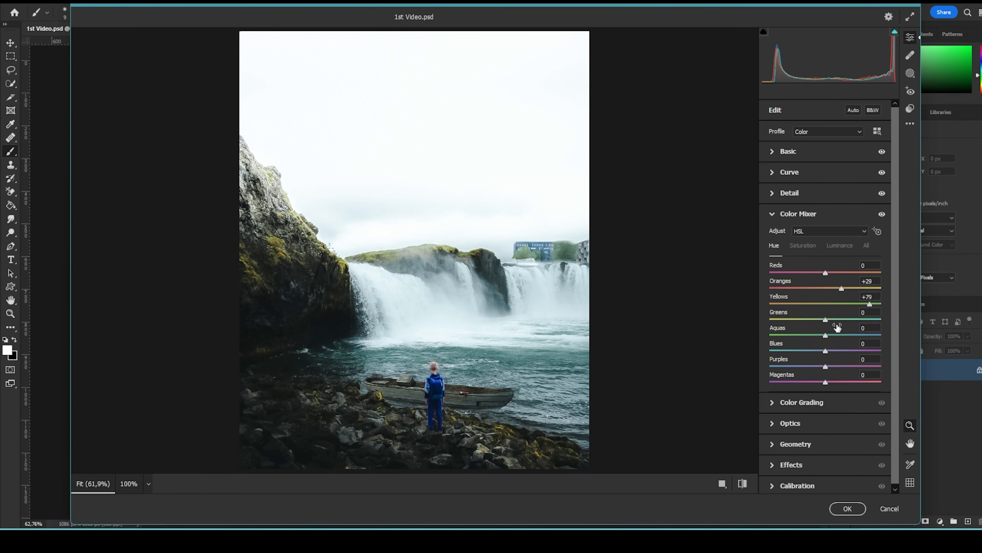
{"action": "left_click_drag", "start_coordinate": [825, 335], "coordinate": [805, 331]}
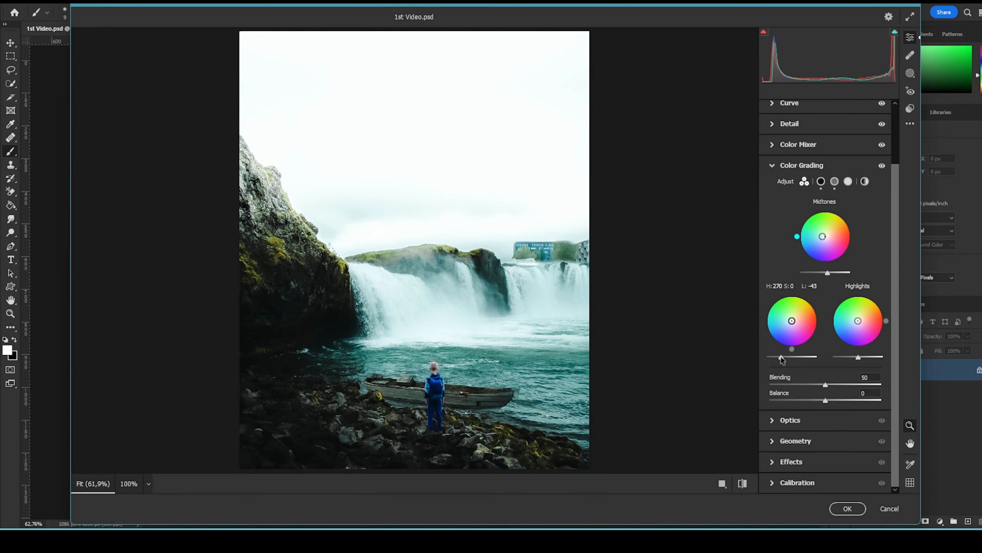
{"action": "left_click", "coordinate": [848, 508]}
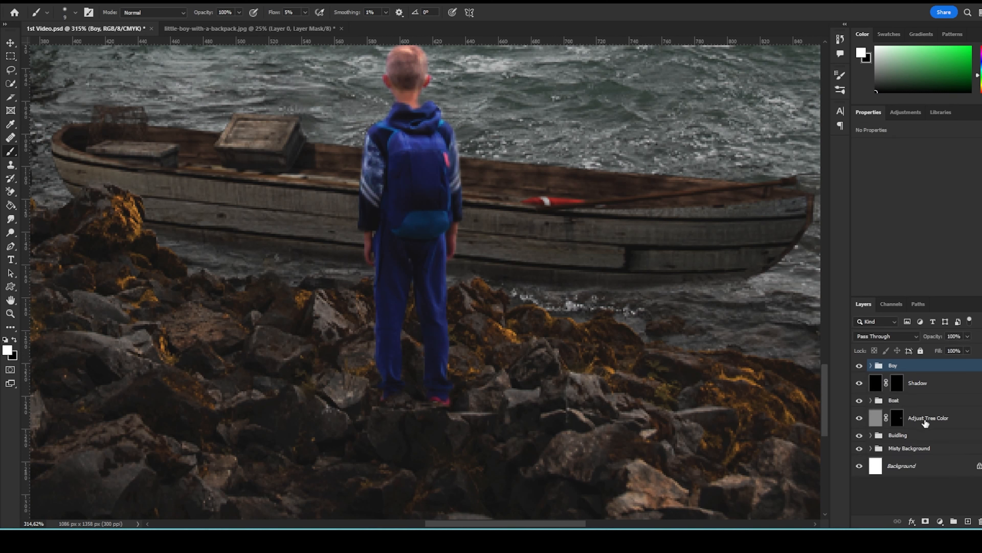
Step: Duplicate Shadow as Shadow 2 inside the Boy group and select its black mask
{"action": "left_click", "coordinate": [869, 365]}
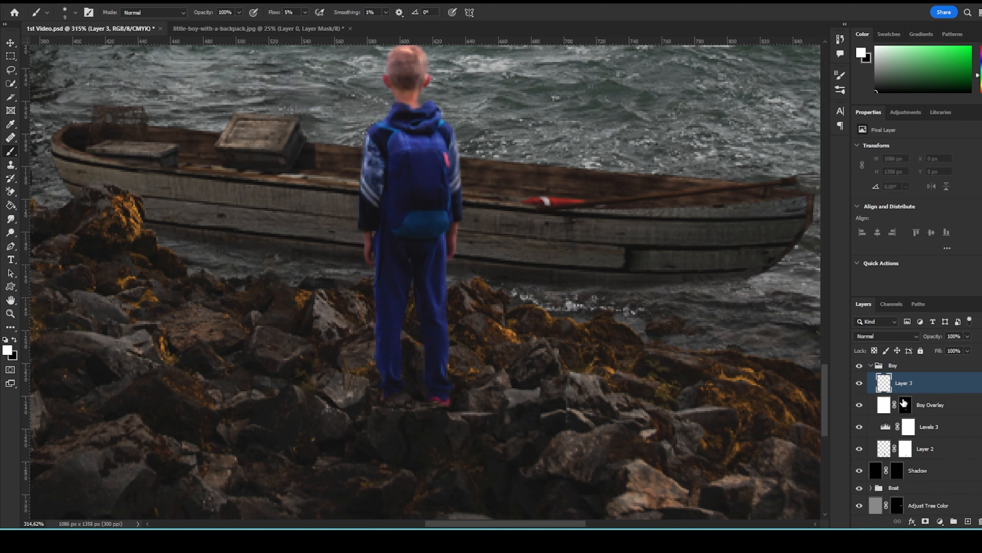
{"action": "mouse_move", "coordinate": [461, 257]}
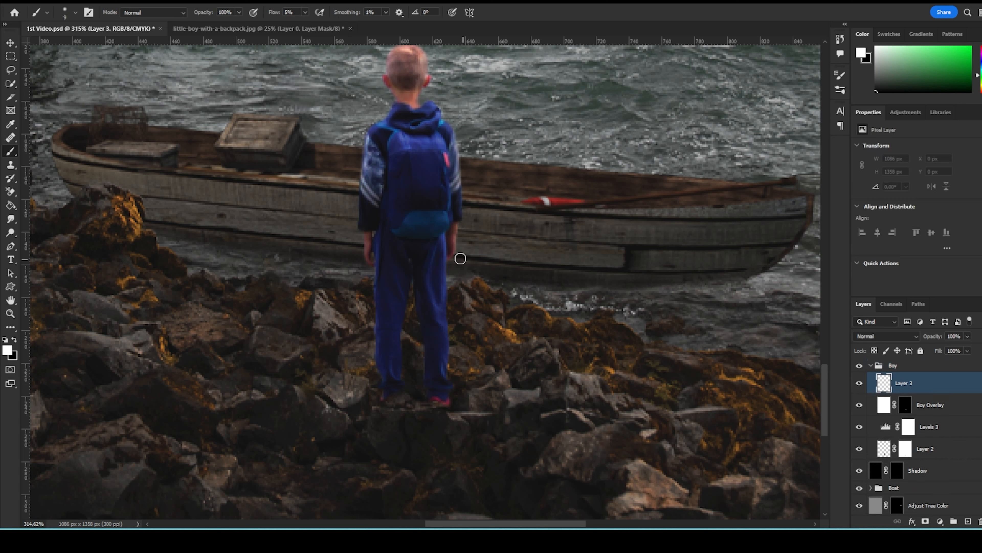
{"action": "mouse_move", "coordinate": [401, 271]}
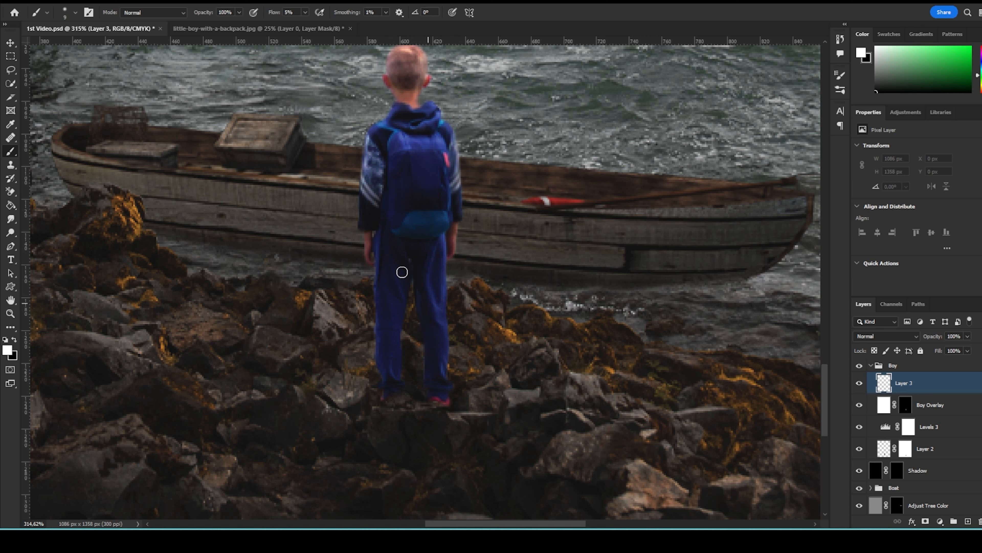
{"action": "mouse_move", "coordinate": [379, 232]}
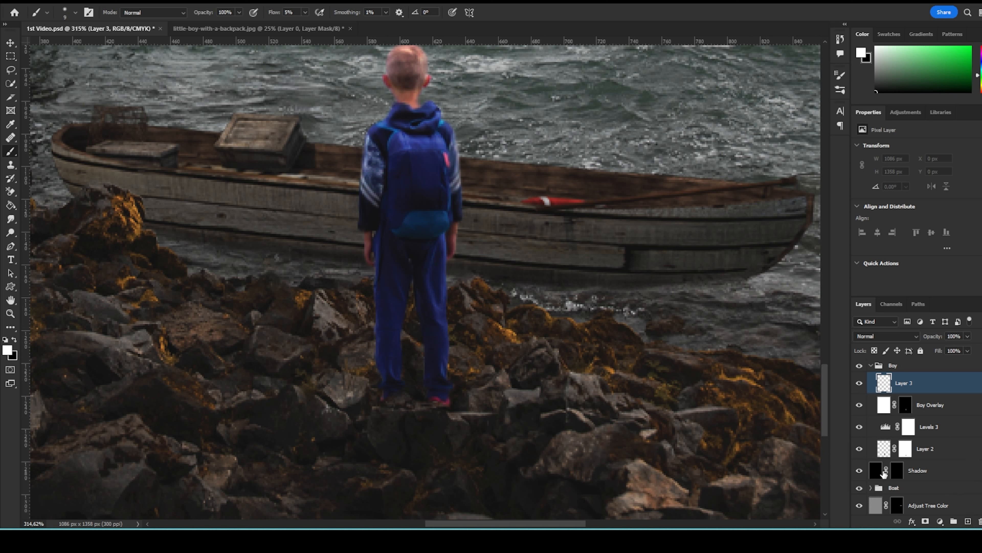
{"action": "left_click", "coordinate": [898, 471]}
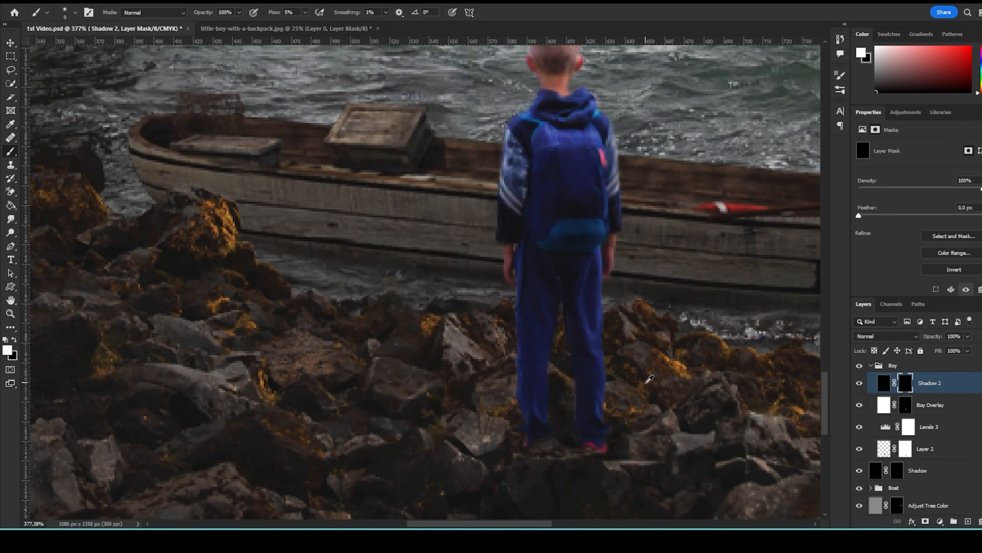
{"action": "left_click", "coordinate": [887, 336]}
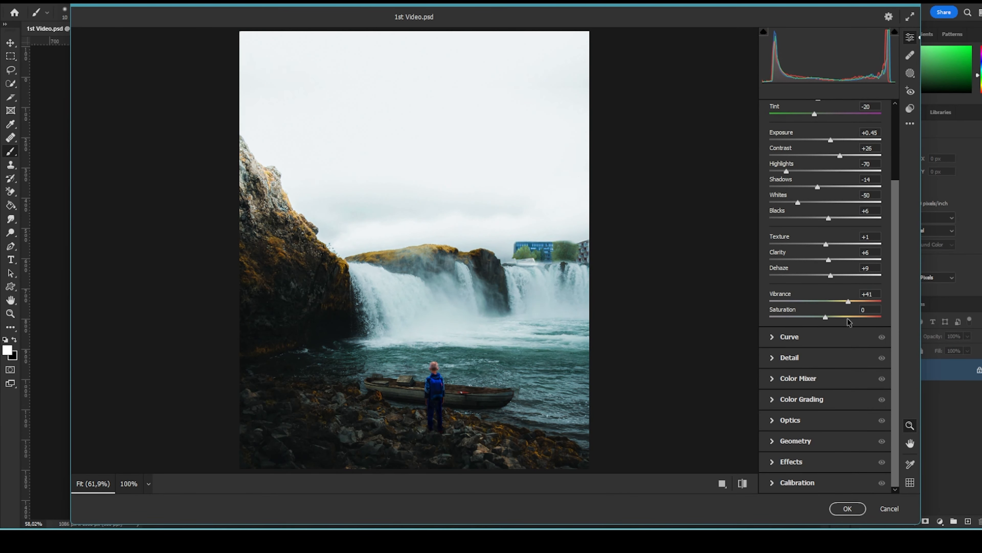
Step: Adjust saturation, set Sharpening to 36 and Blue Saturation to -50 in Calibration
{"action": "left_click", "coordinate": [789, 336]}
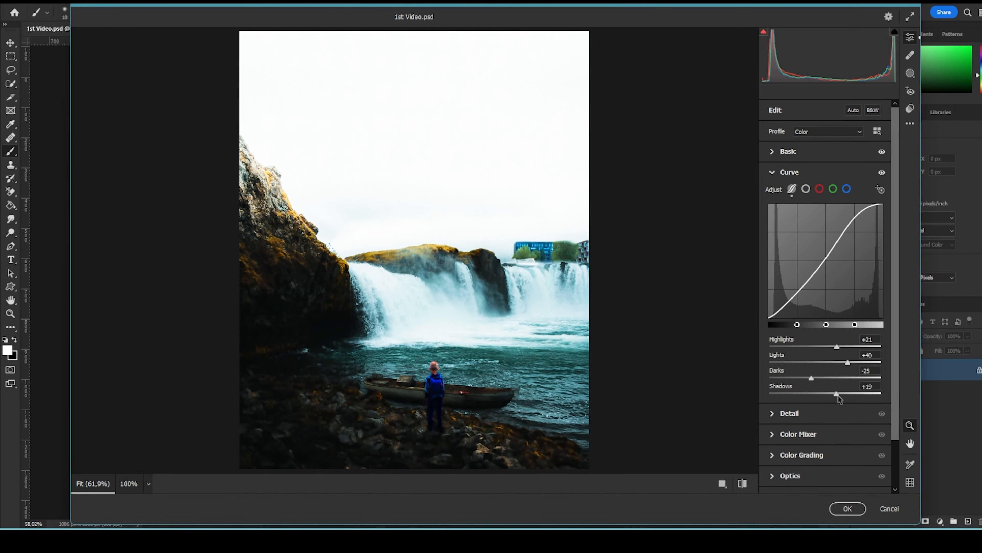
{"action": "left_click", "coordinate": [789, 172]}
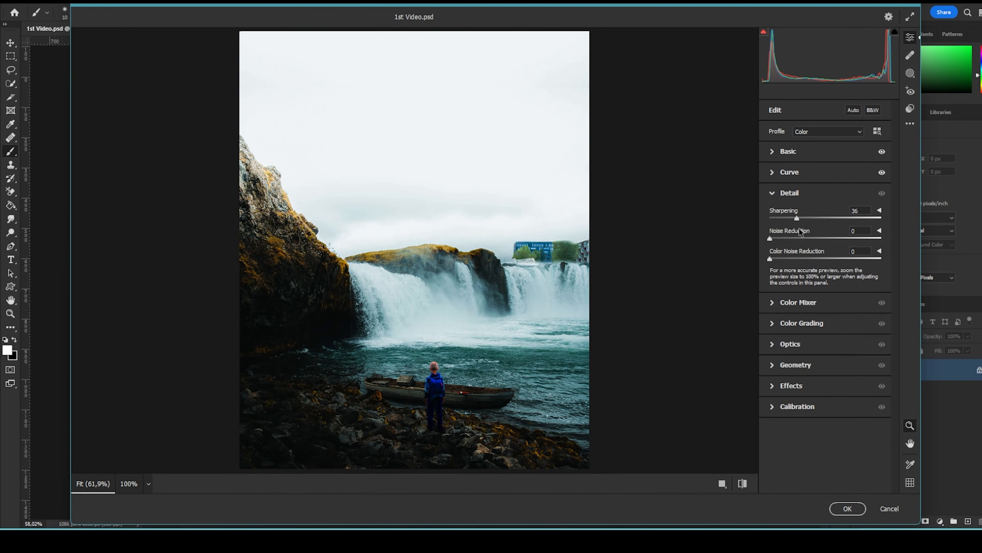
{"action": "left_click_drag", "start_coordinate": [770, 238], "coordinate": [775, 238]}
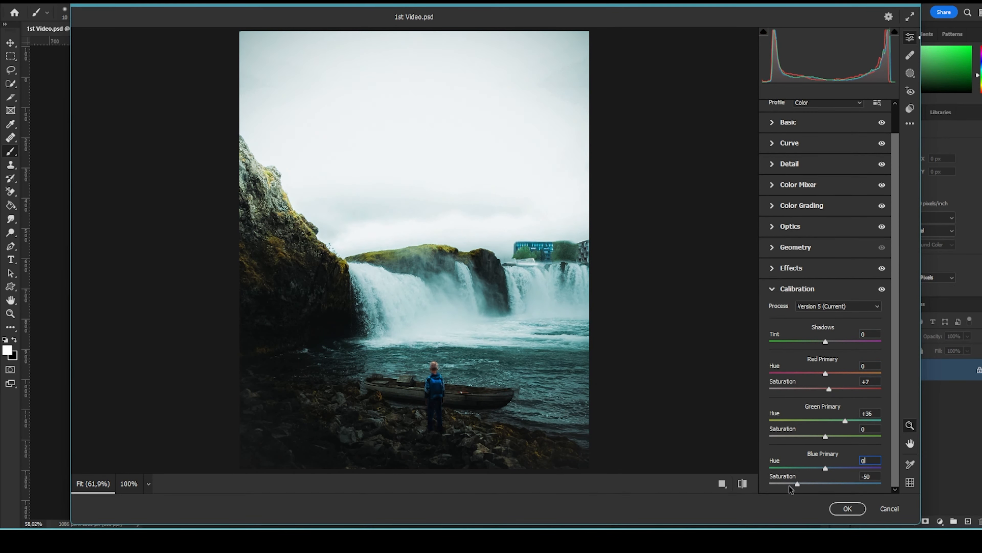
{"action": "left_click", "coordinate": [848, 509]}
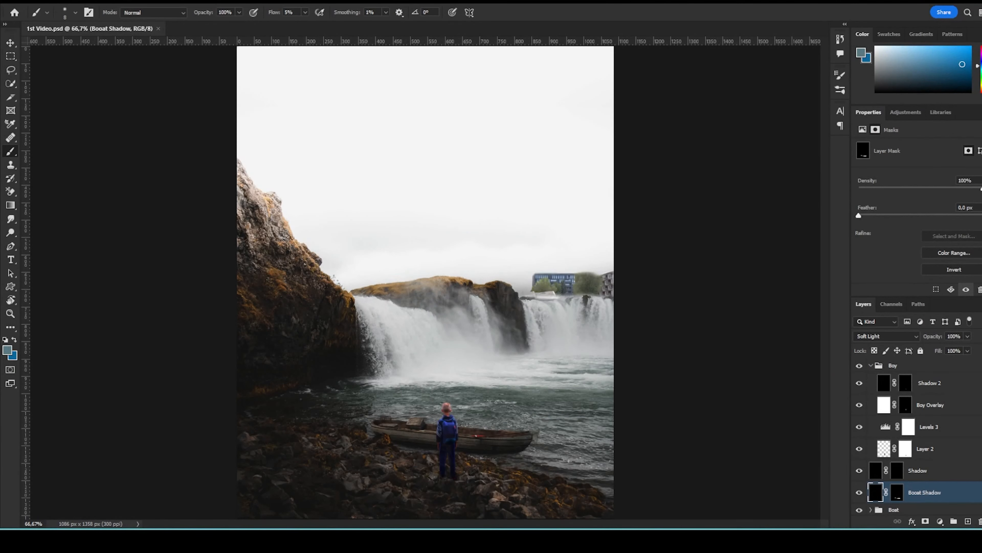
Step: Quick-select the tree in big-residential-building.jpg and position it on the ridge in 1st Video.psd
{"action": "left_click", "coordinate": [216, 28]}
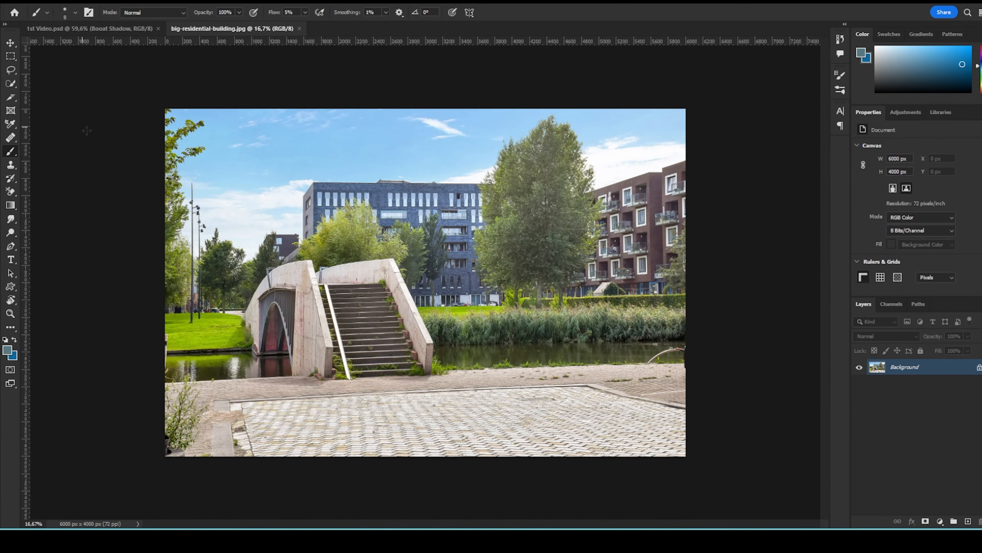
{"action": "left_click", "coordinate": [9, 81]}
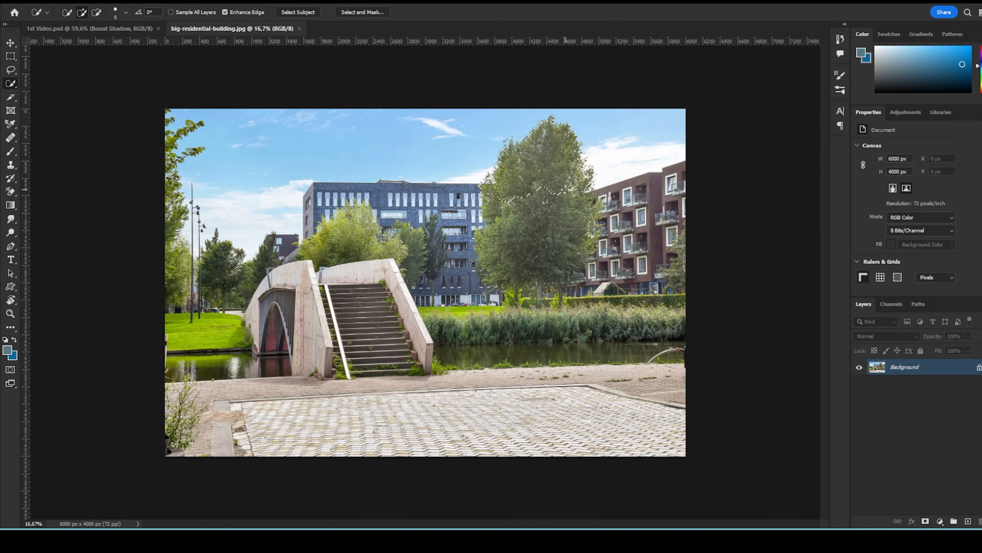
{"action": "left_click", "coordinate": [59, 28]}
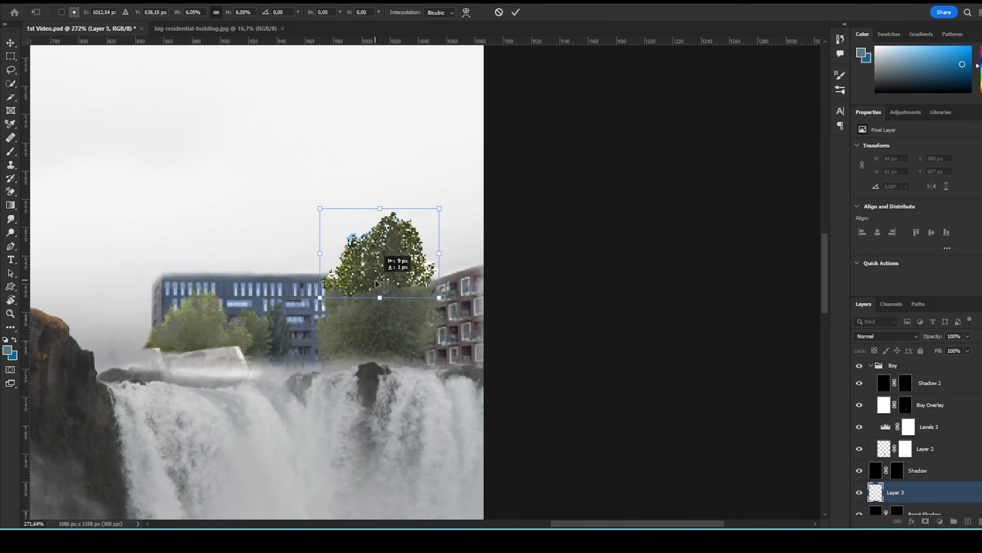